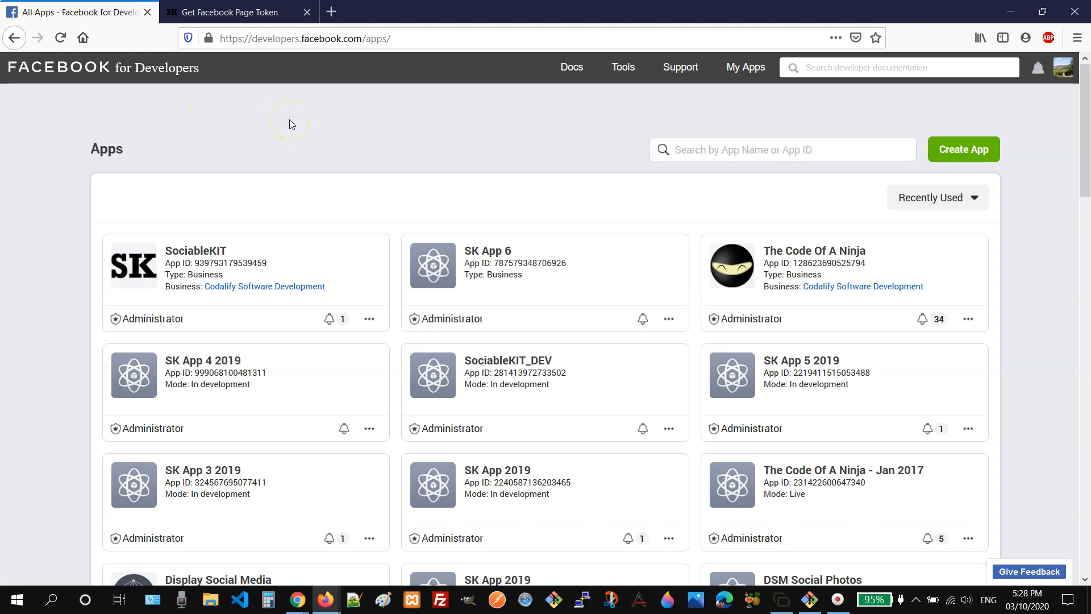
pyautogui.moveTo(799, 163)
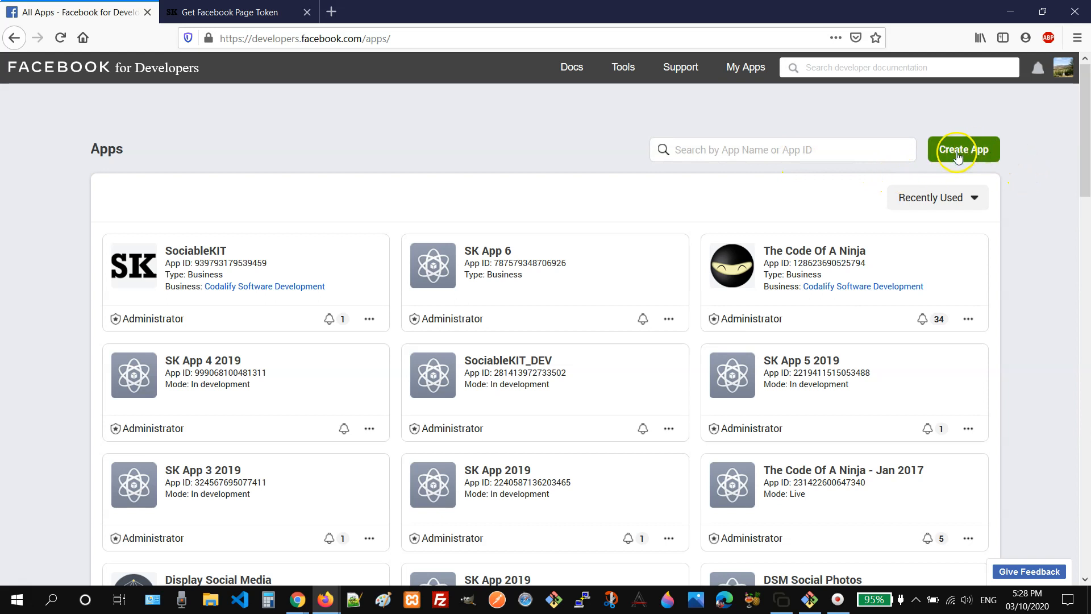
# - Start creating a new app from the Facebook for Developers apps page
pyautogui.click(962, 149)
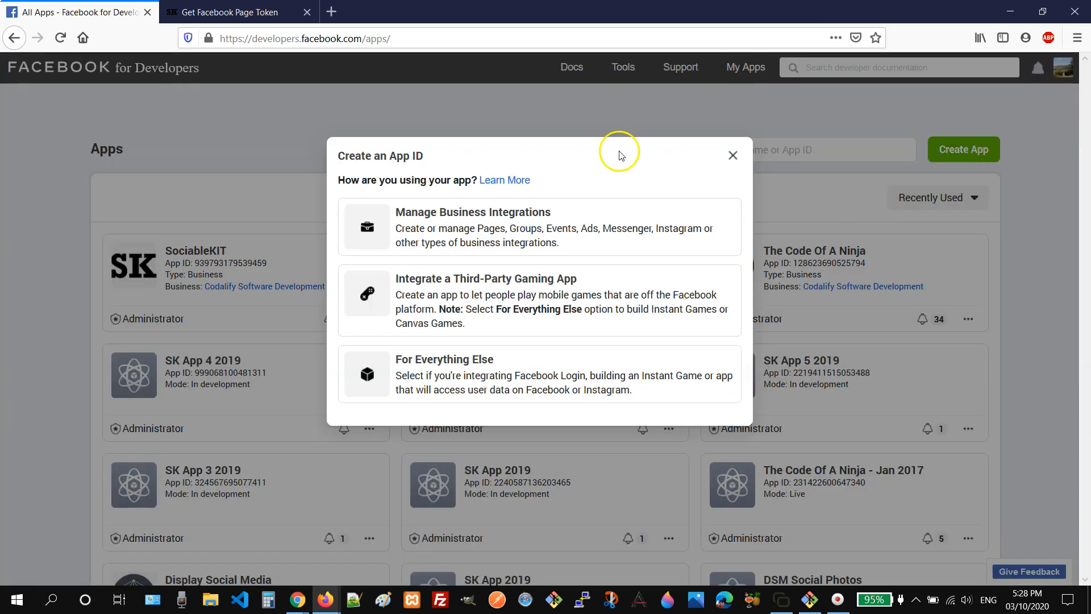
pyautogui.moveTo(584, 167)
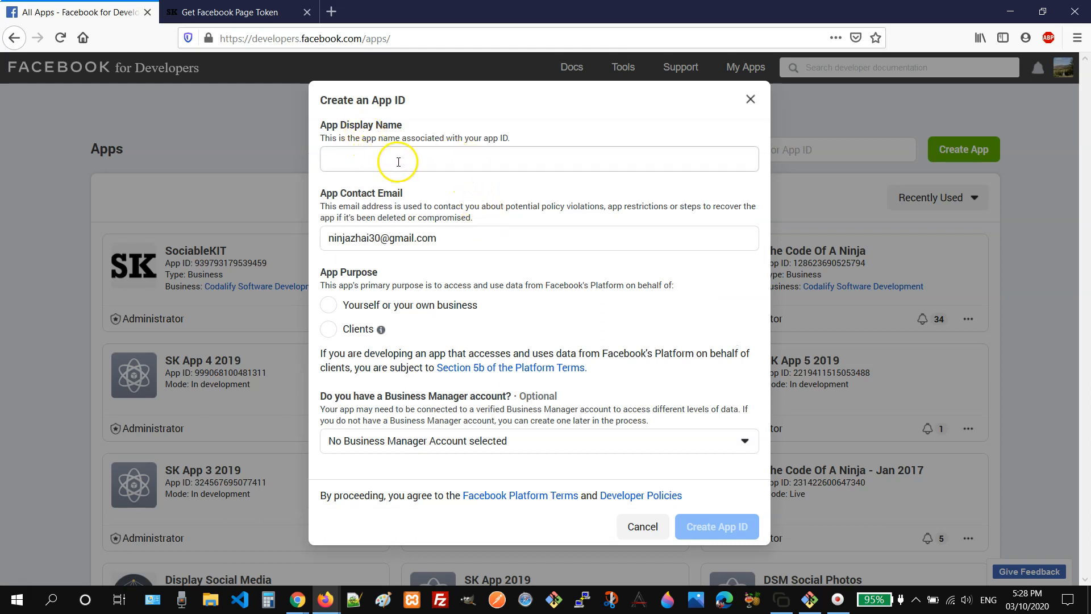
pyautogui.moveTo(420, 160)
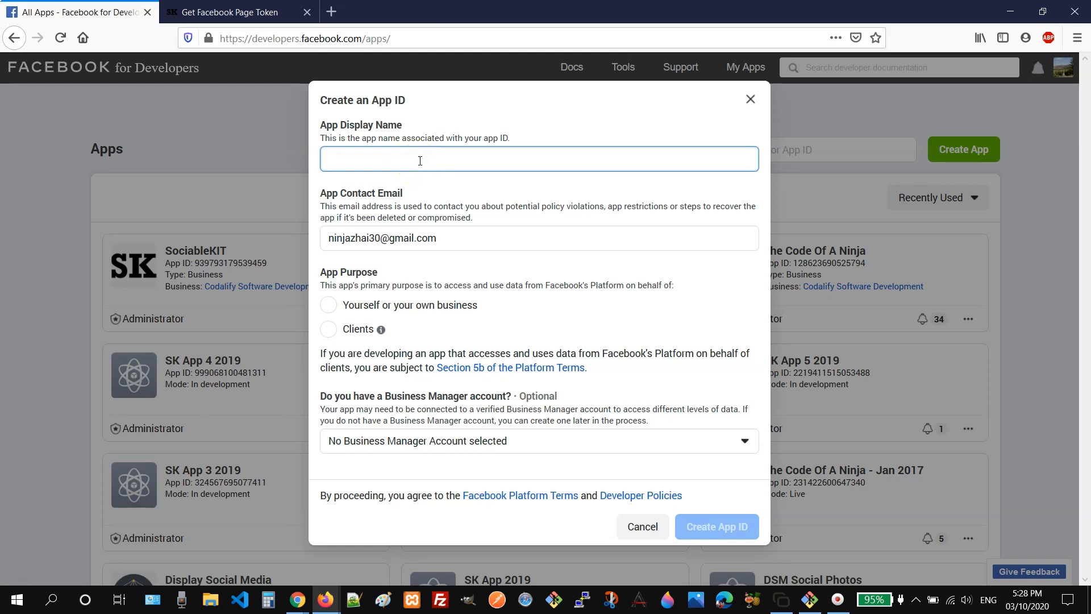
# - Name the app 'SK App 7' and set its purpose to yourself or your own business
pyautogui.write('SK A')
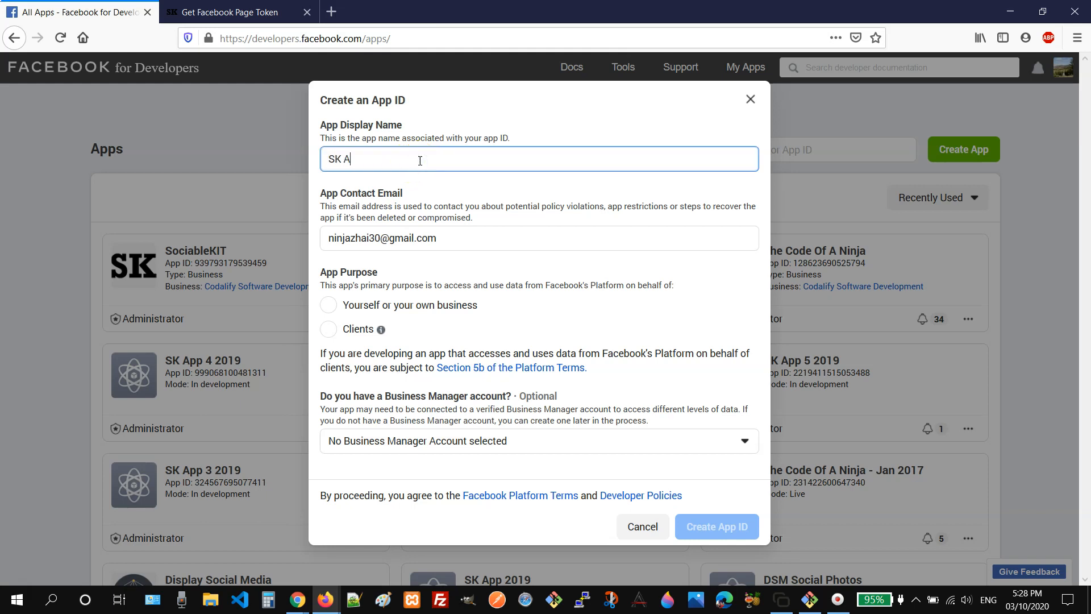
pyautogui.write('pp 7')
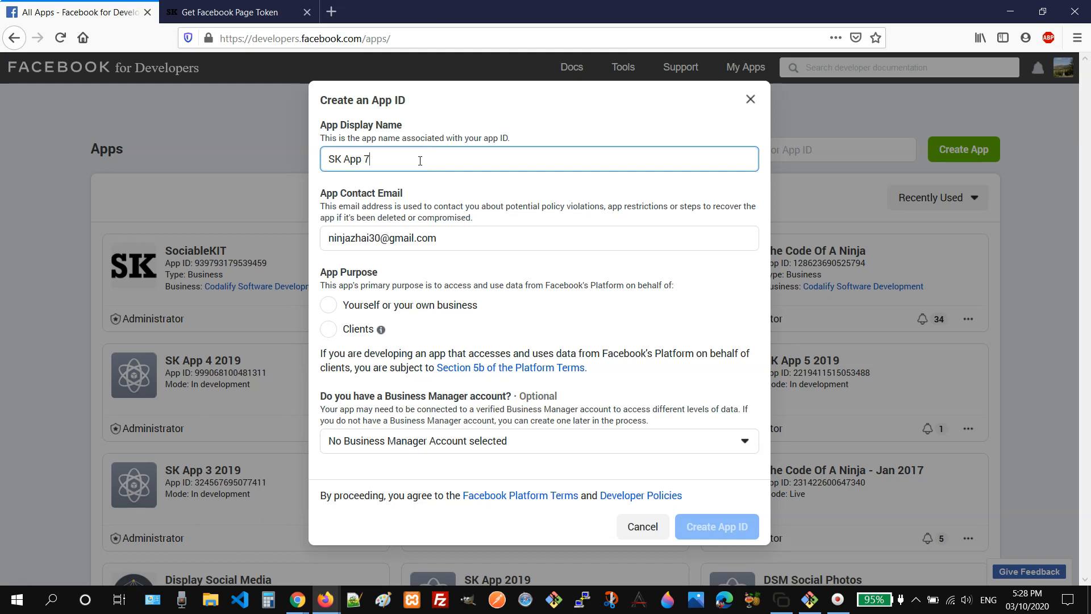
pyautogui.moveTo(379, 206)
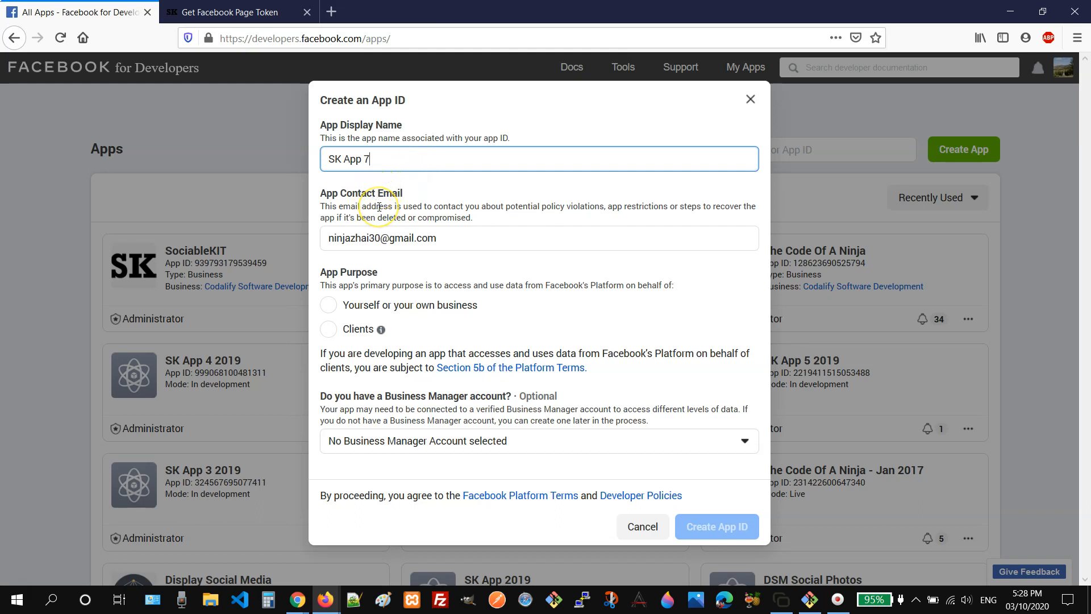
pyautogui.click(470, 237)
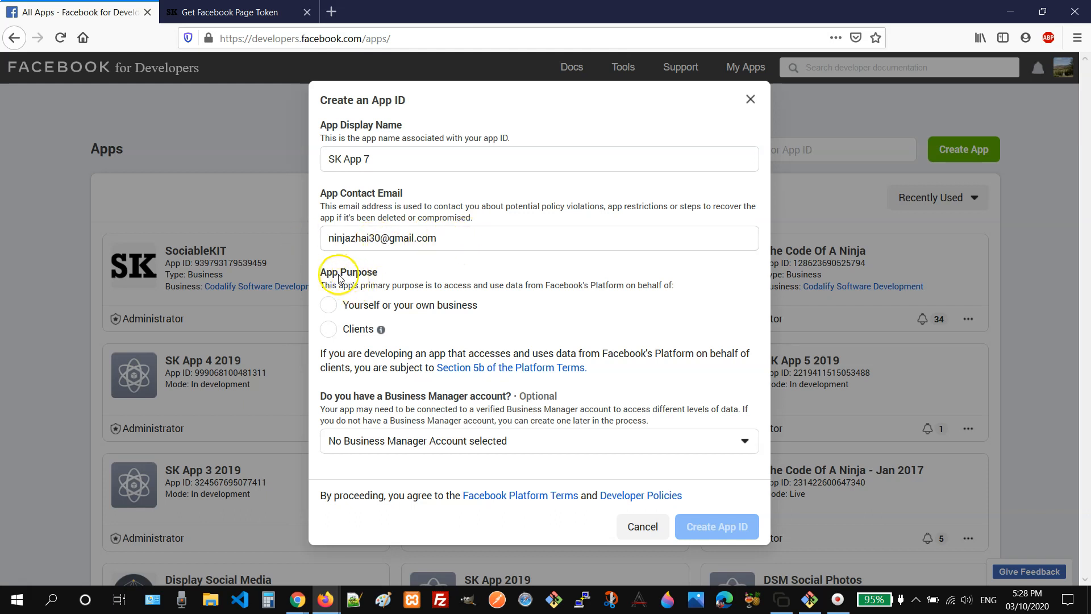
pyautogui.moveTo(364, 307)
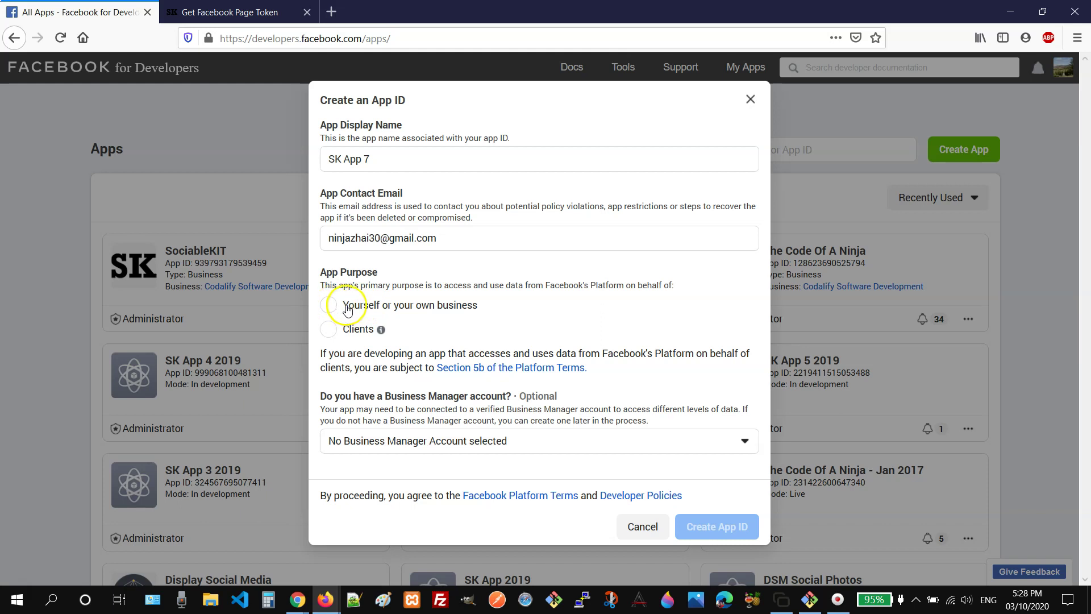
pyautogui.click(328, 305)
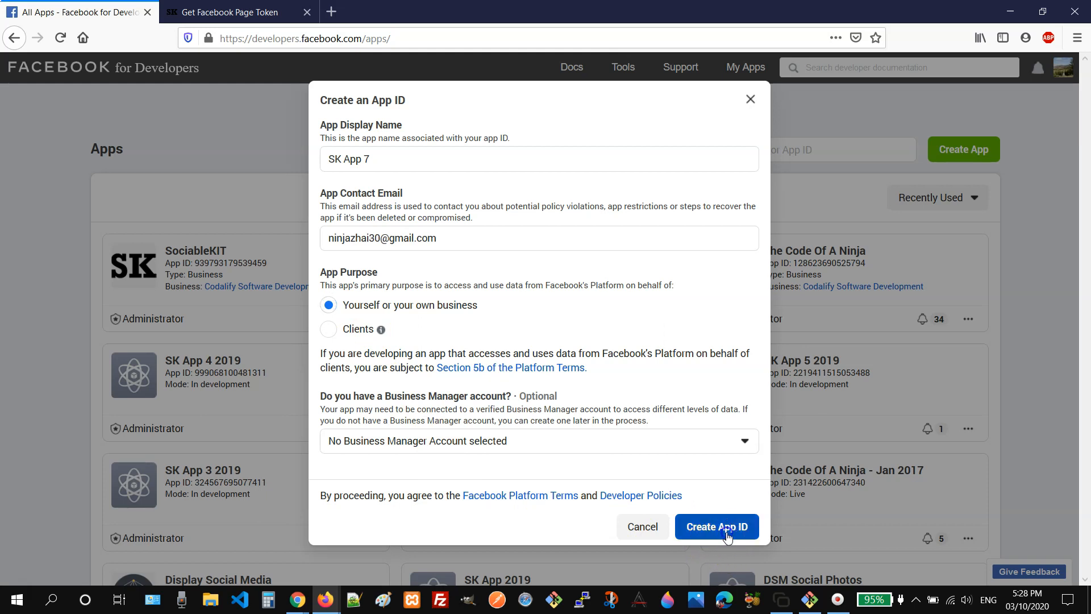
# - Submit the app details, pass the reCAPTCHA check and finish creating SK App 7
pyautogui.click(716, 526)
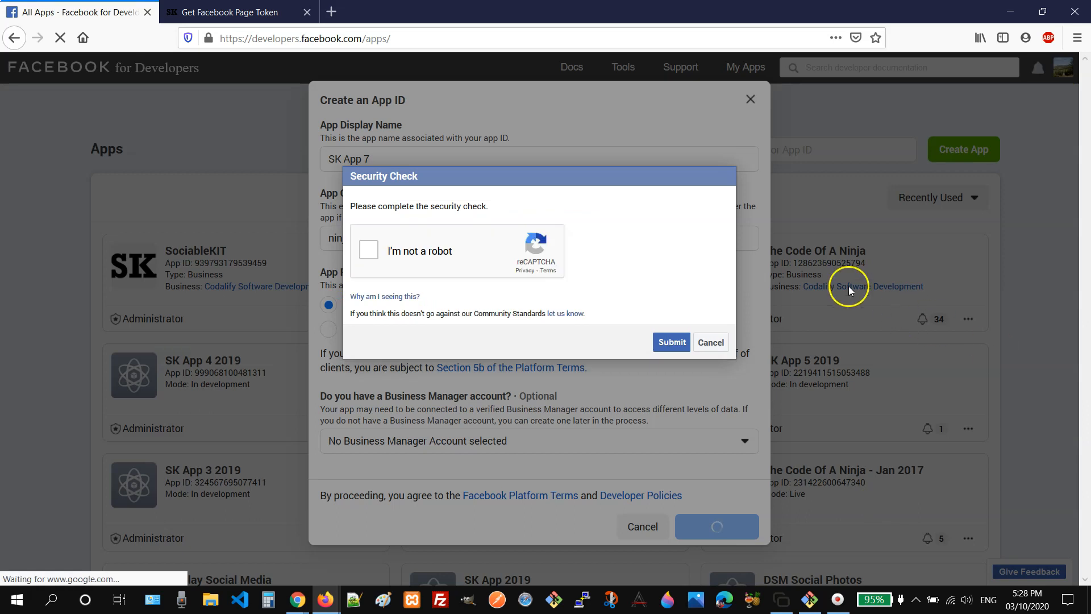
pyautogui.moveTo(587, 213)
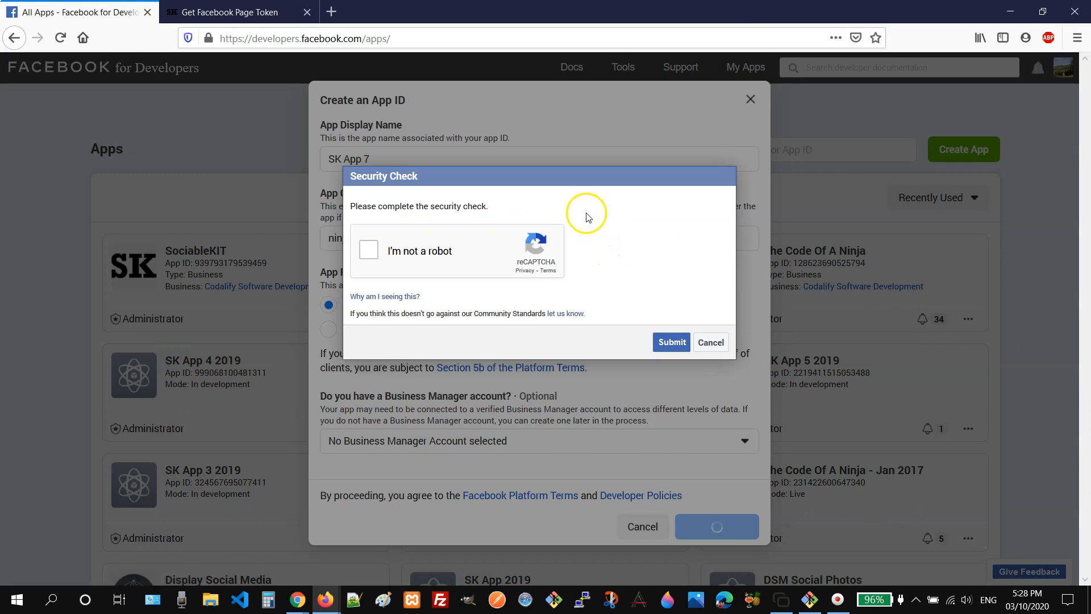
pyautogui.moveTo(586, 216)
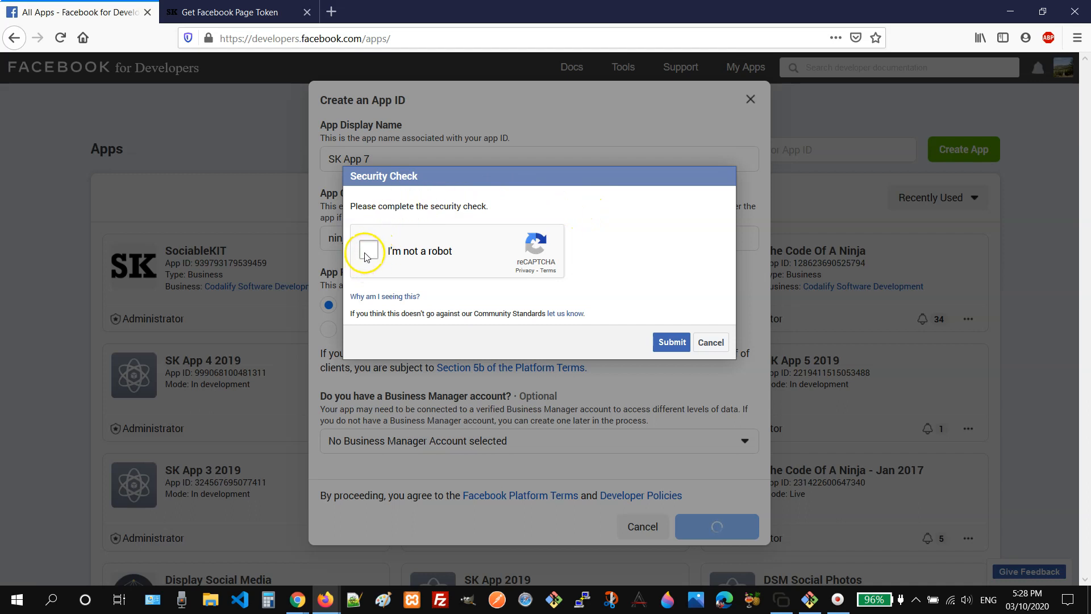
pyautogui.click(367, 251)
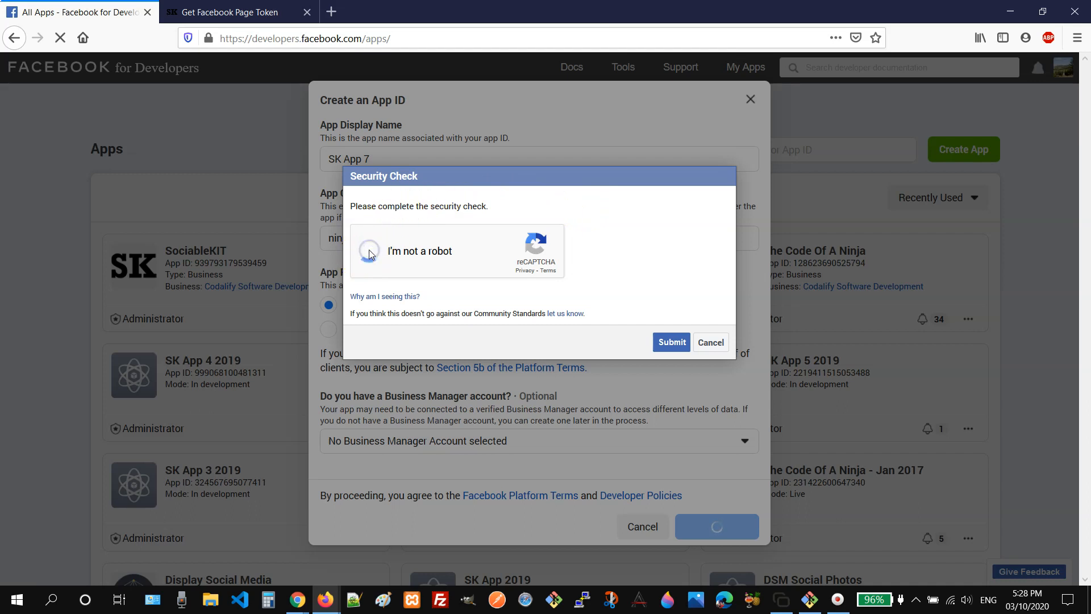
pyautogui.click(371, 251)
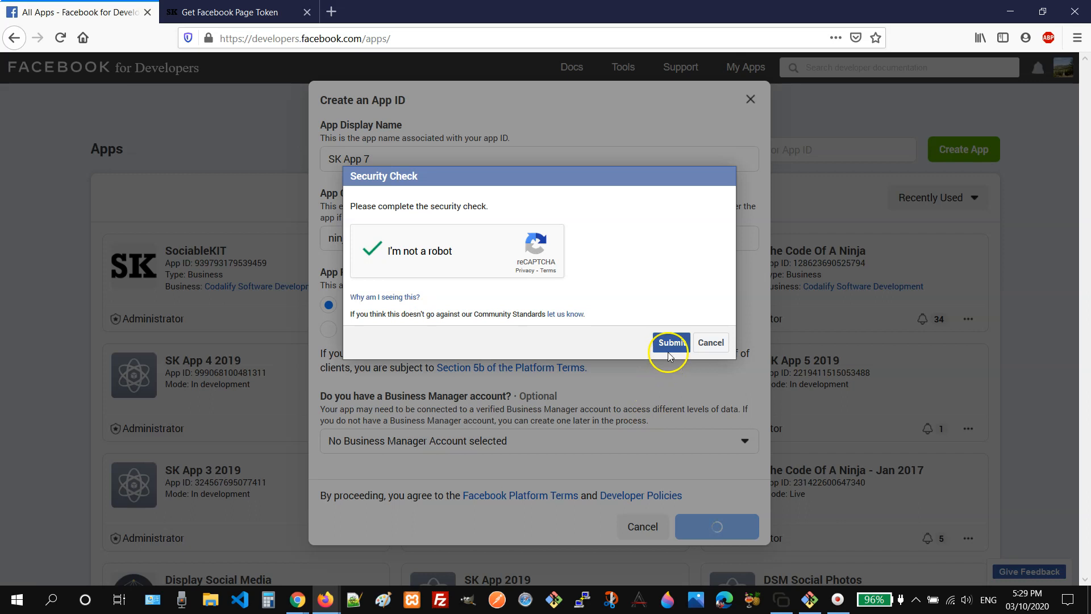
pyautogui.click(668, 342)
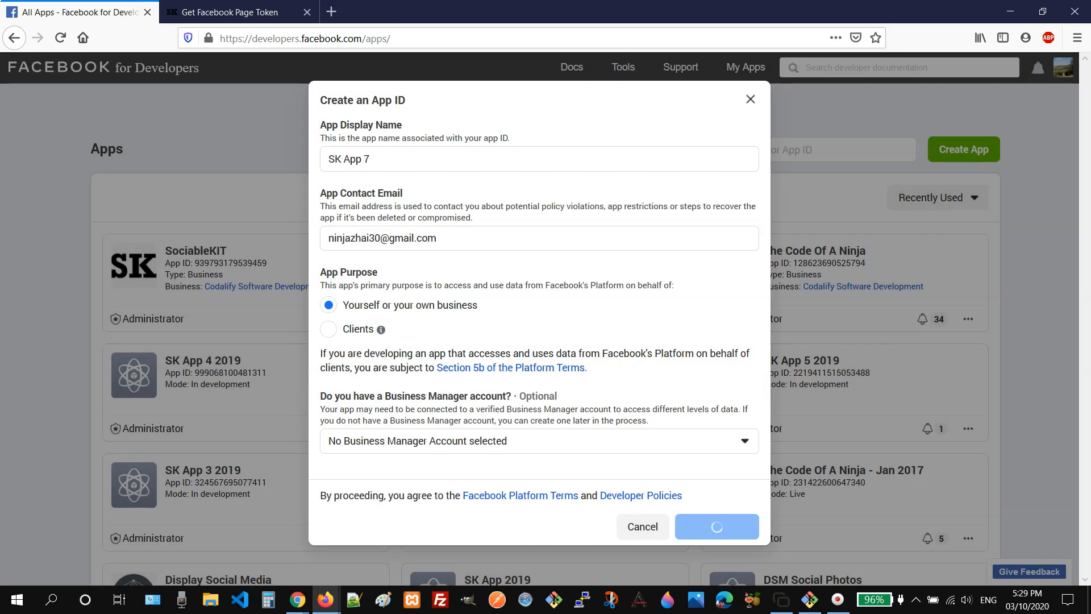
pyautogui.moveTo(675, 512)
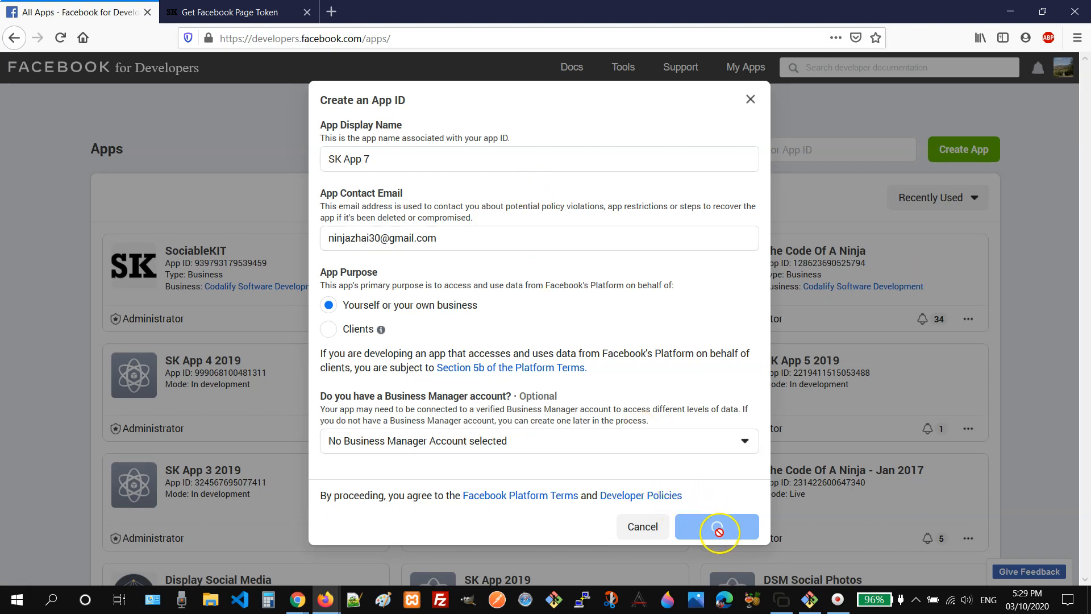
pyautogui.click(717, 526)
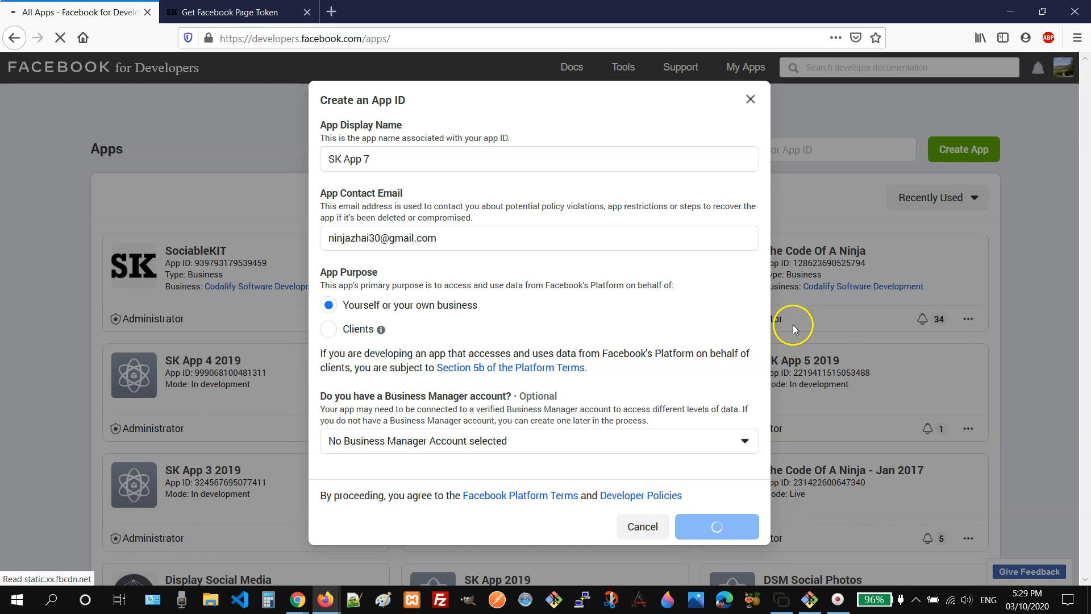
pyautogui.click(715, 526)
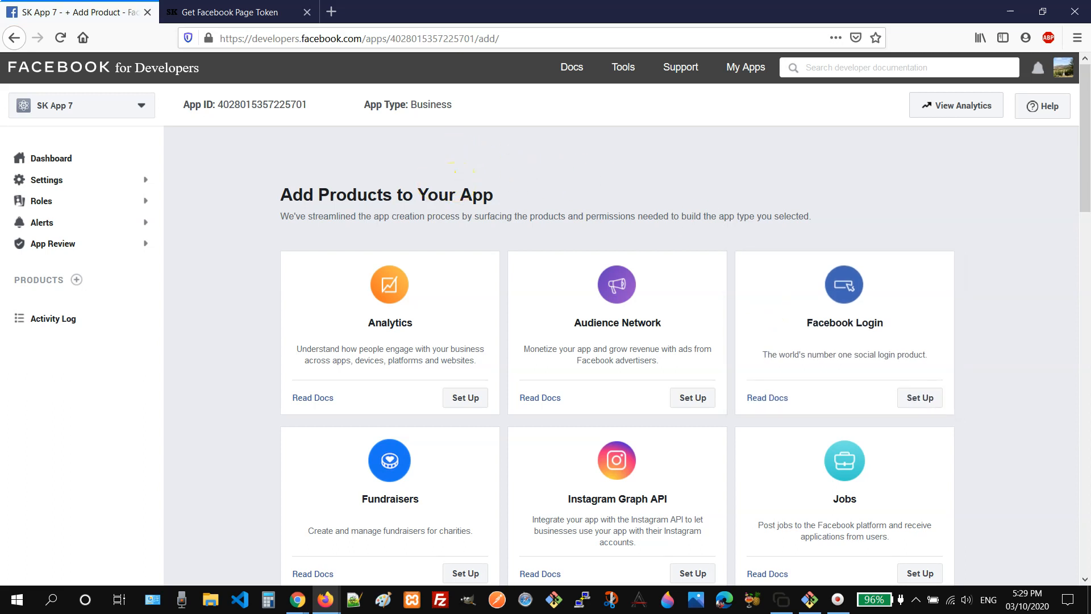
pyautogui.click(46, 180)
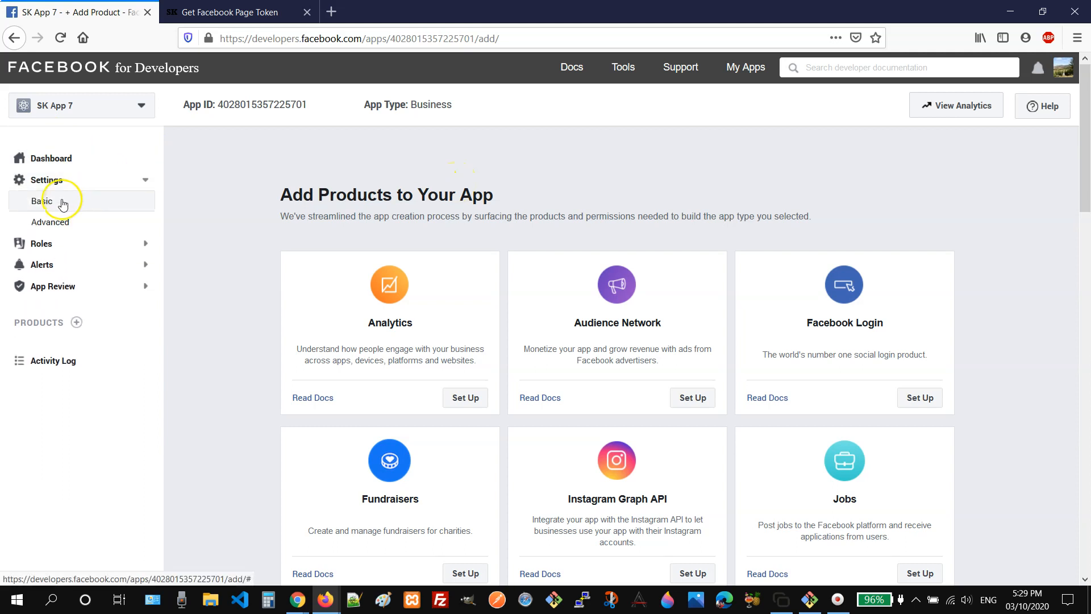
pyautogui.click(42, 201)
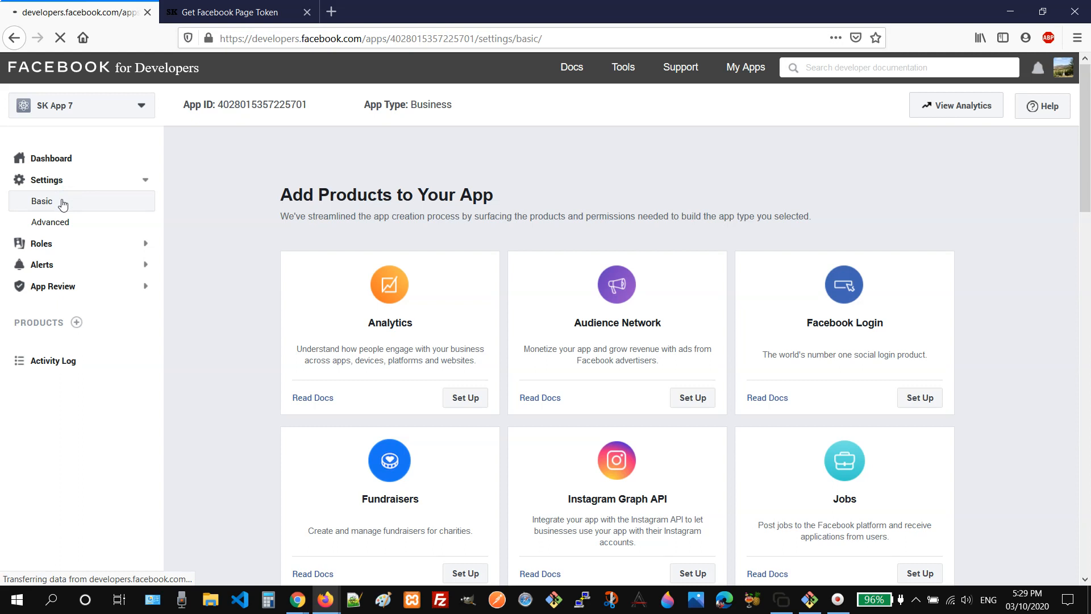
pyautogui.click(42, 201)
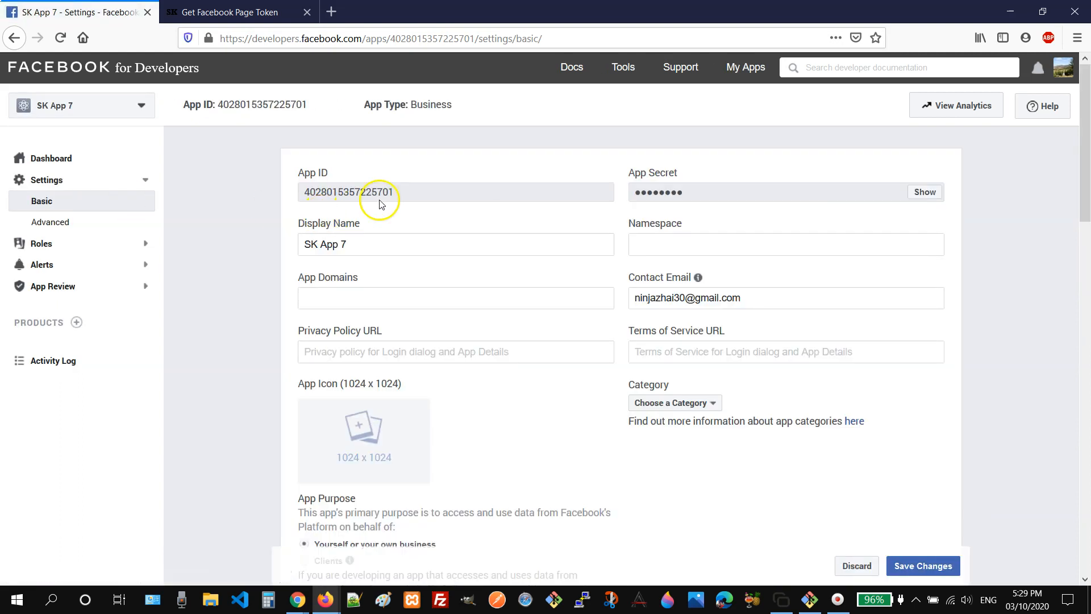
pyautogui.moveTo(361, 197)
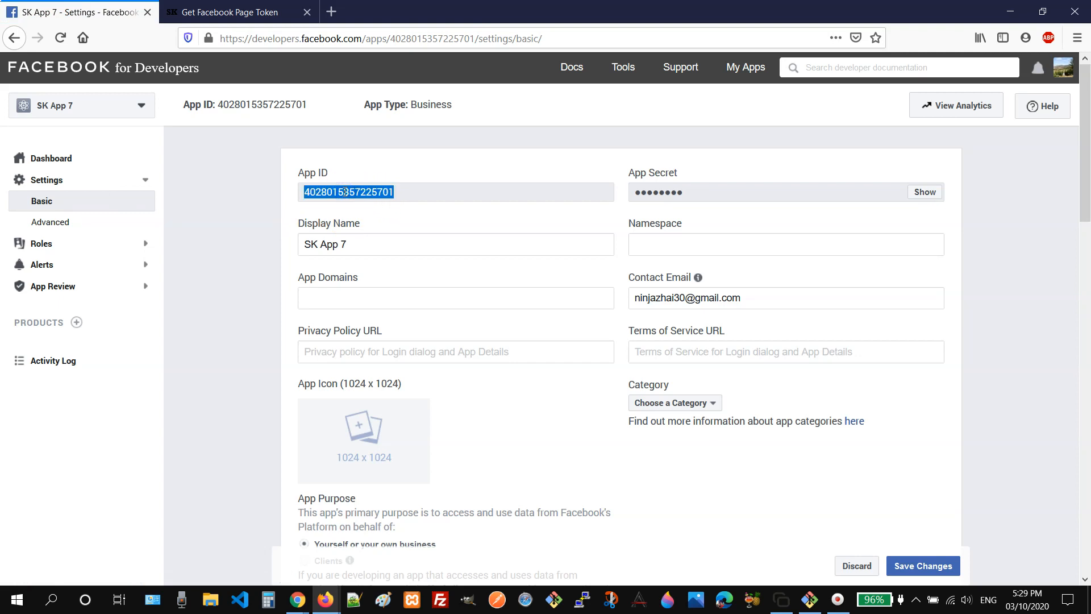
pyautogui.click(368, 192)
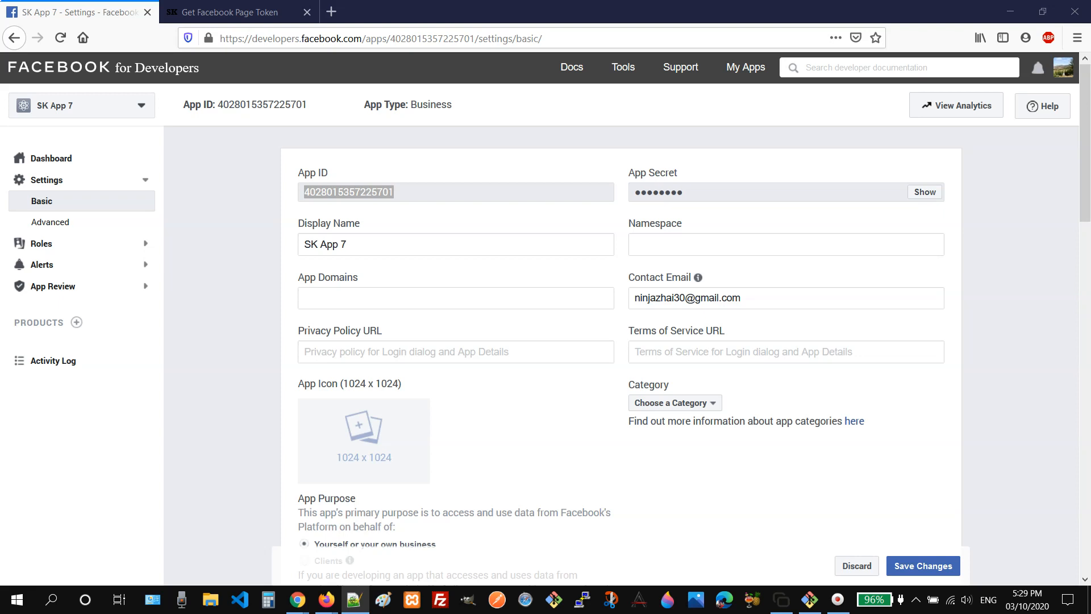
pyautogui.moveTo(835, 203)
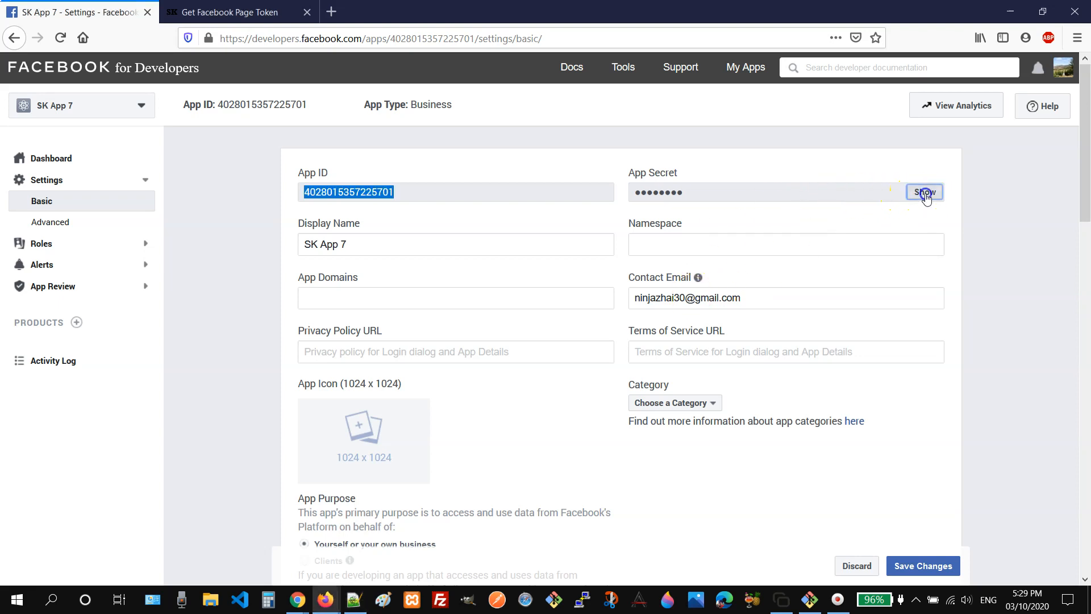
# - Reveal SK App 7's App Secret and select it for copying
pyautogui.click(925, 192)
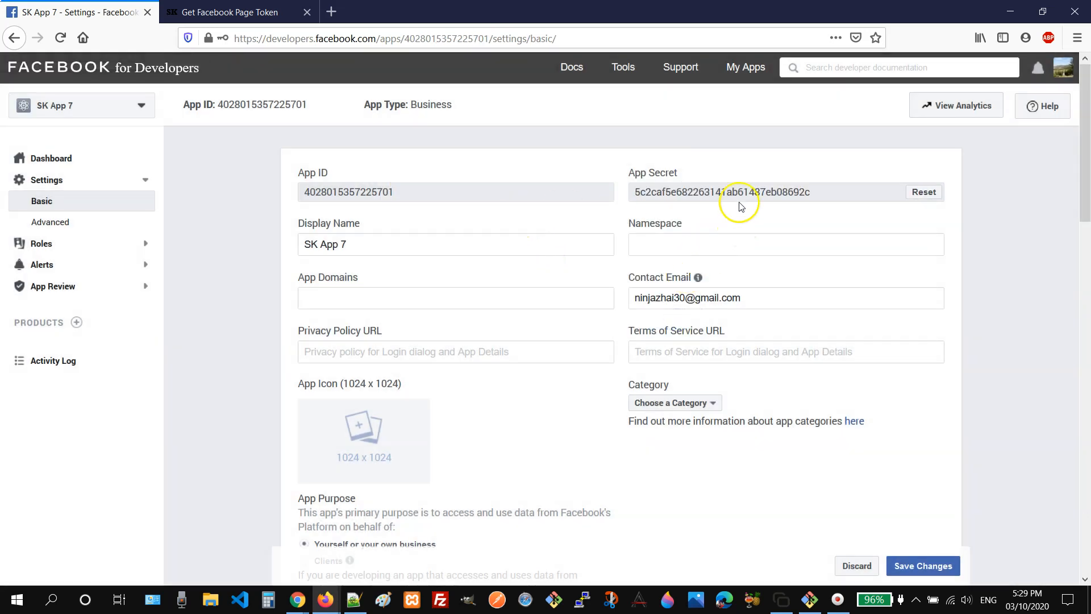
pyautogui.tripleClick(721, 191)
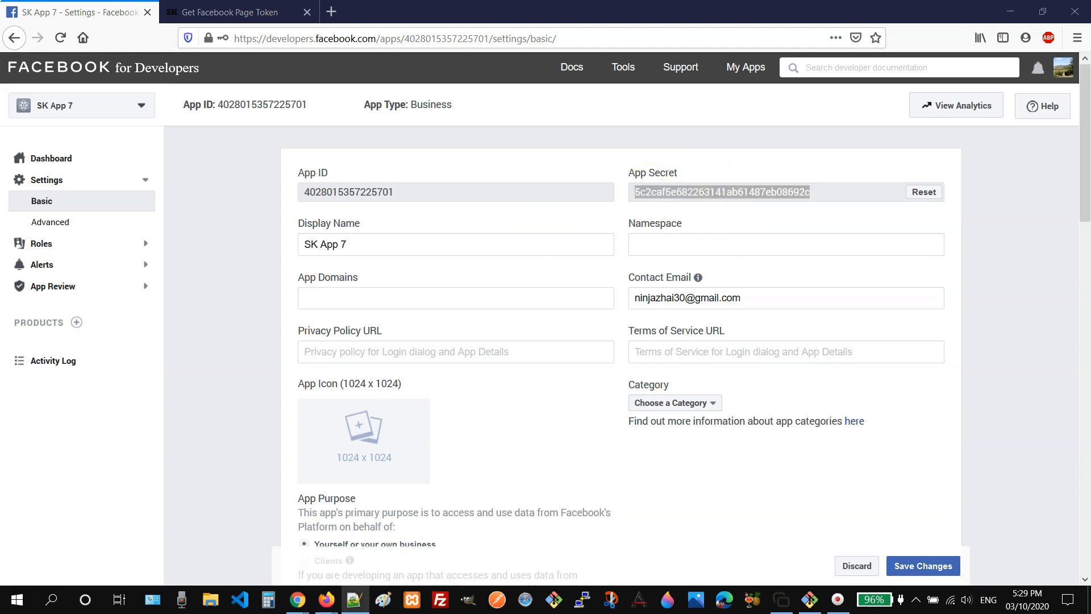
pyautogui.moveTo(702, 173)
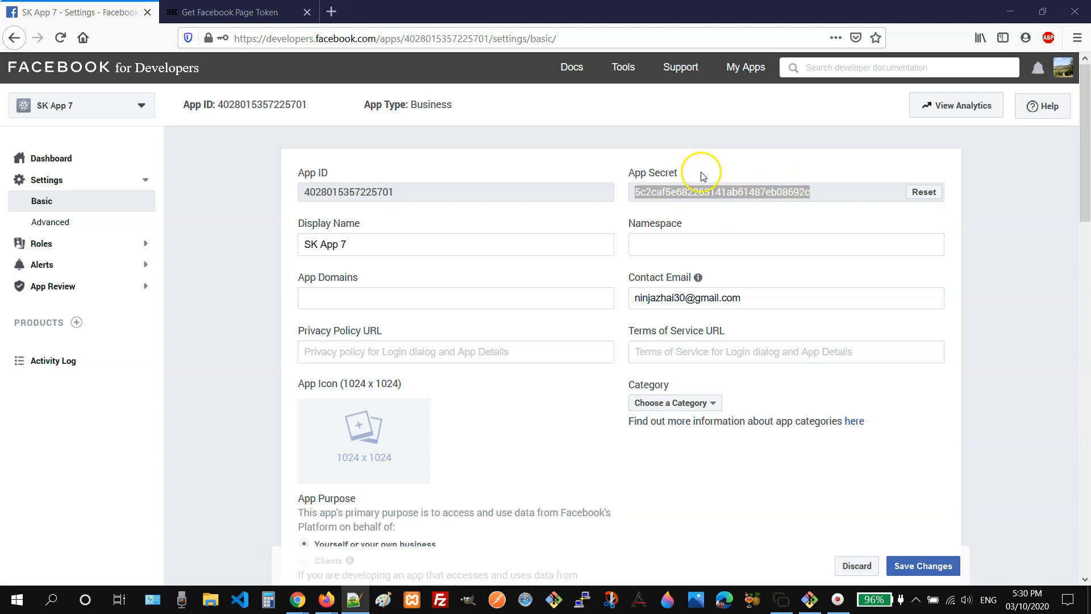
pyautogui.moveTo(936, 270)
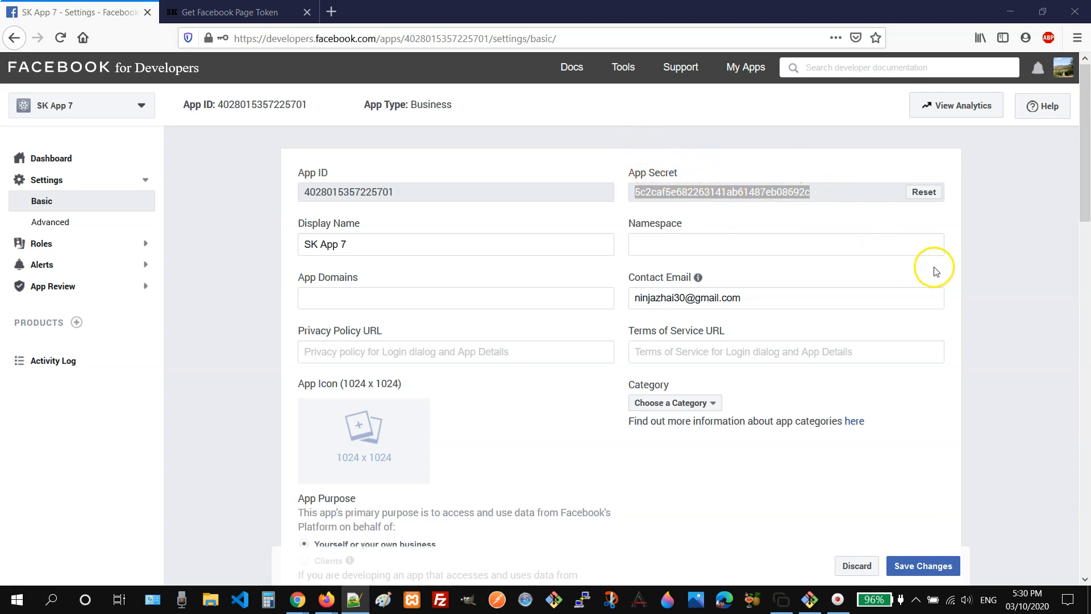
pyautogui.moveTo(387, 192)
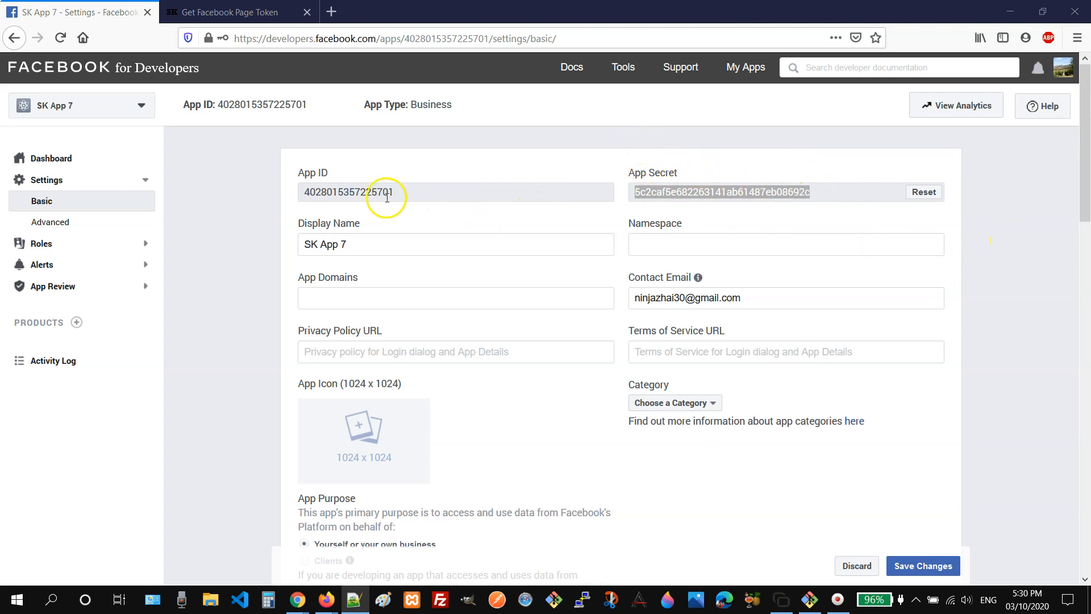
pyautogui.moveTo(414, 193)
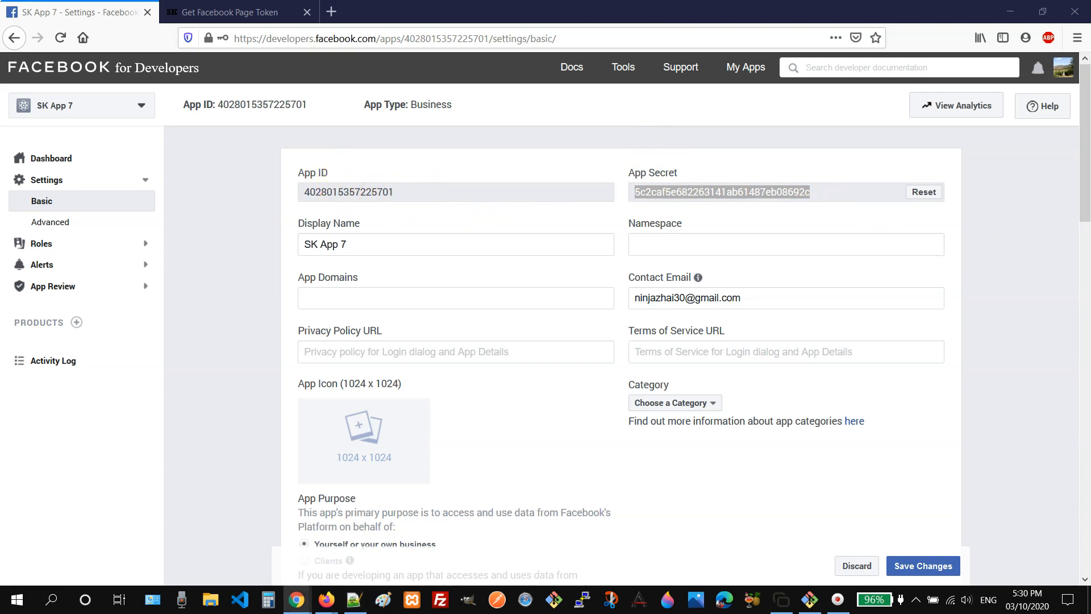
pyautogui.moveTo(236, 292)
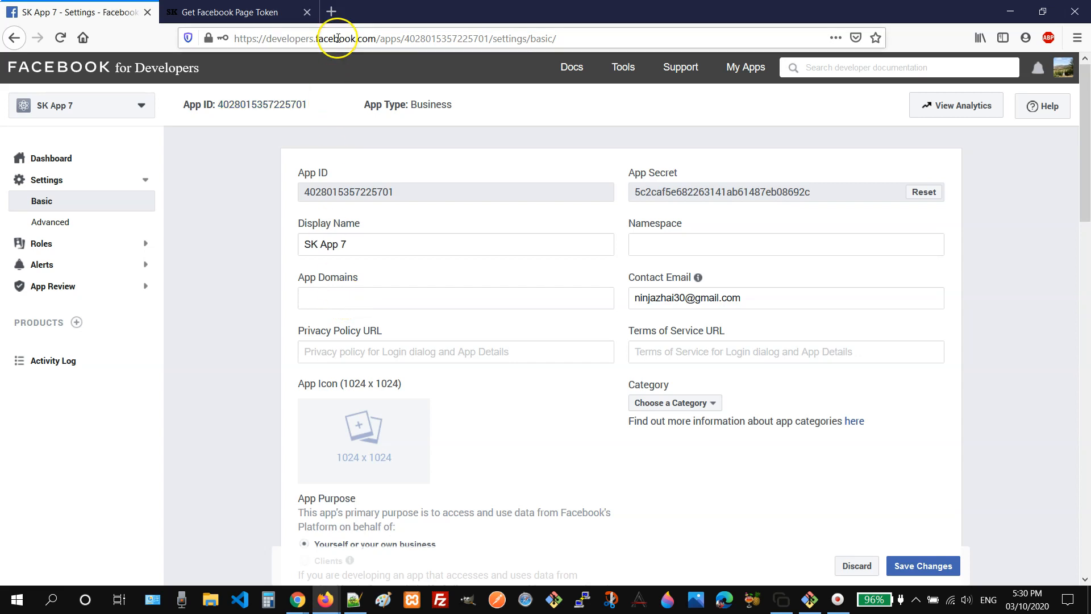
pyautogui.moveTo(736, 222)
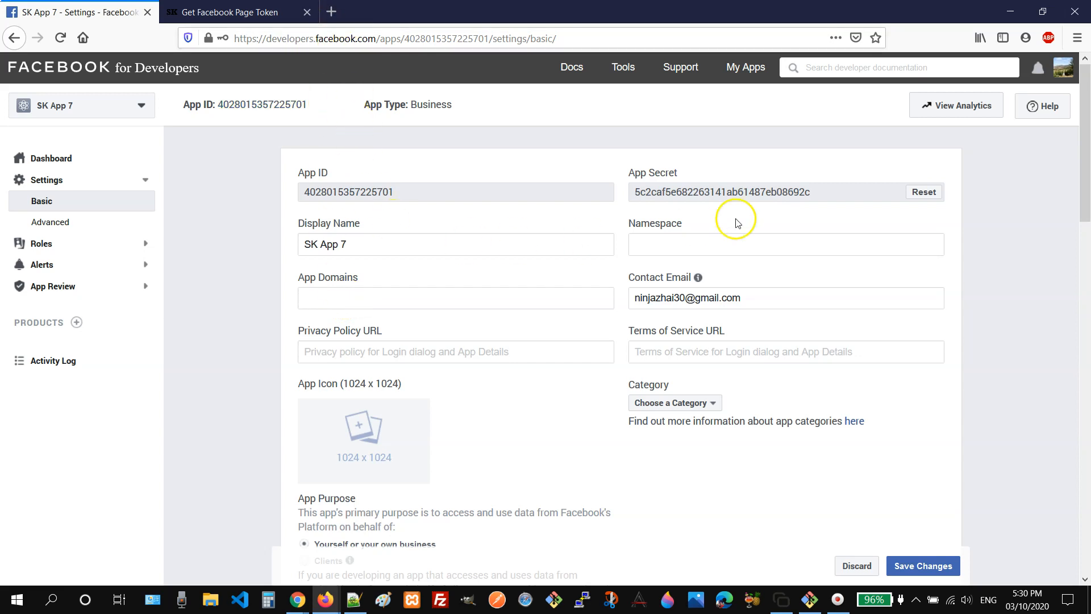
pyautogui.moveTo(737, 221)
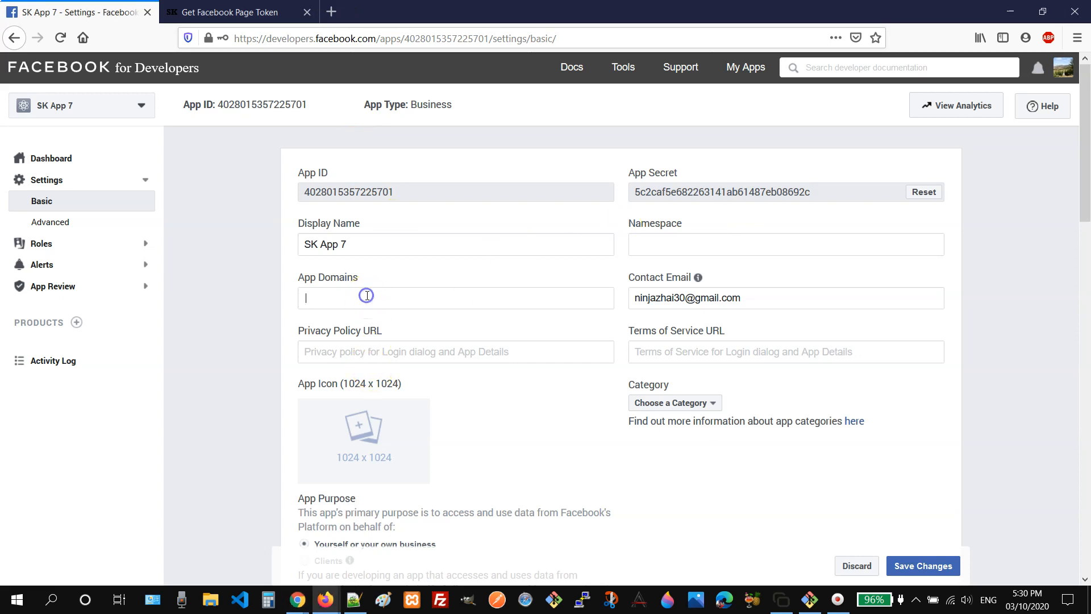
pyautogui.write('https://www.sociablekit.com/')
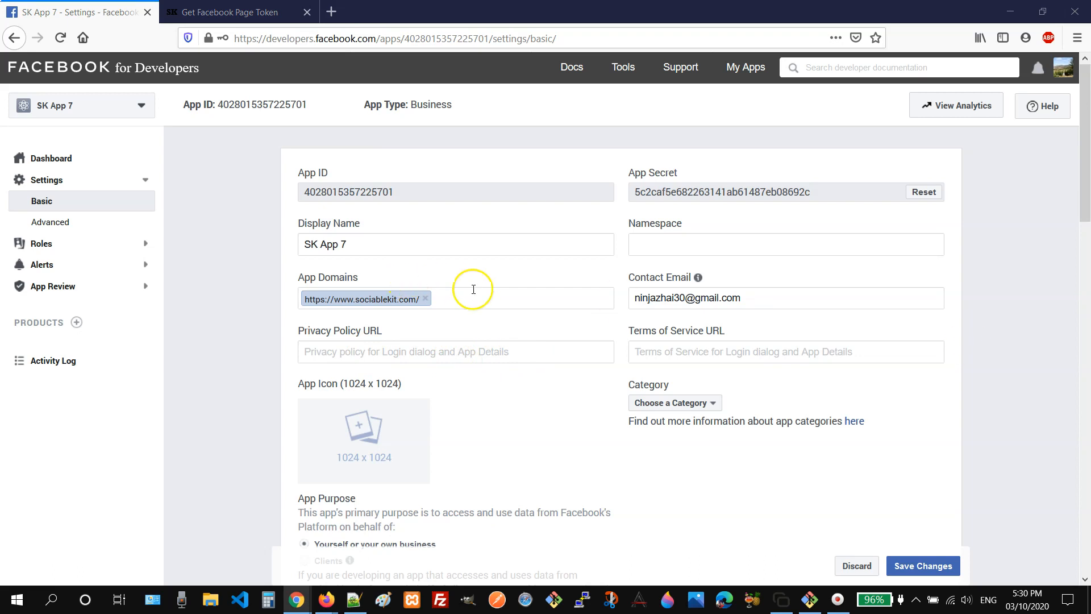
pyautogui.write('https://www.sociablekit.com/privacy-policy/')
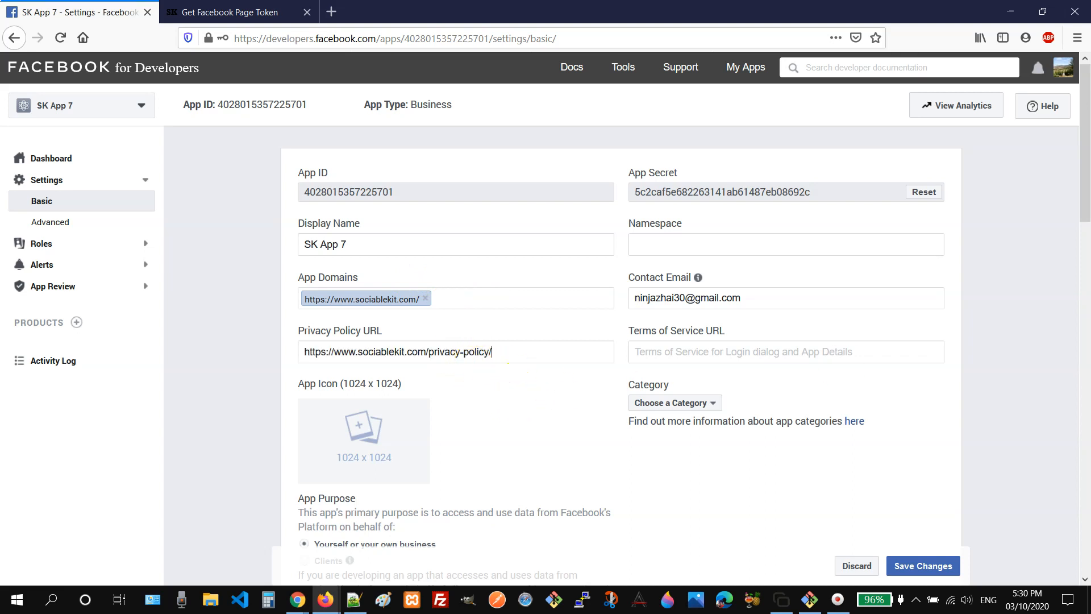
pyautogui.moveTo(240, 288)
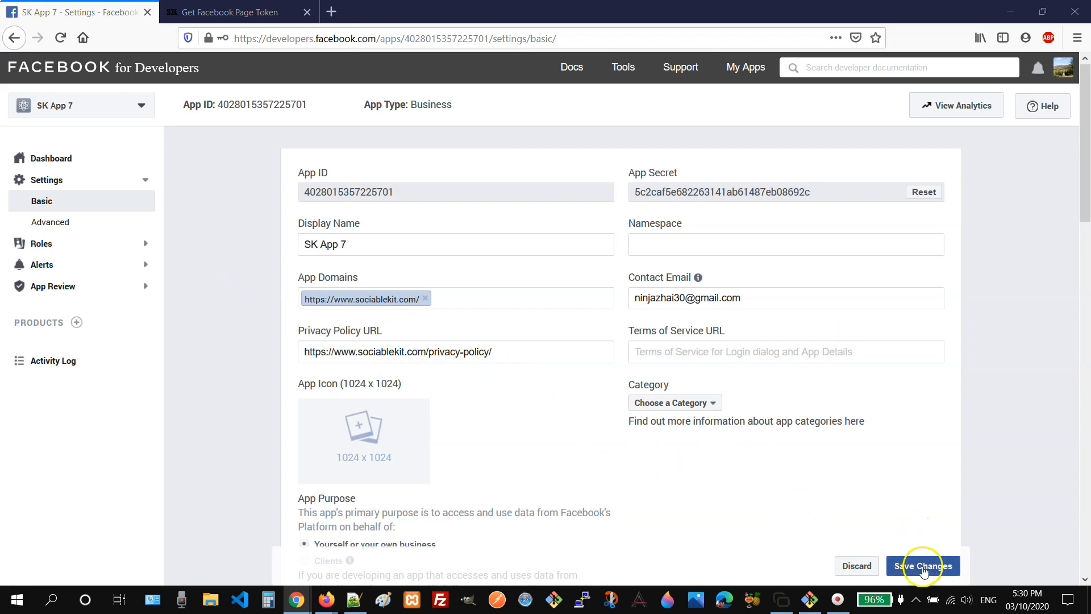
pyautogui.click(923, 566)
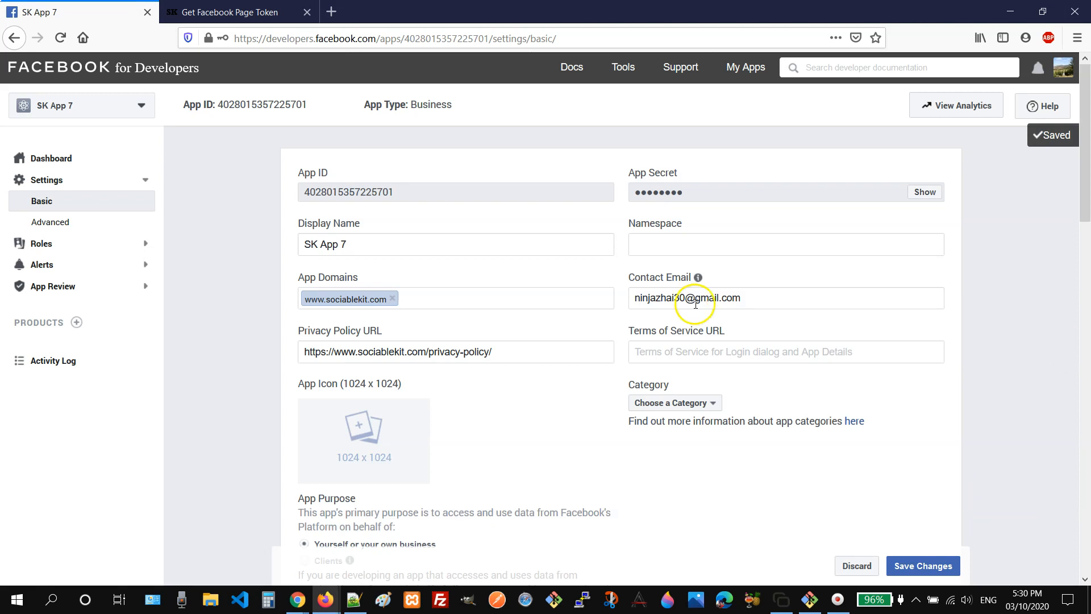
pyautogui.moveTo(225, 311)
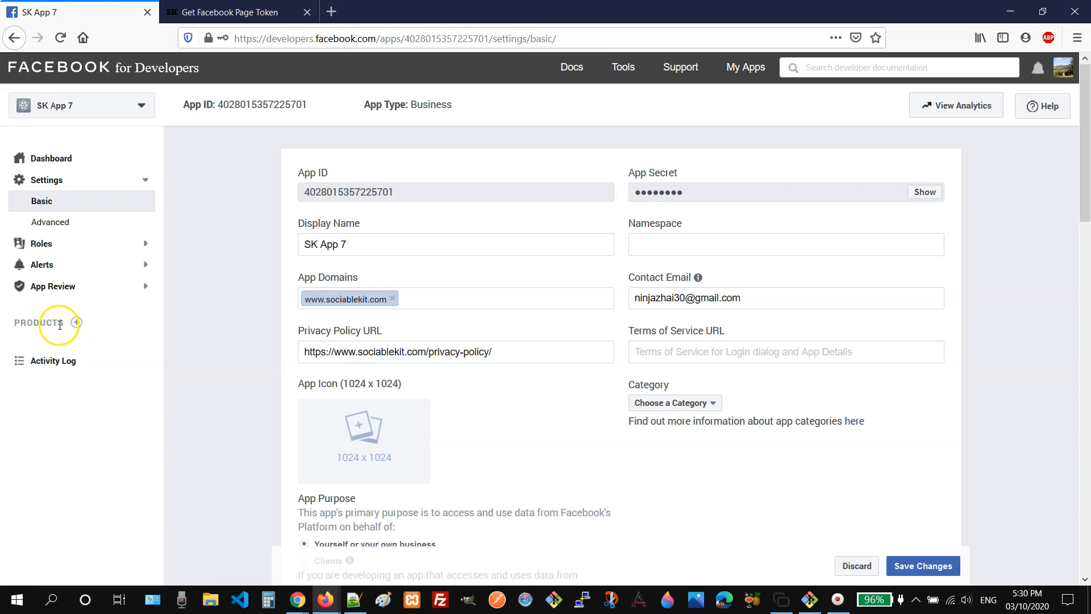
# - Add the Facebook Login product to SK App 7 and go to its settings
pyautogui.click(76, 323)
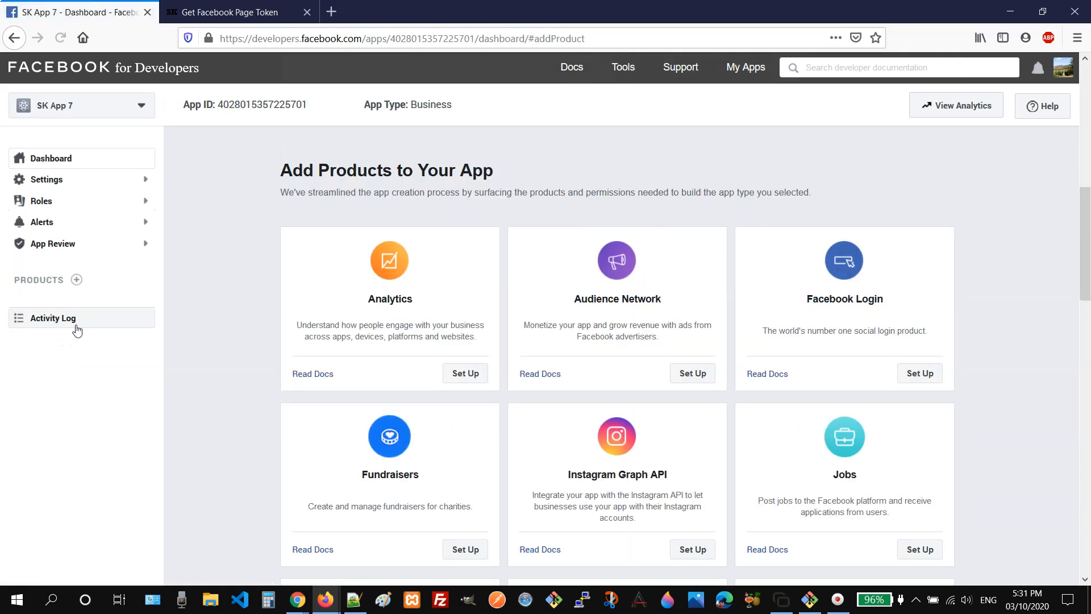
pyautogui.moveTo(842, 262)
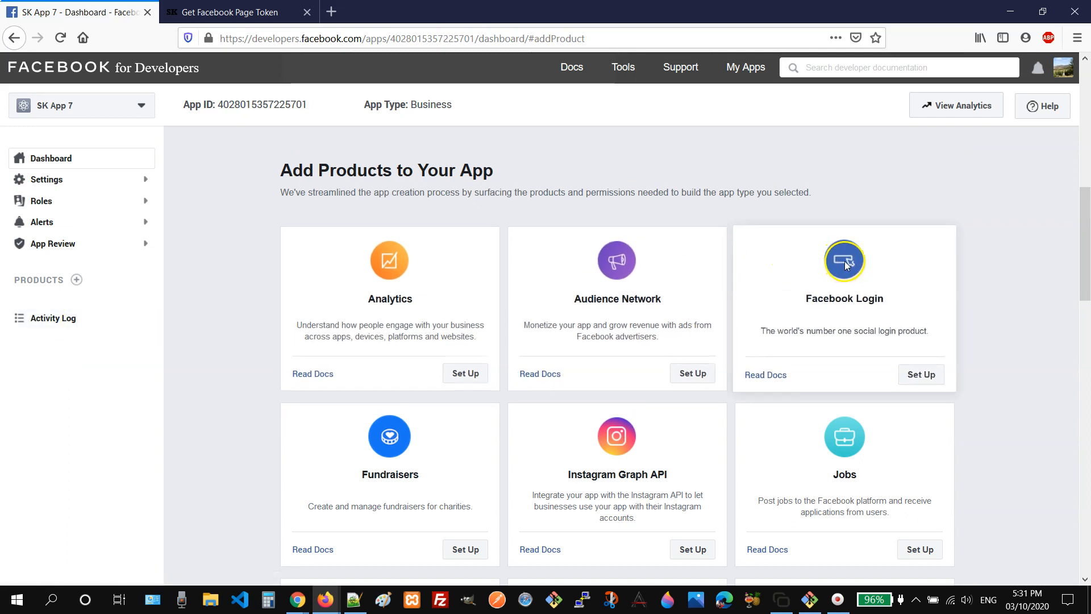
pyautogui.moveTo(835, 309)
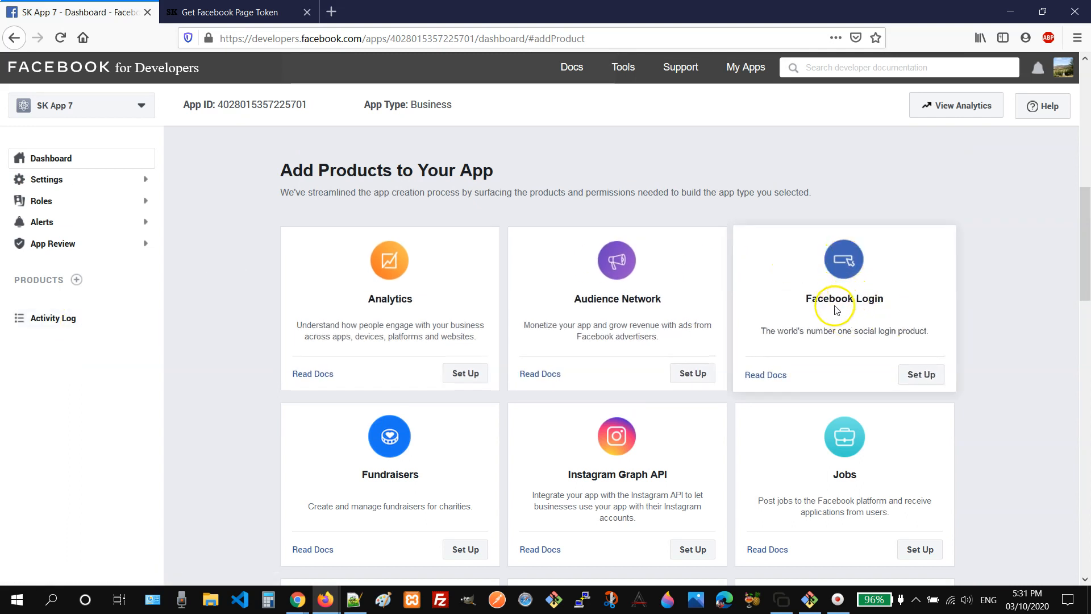
pyautogui.moveTo(919, 374)
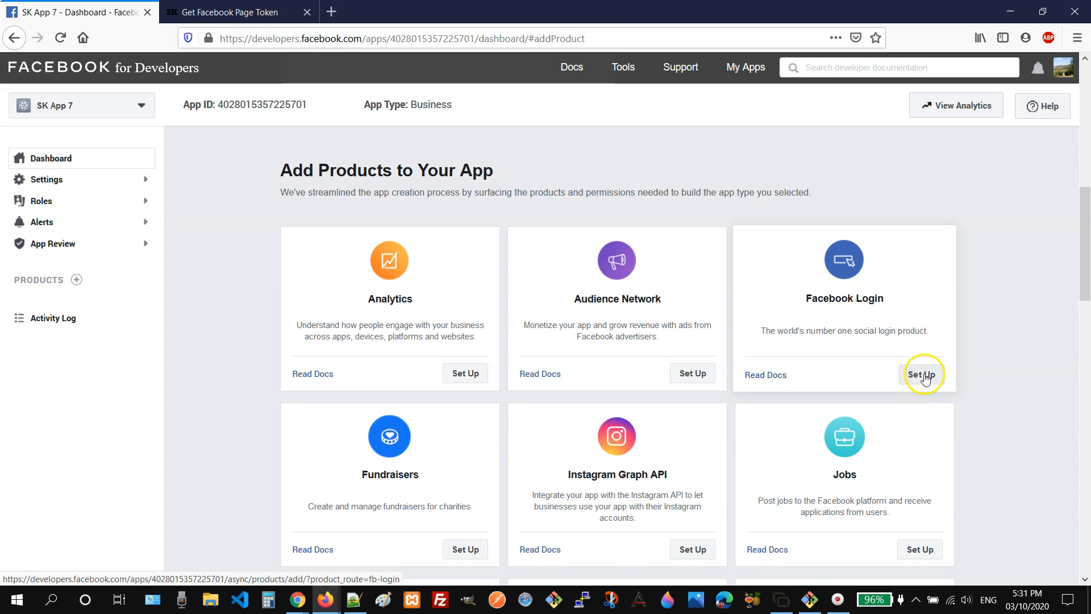
pyautogui.click(920, 374)
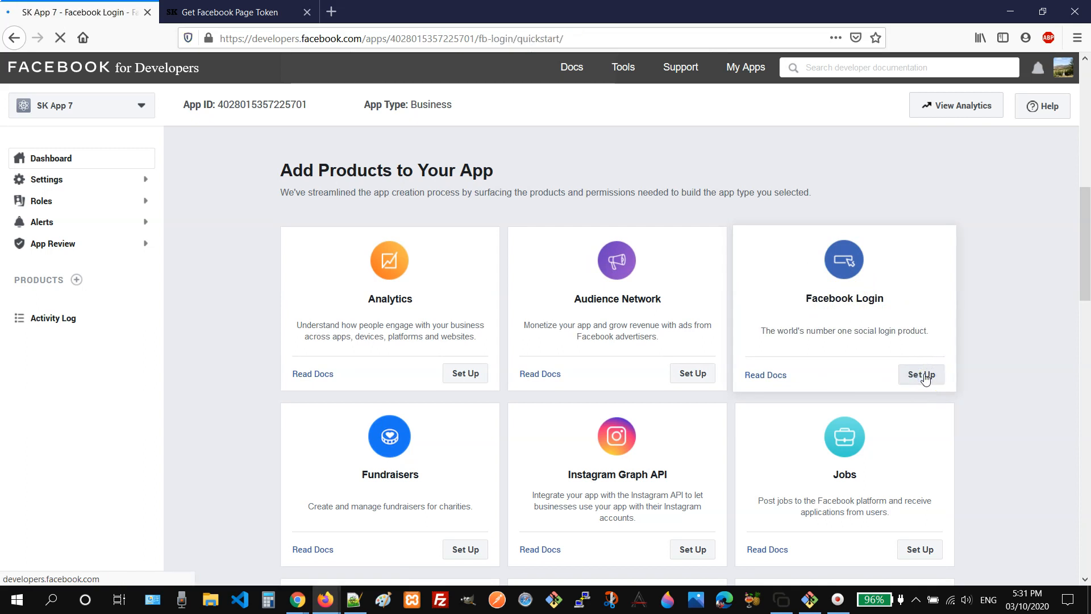
pyautogui.click(920, 374)
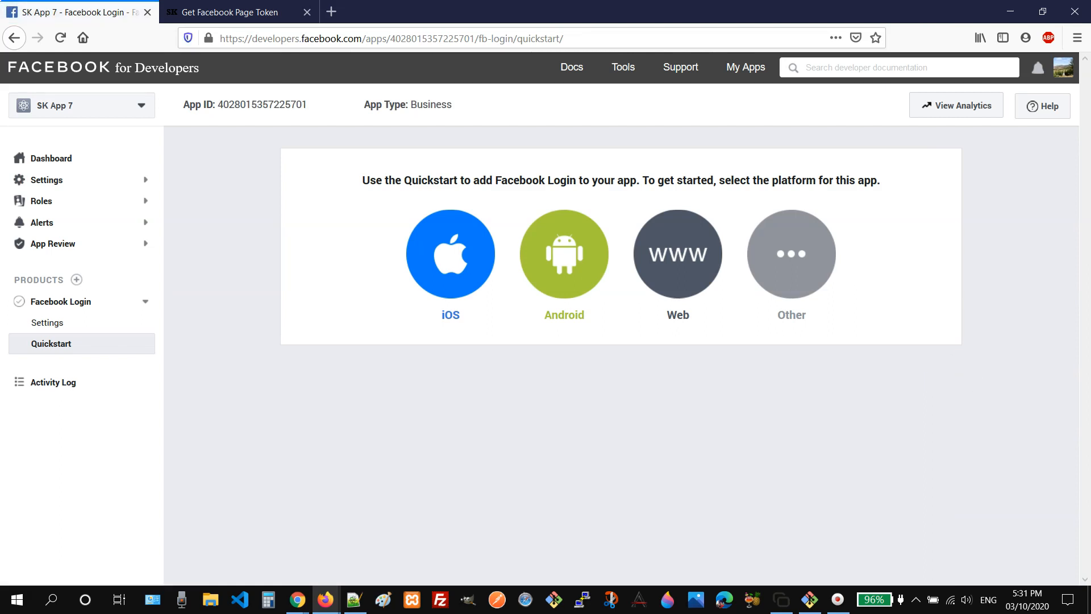
pyautogui.moveTo(48, 322)
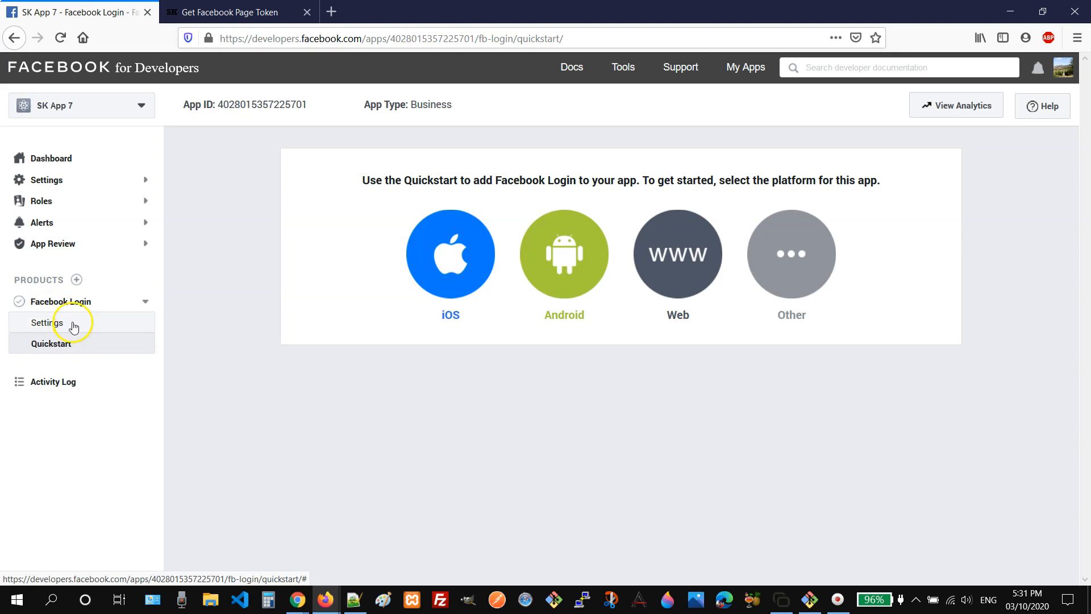
pyautogui.click(47, 322)
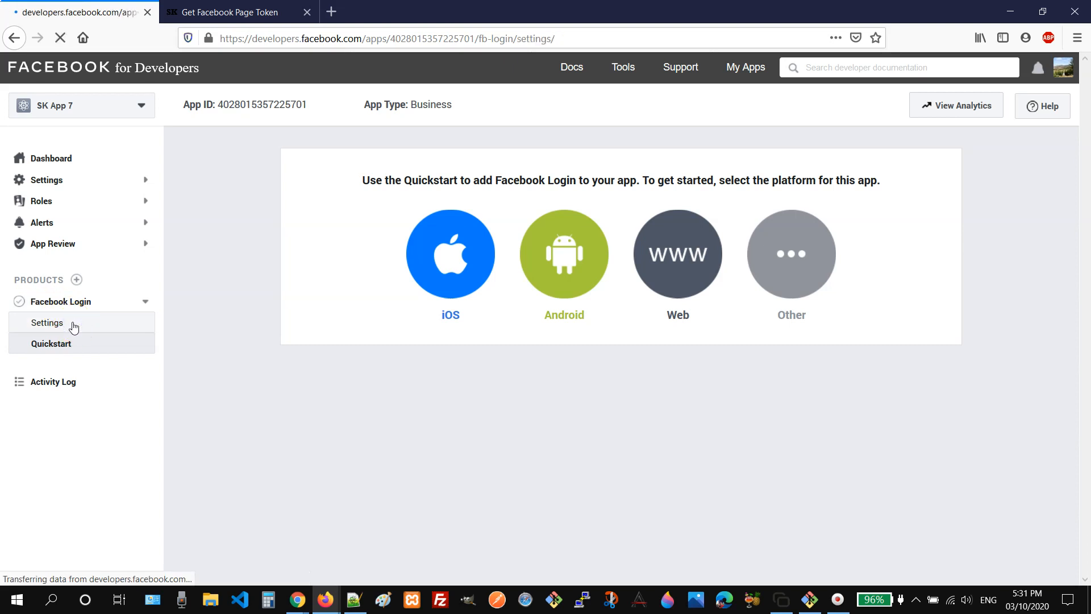
pyautogui.click(47, 322)
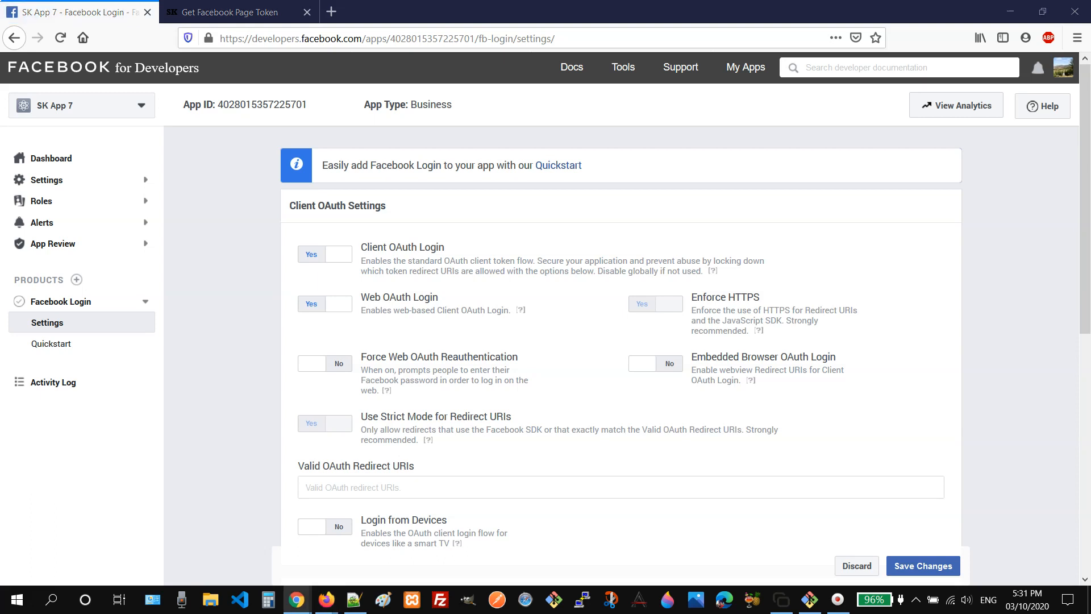
pyautogui.moveTo(523, 539)
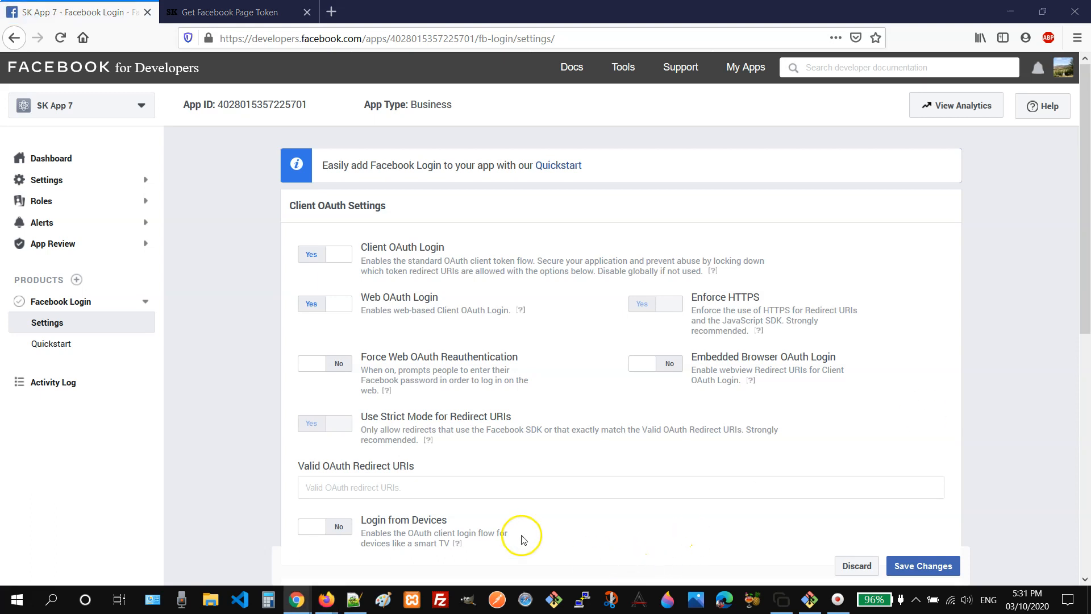
pyautogui.scroll(-3)
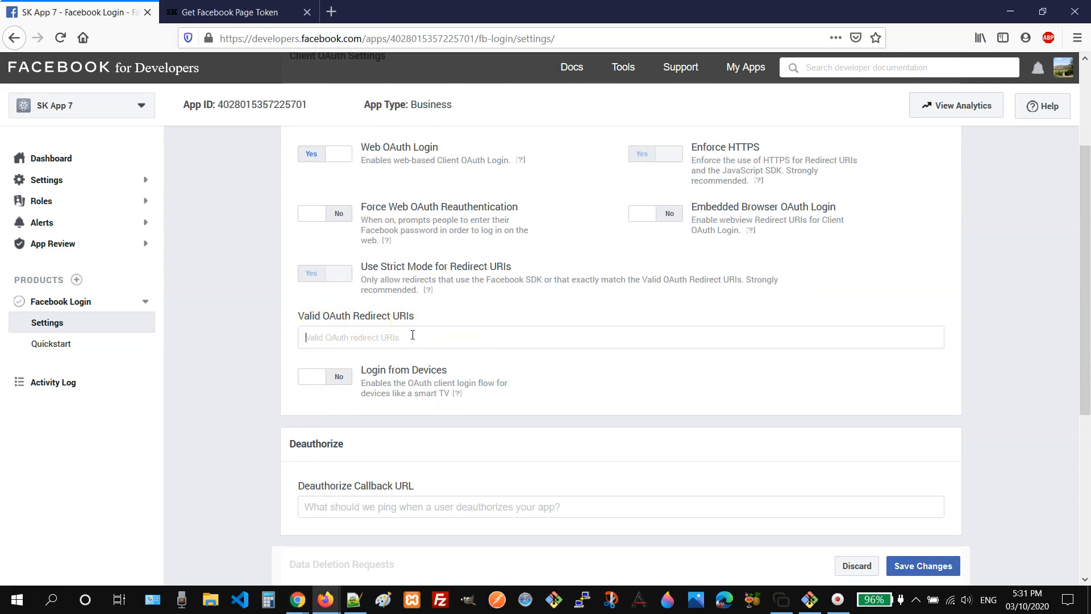
pyautogui.write('https://www.sociablekit.com/app/tokens/facebook_page_tokens.php')
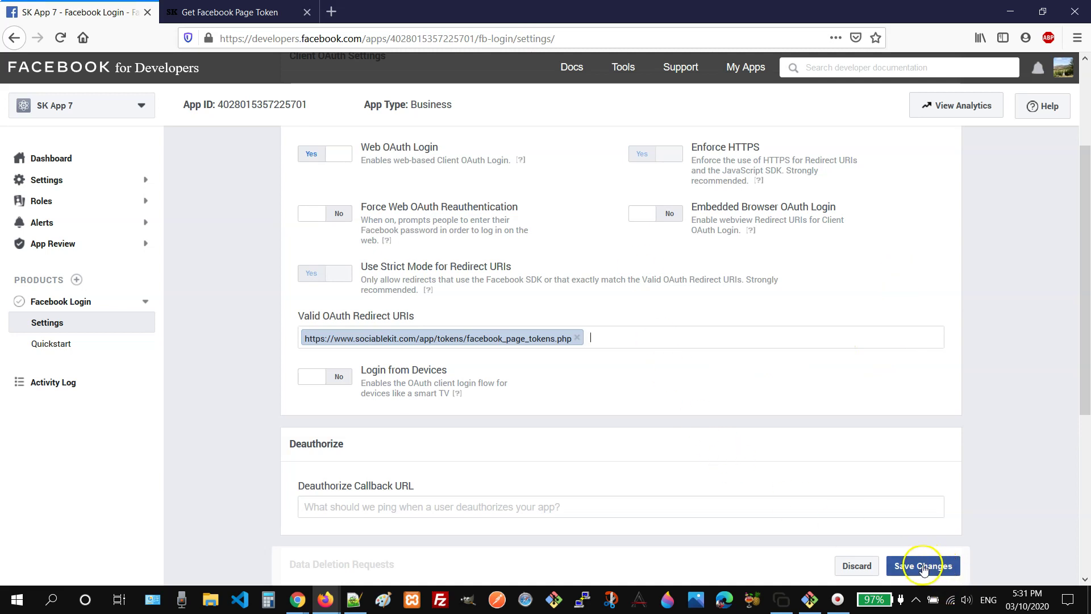
pyautogui.click(923, 565)
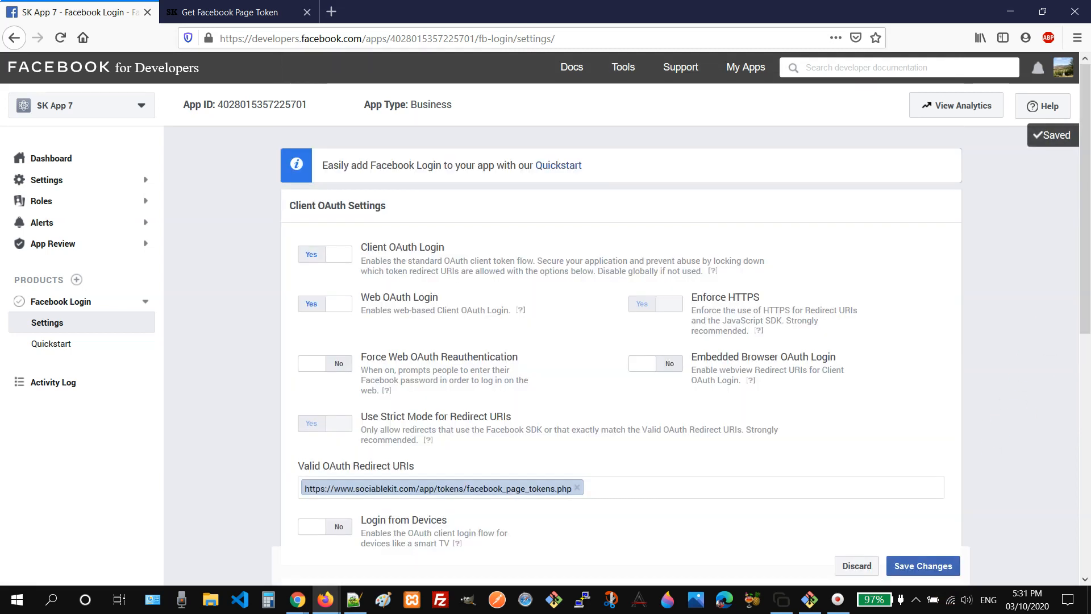
pyautogui.moveTo(408, 424)
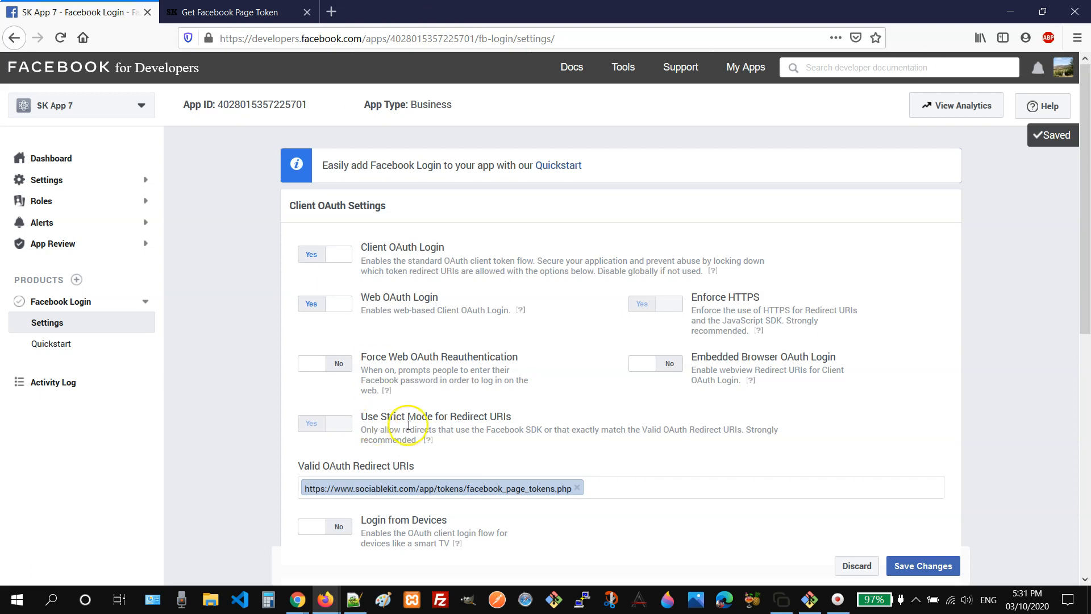
pyautogui.moveTo(510, 231)
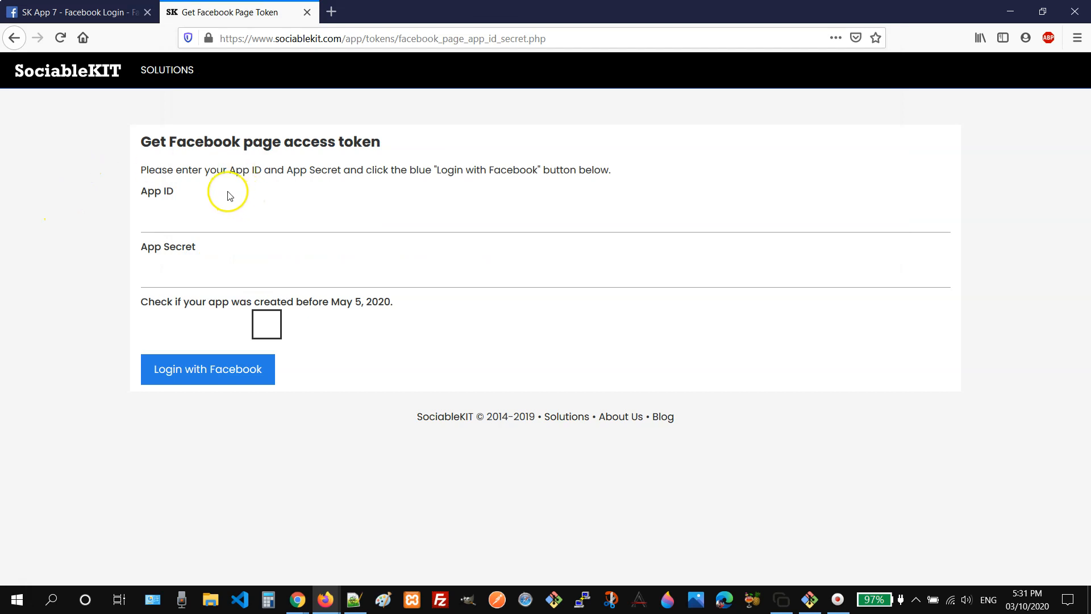
pyautogui.moveTo(215, 231)
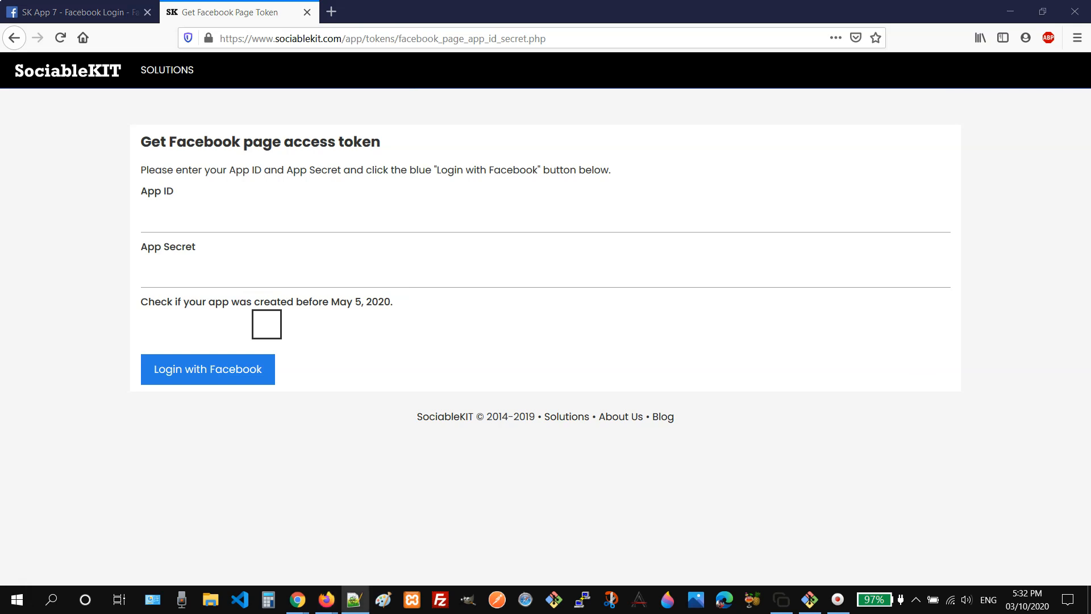
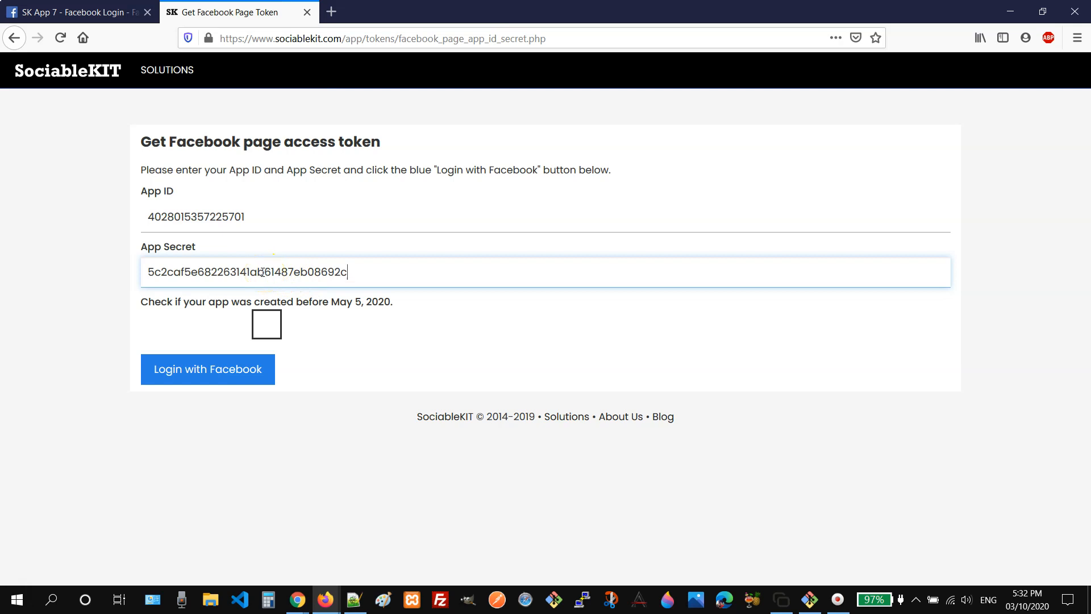
pyautogui.moveTo(334, 306)
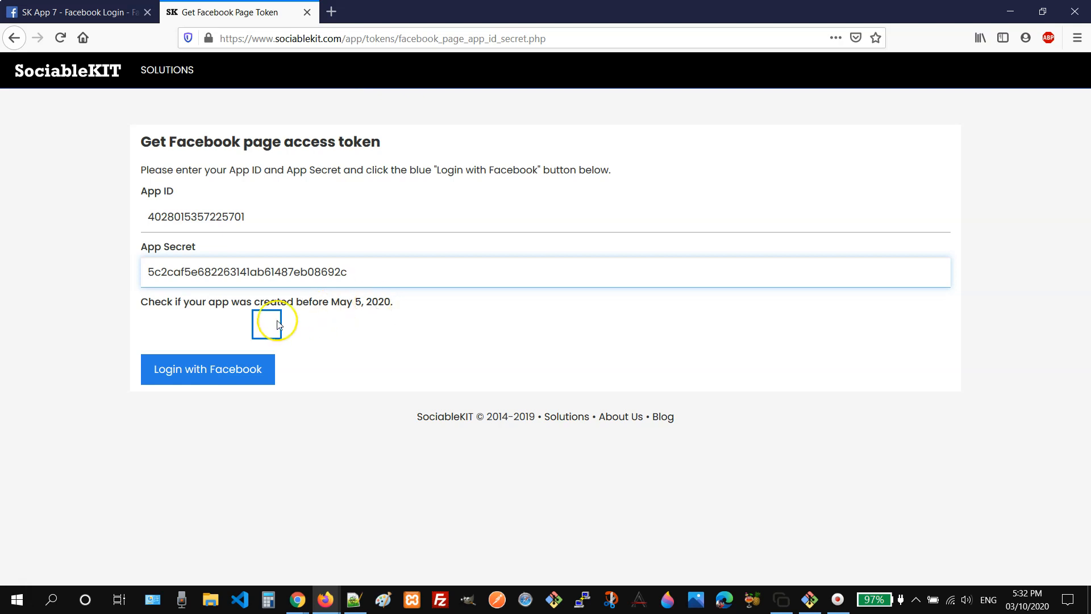
pyautogui.click(266, 324)
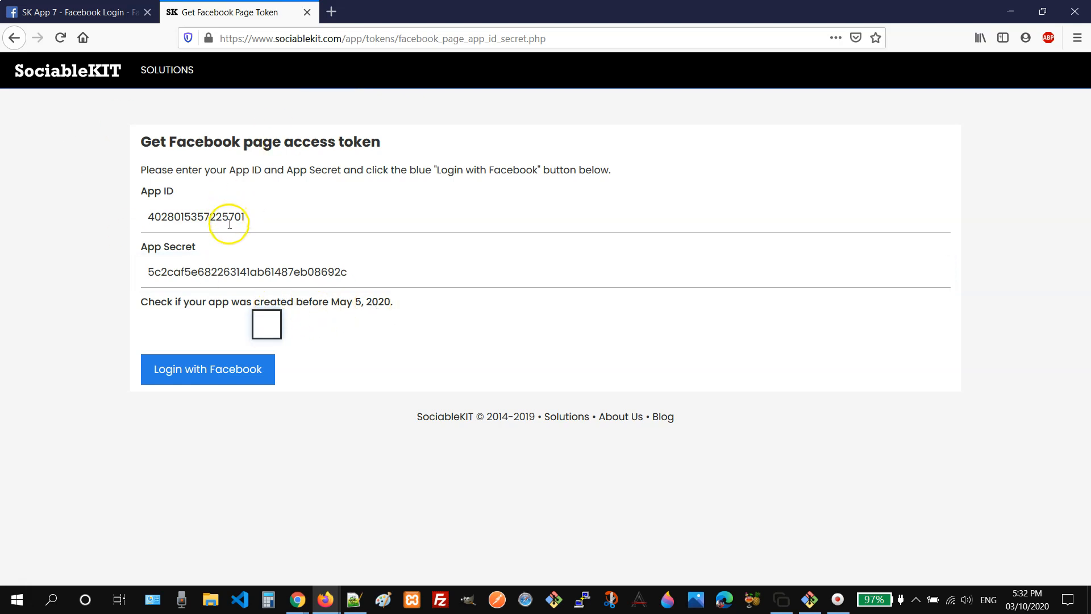
pyautogui.moveTo(243, 206)
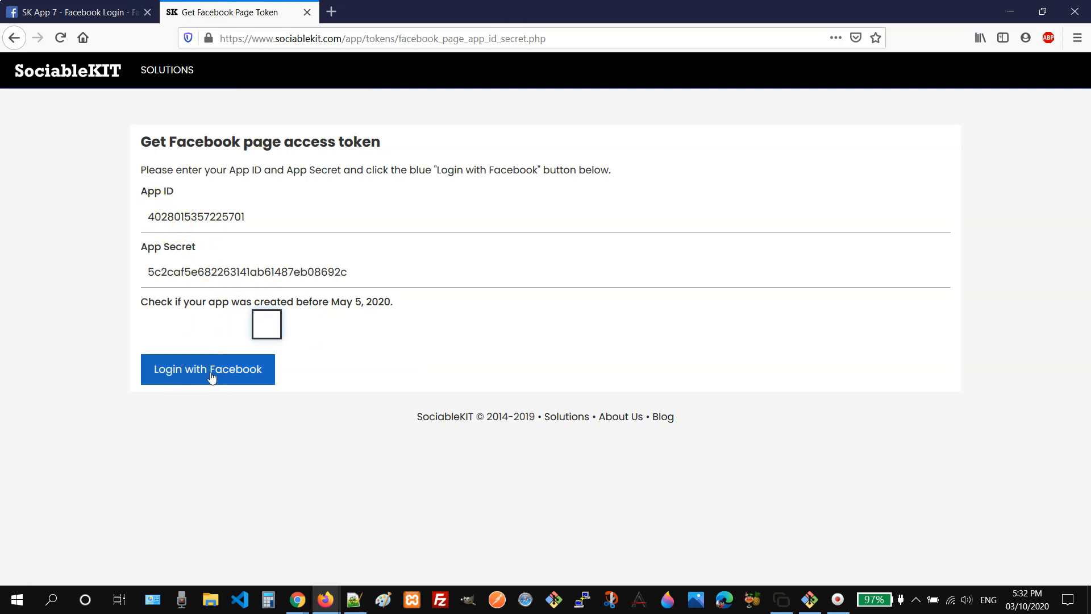
pyautogui.click(207, 369)
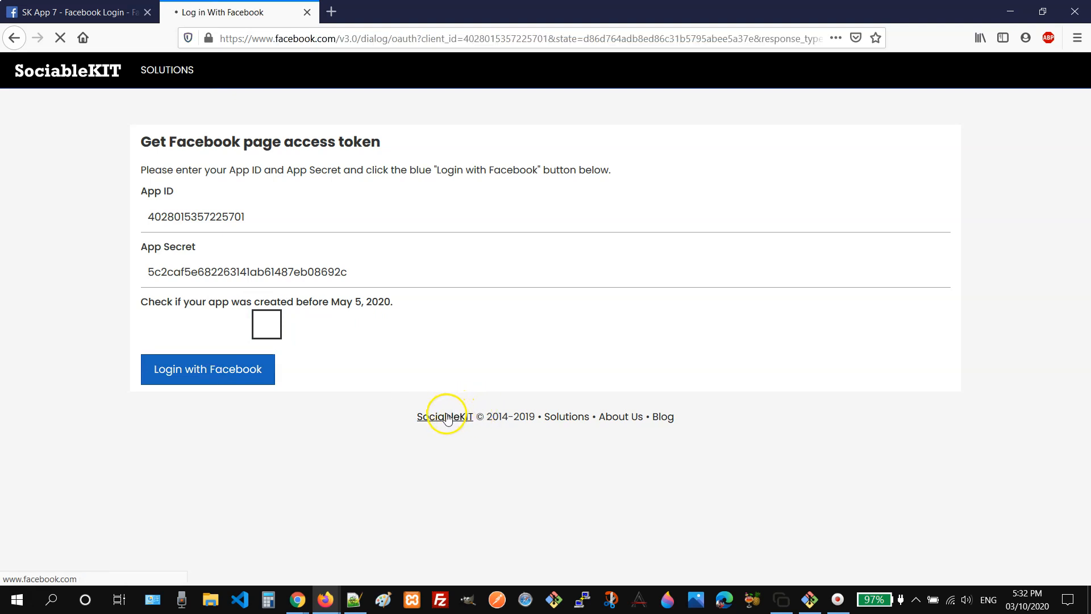
# - Select the codalify_software, codeofaninja and sociablekit Instagram accounts and continue to Pages
pyautogui.click(207, 368)
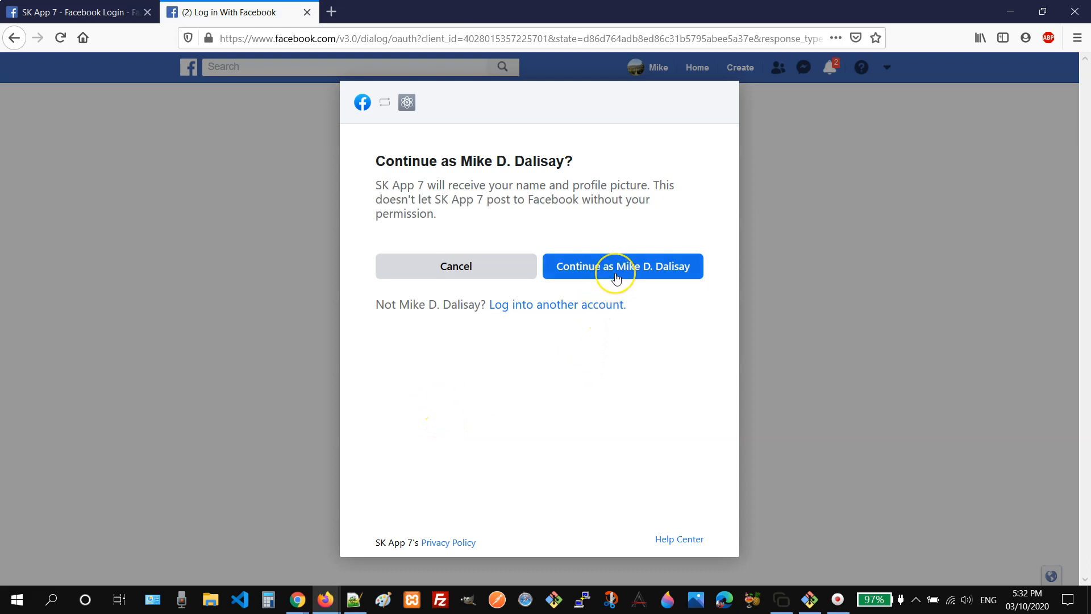
pyautogui.moveTo(646, 284)
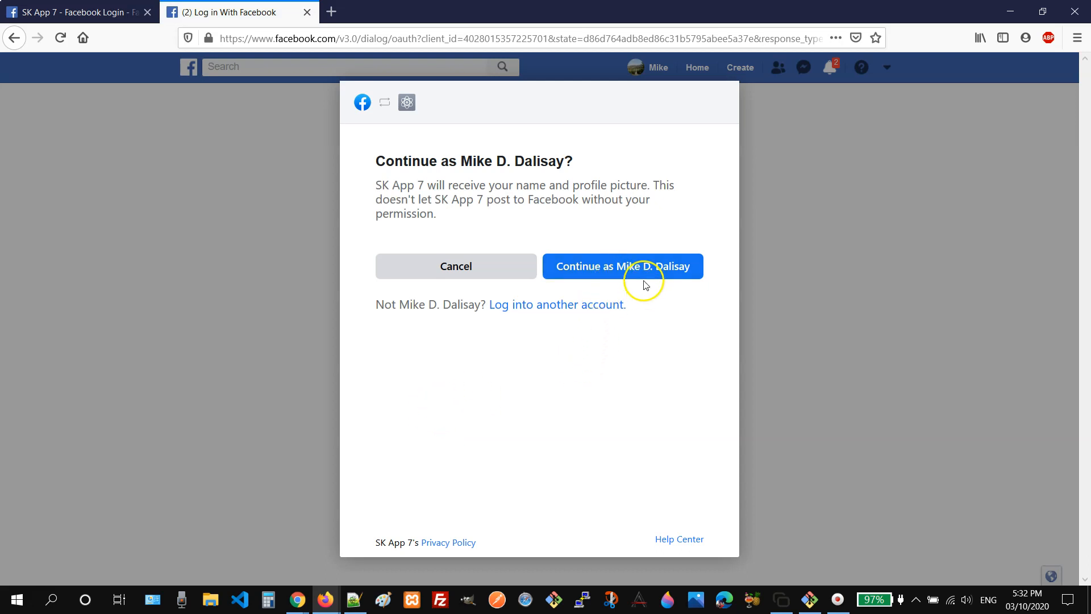
pyautogui.click(621, 266)
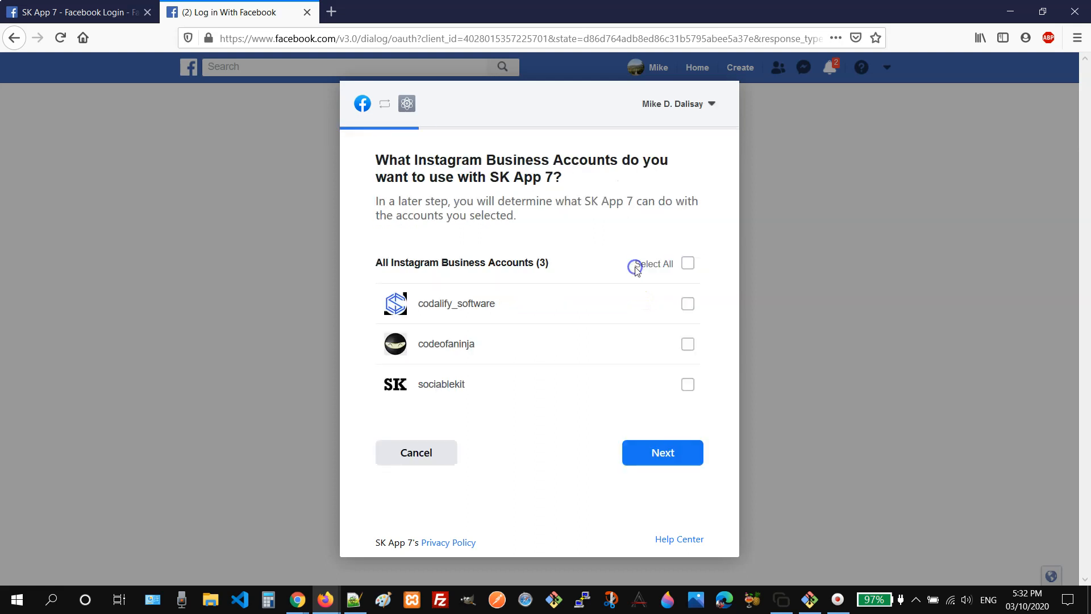
pyautogui.moveTo(443, 263)
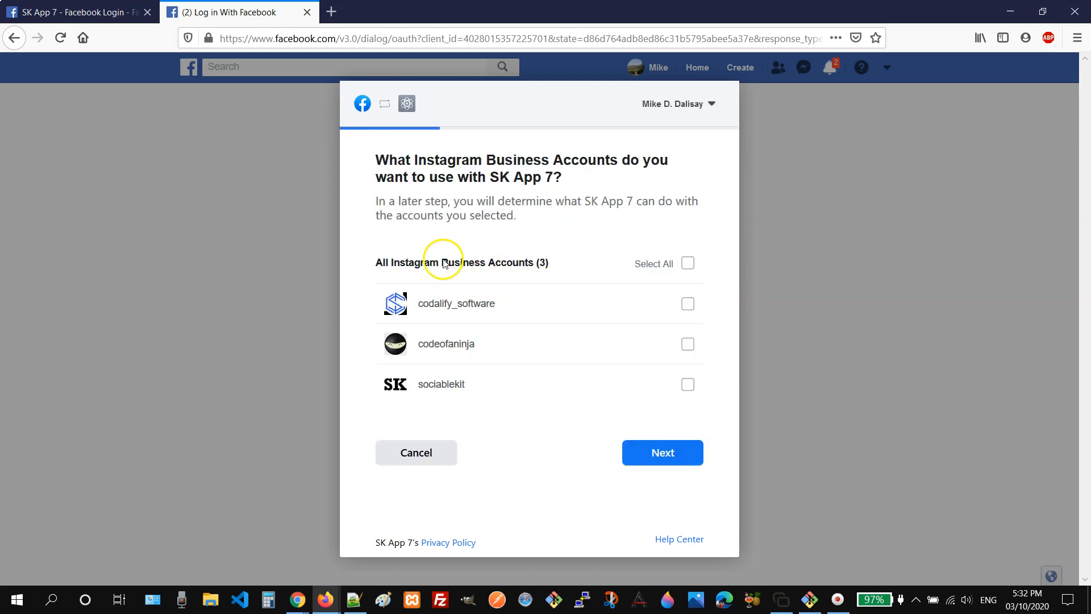
pyautogui.moveTo(487, 274)
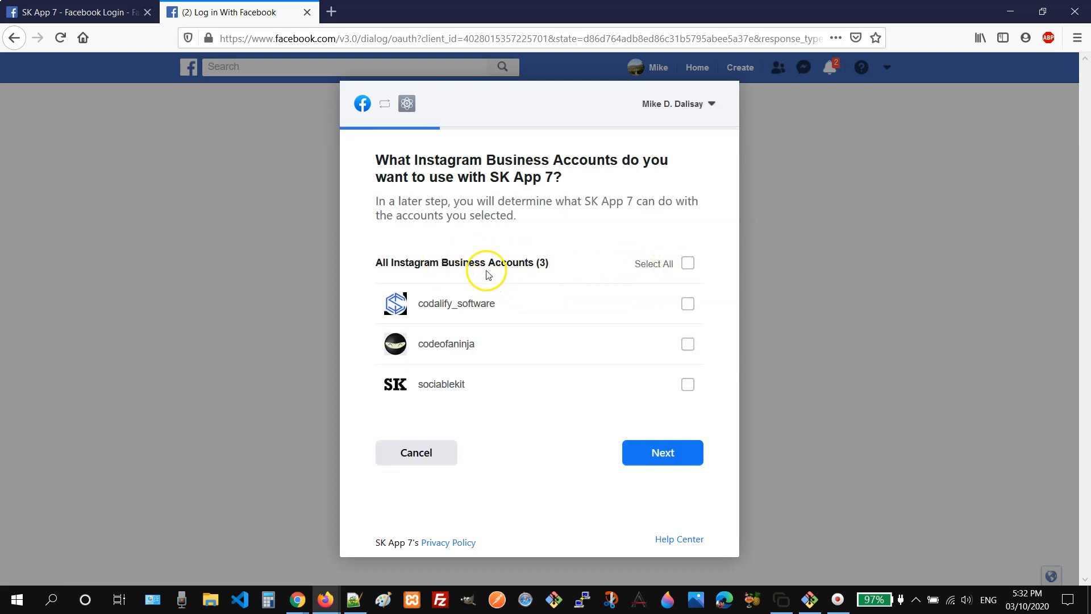
pyautogui.moveTo(510, 270)
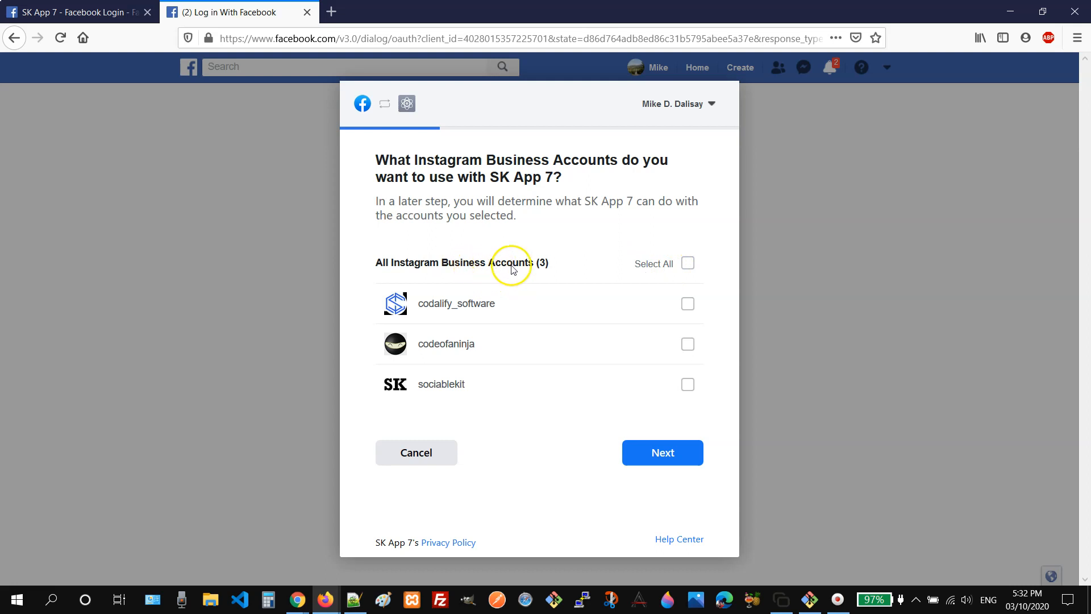
pyautogui.moveTo(444, 304)
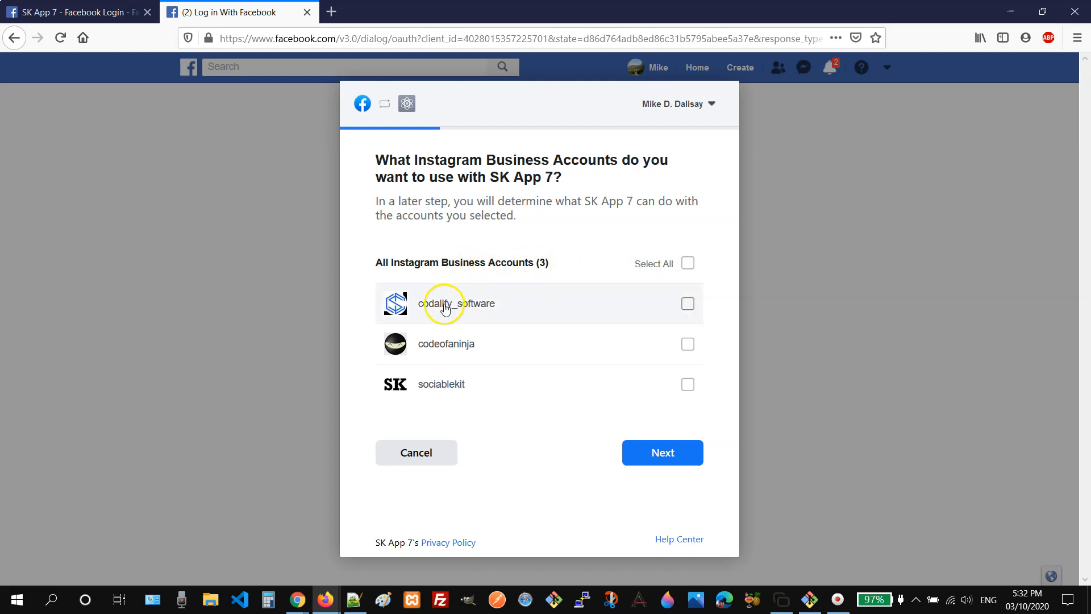
pyautogui.moveTo(679, 266)
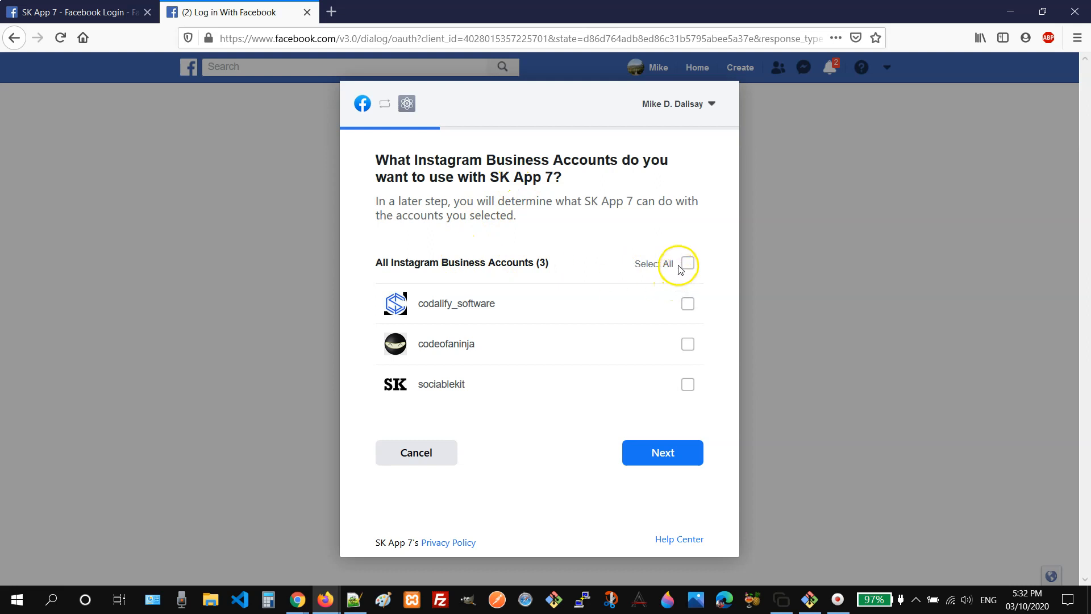
pyautogui.moveTo(466, 267)
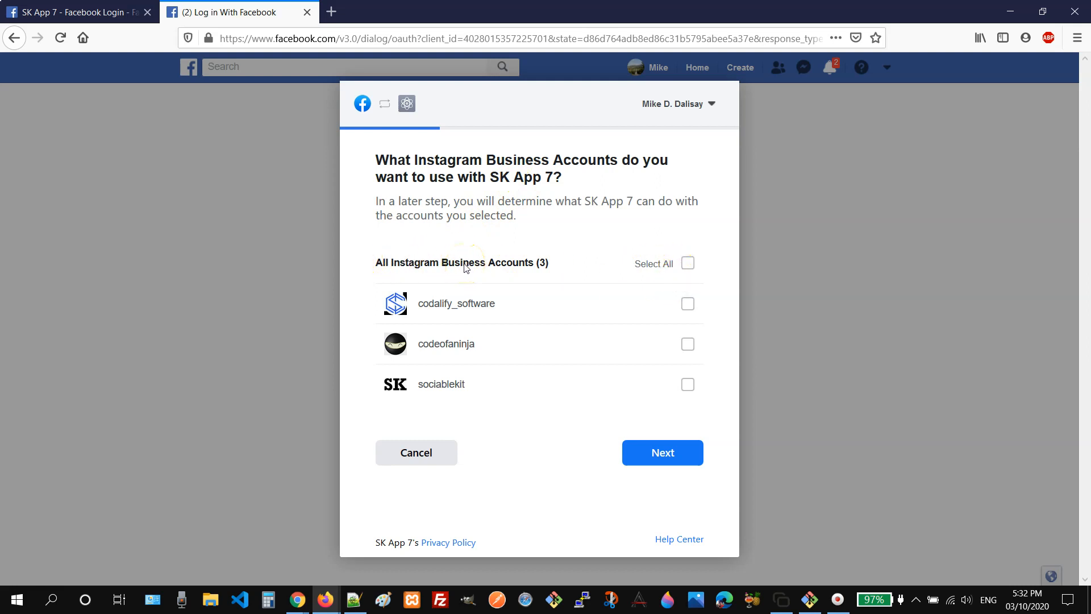
pyautogui.click(662, 452)
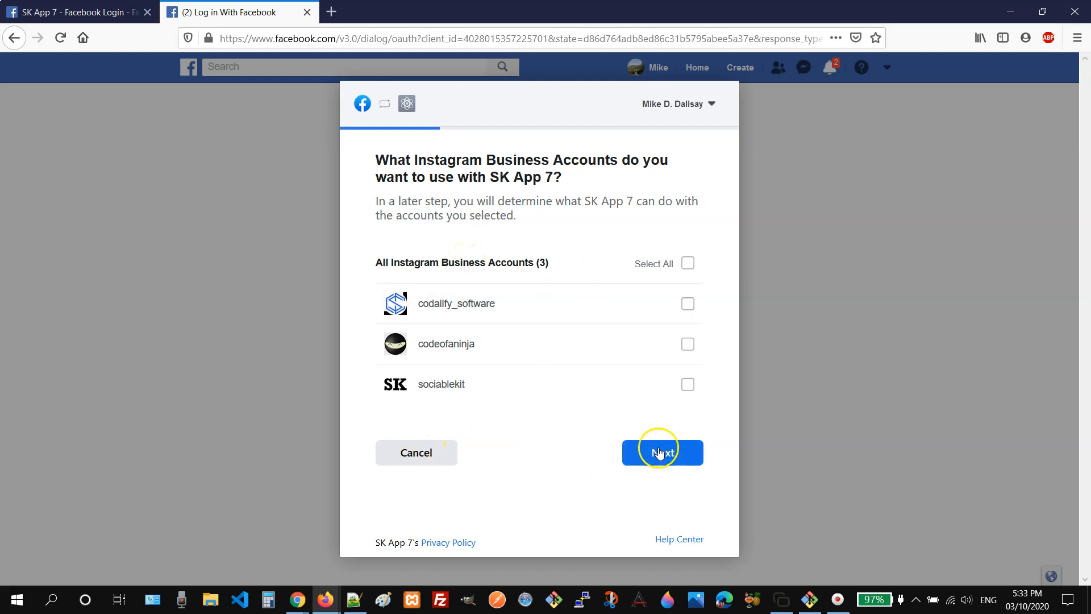
pyautogui.moveTo(509, 262)
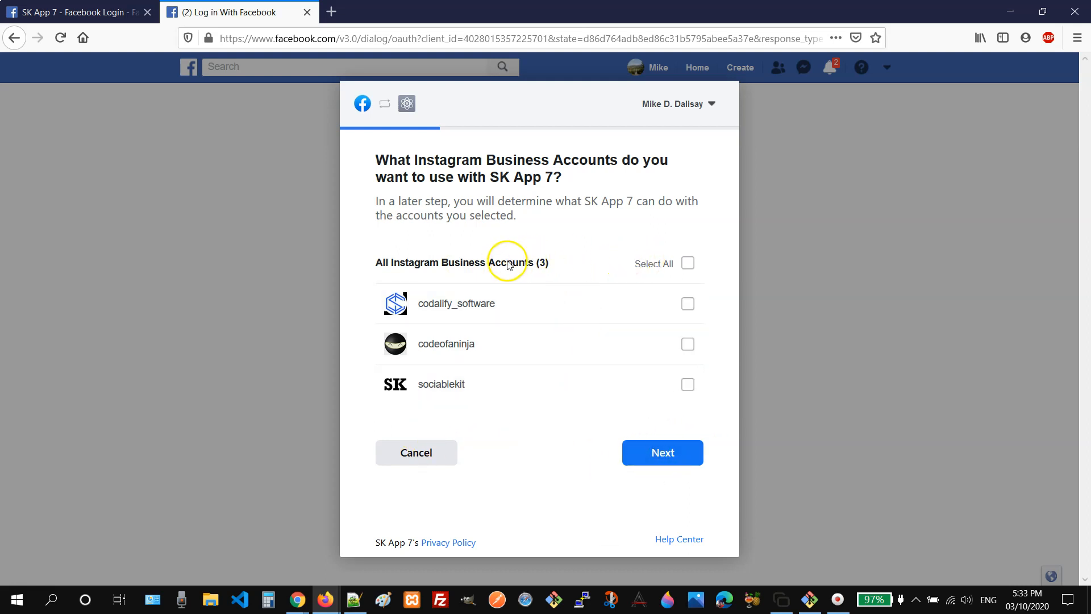
pyautogui.moveTo(687, 267)
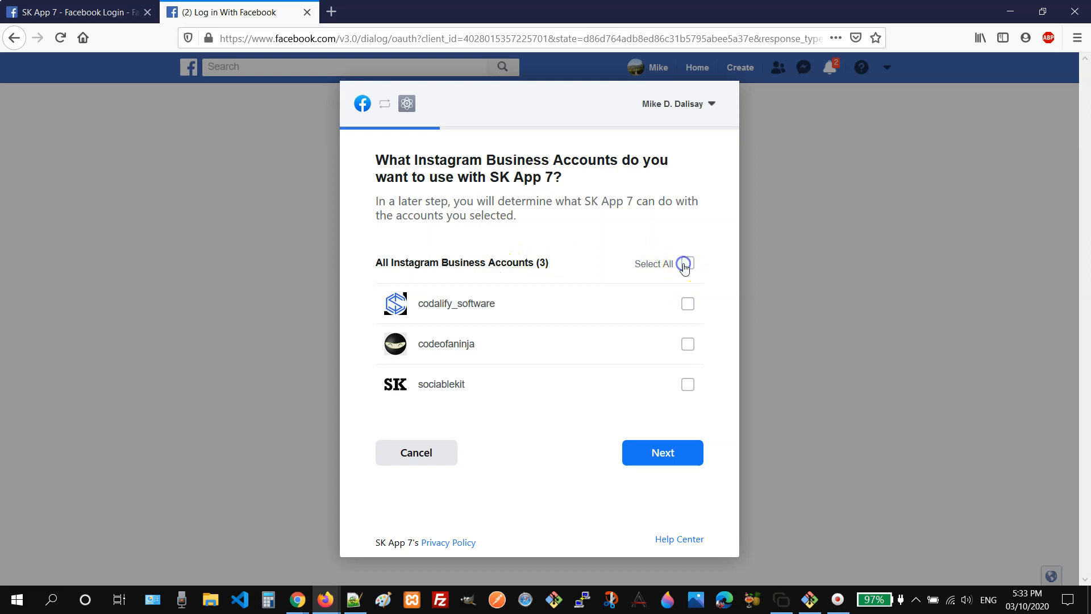
pyautogui.click(688, 266)
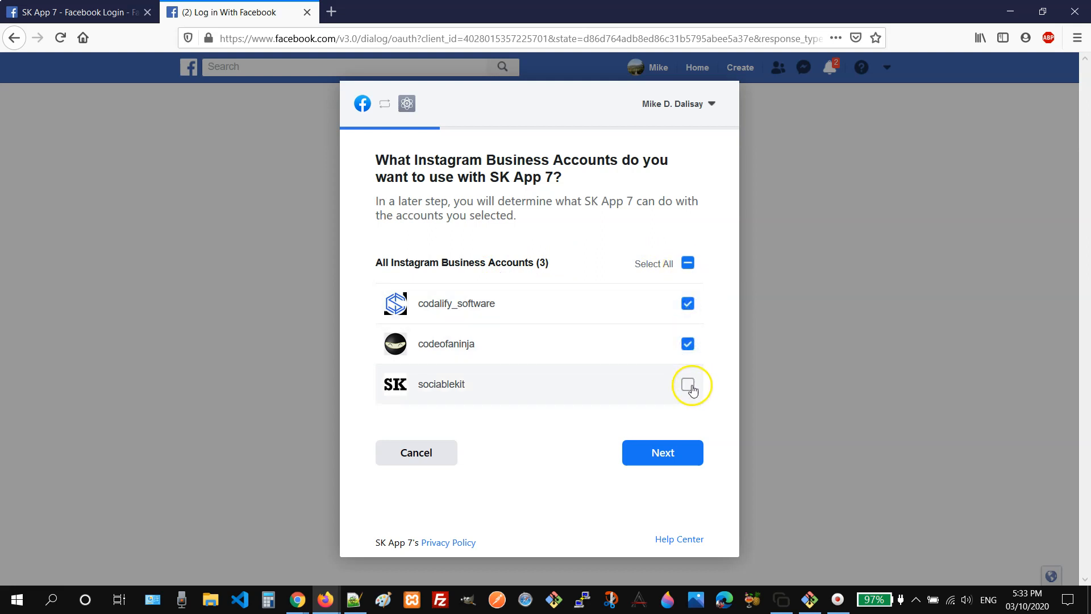
pyautogui.click(688, 385)
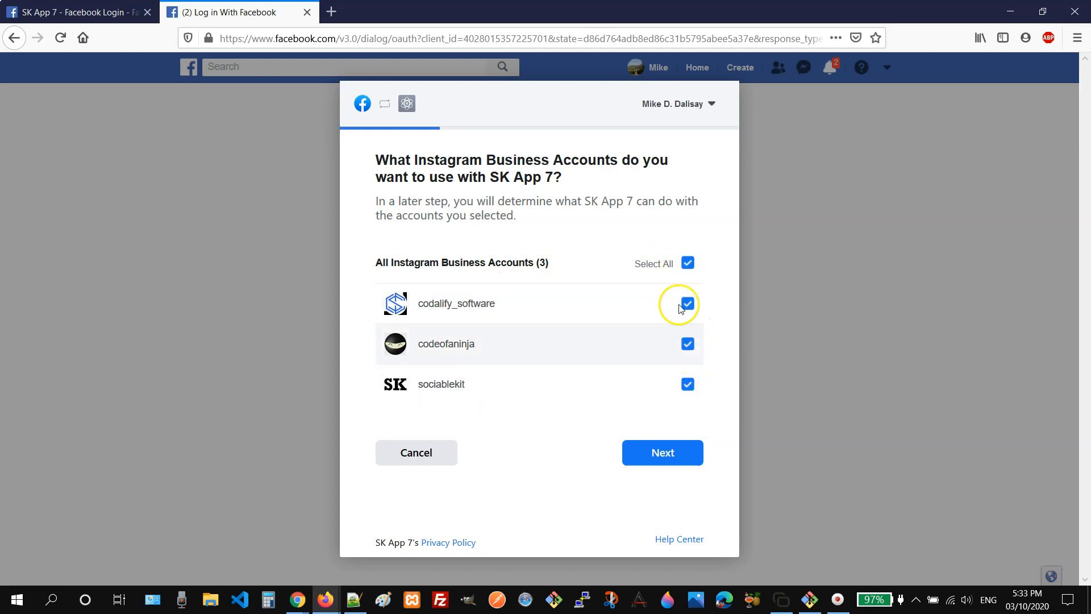
pyautogui.click(661, 453)
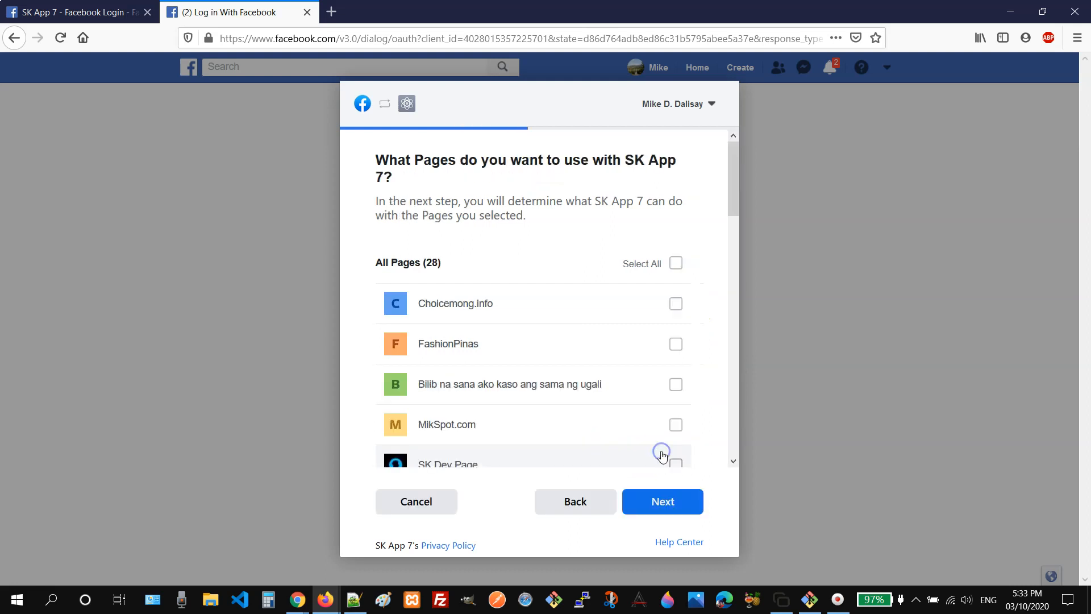
pyautogui.moveTo(615, 215)
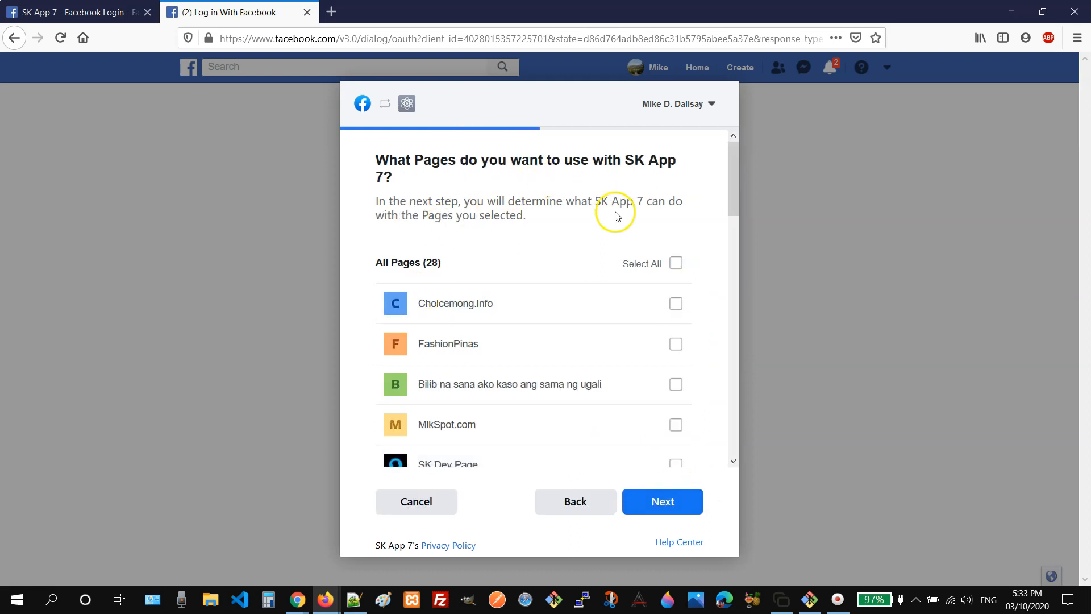
pyautogui.moveTo(564, 365)
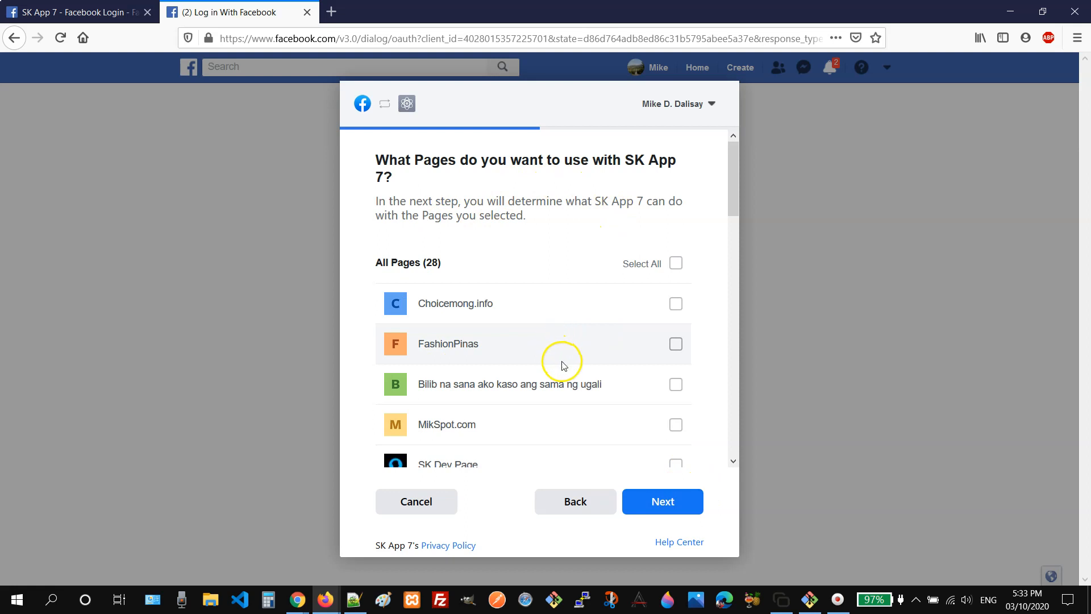
# - Tick The Code Of A Ninja, Sociablekit and Posted By DSM in the 28-Page list for SK App 7
pyautogui.scroll(-3)
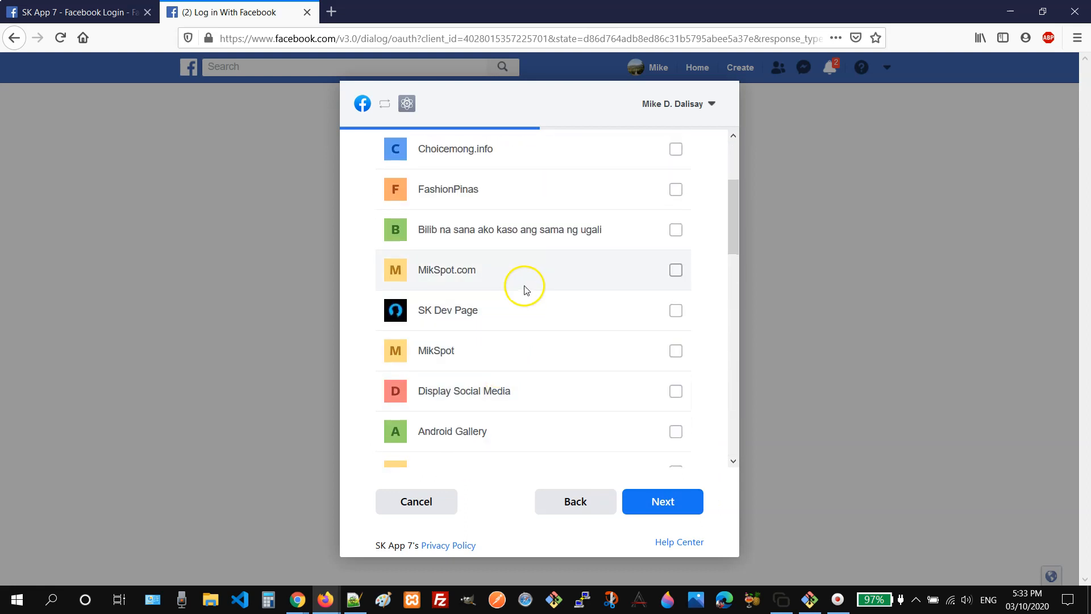
pyautogui.scroll(3)
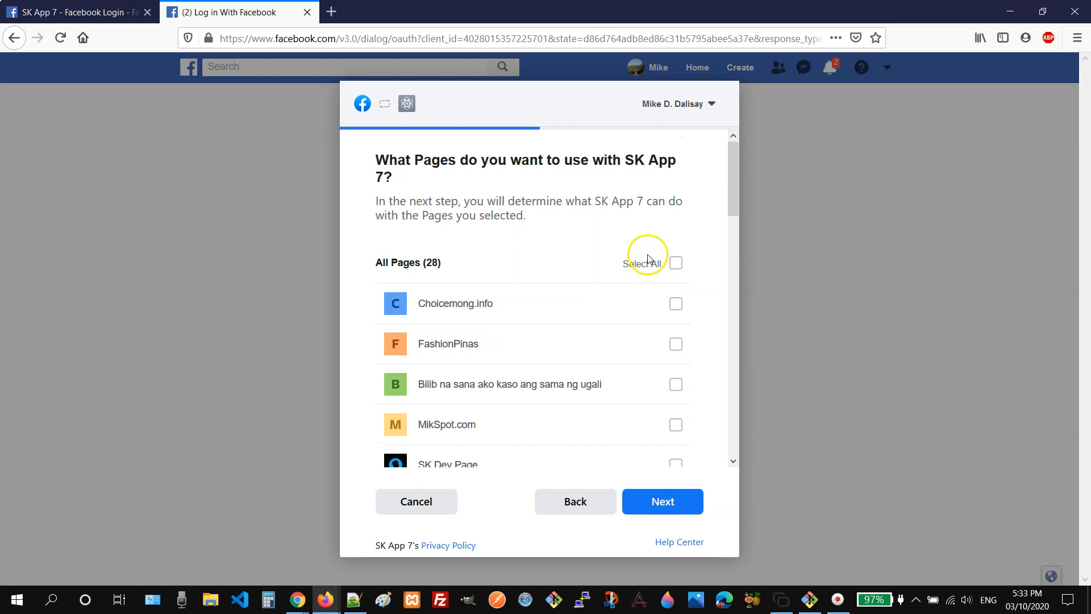
pyautogui.moveTo(649, 271)
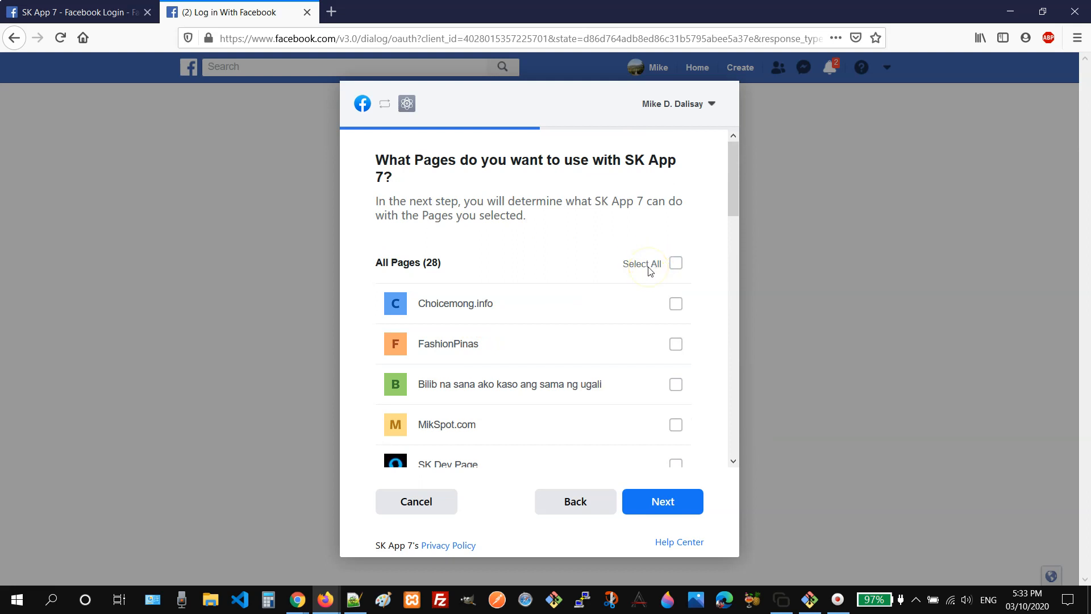
pyautogui.scroll(-3)
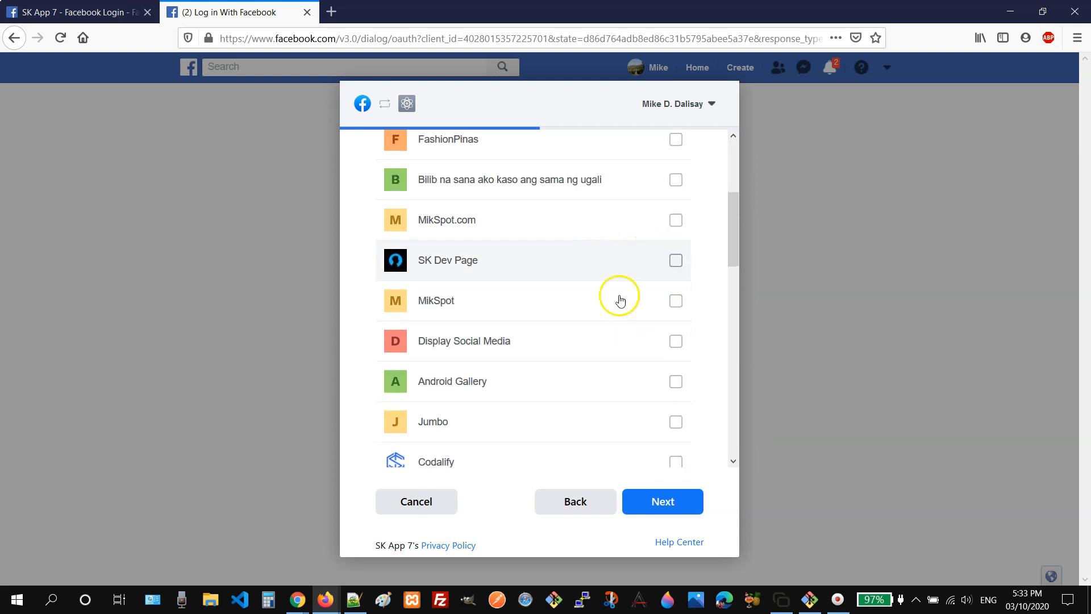
pyautogui.moveTo(609, 260)
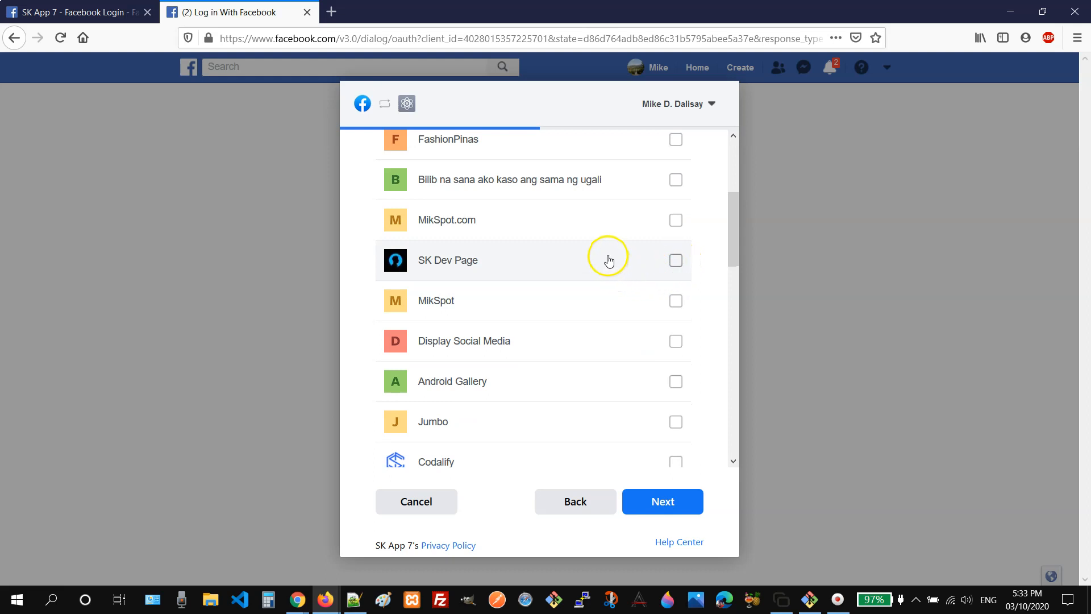
pyautogui.moveTo(602, 272)
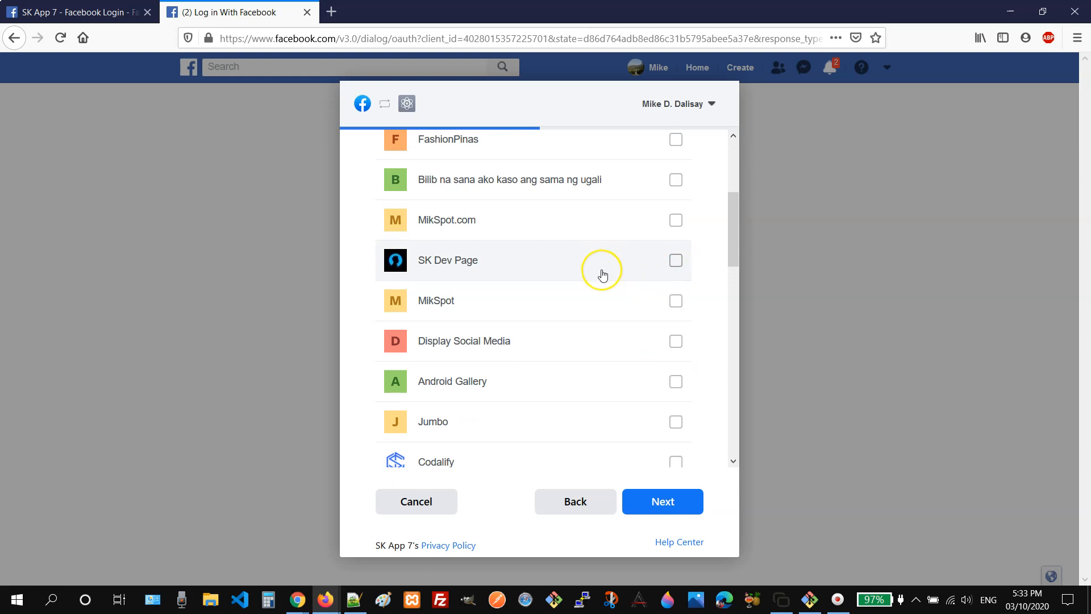
pyautogui.moveTo(624, 323)
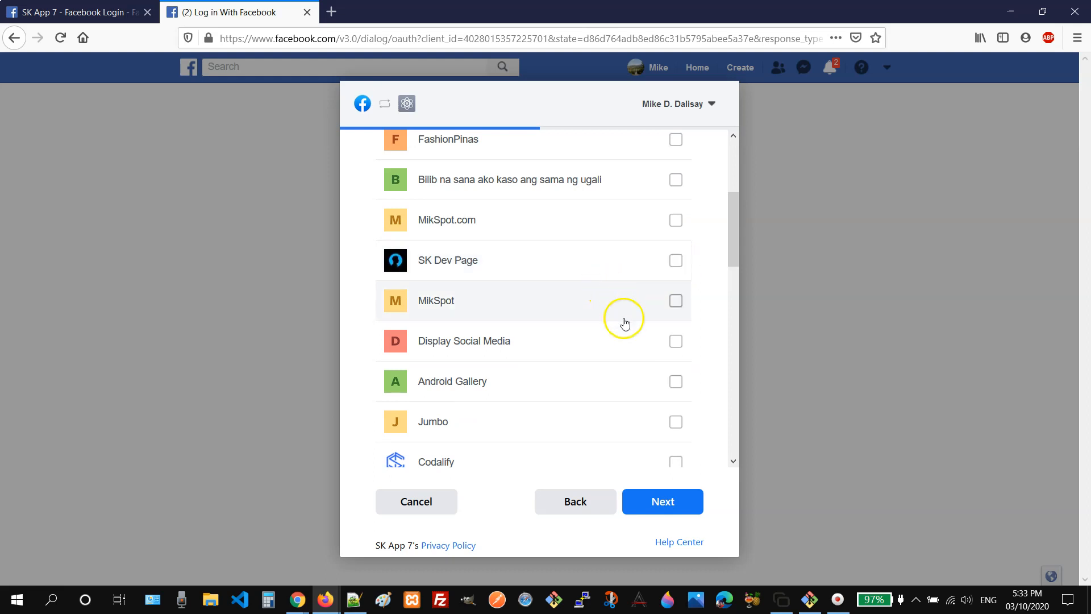
pyautogui.scroll(-3)
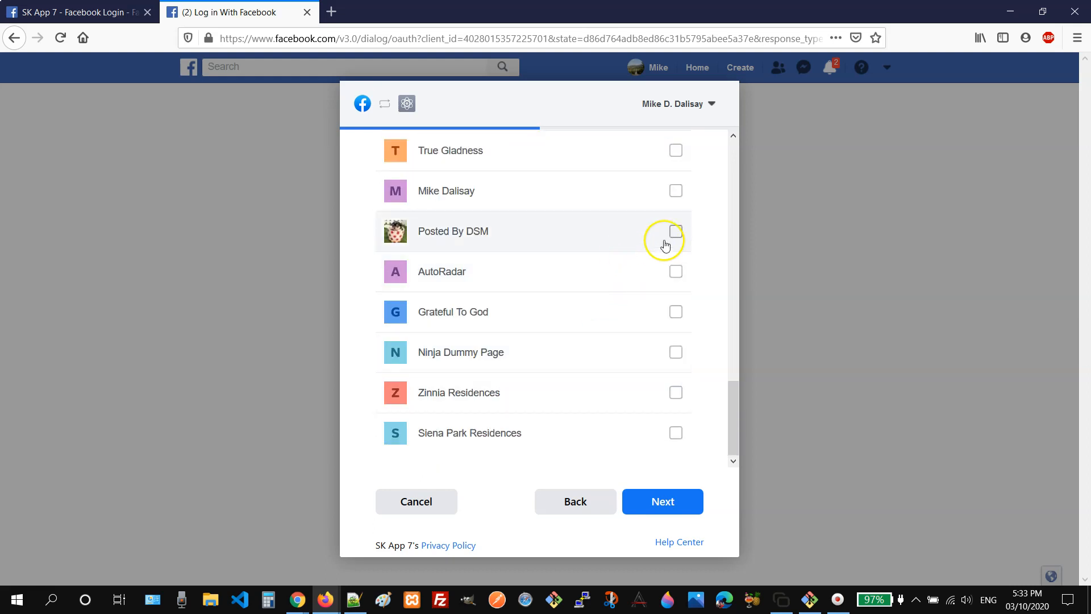
pyautogui.click(674, 231)
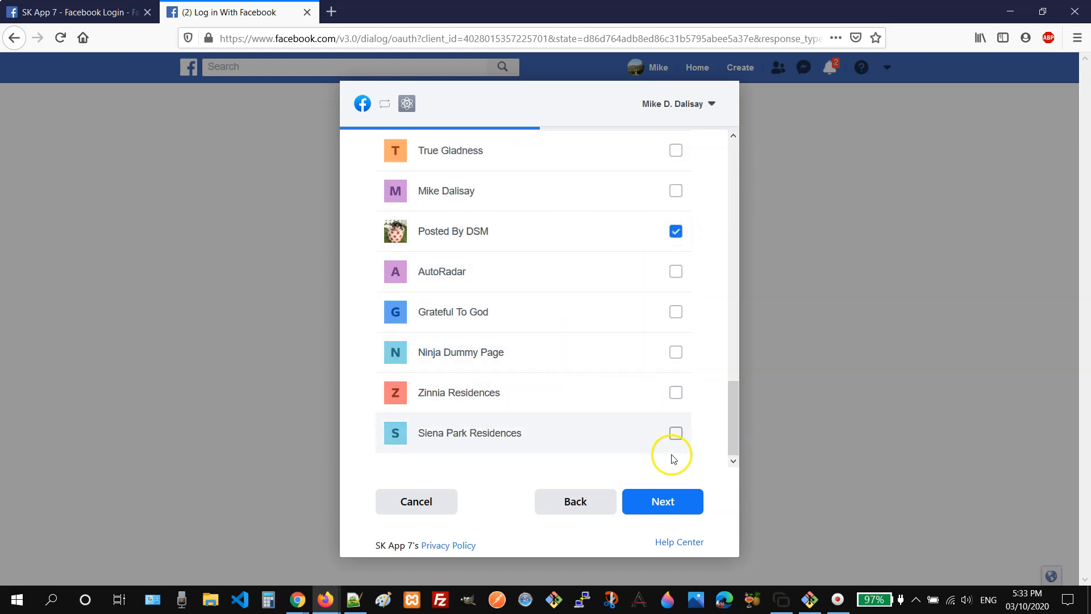
pyautogui.scroll(3)
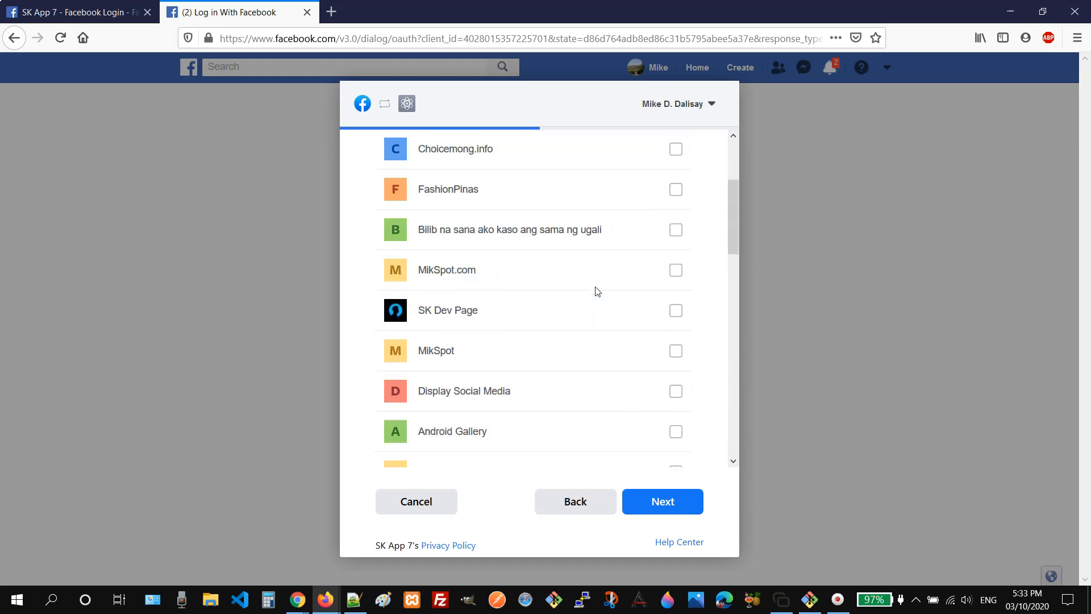
pyautogui.scroll(-3)
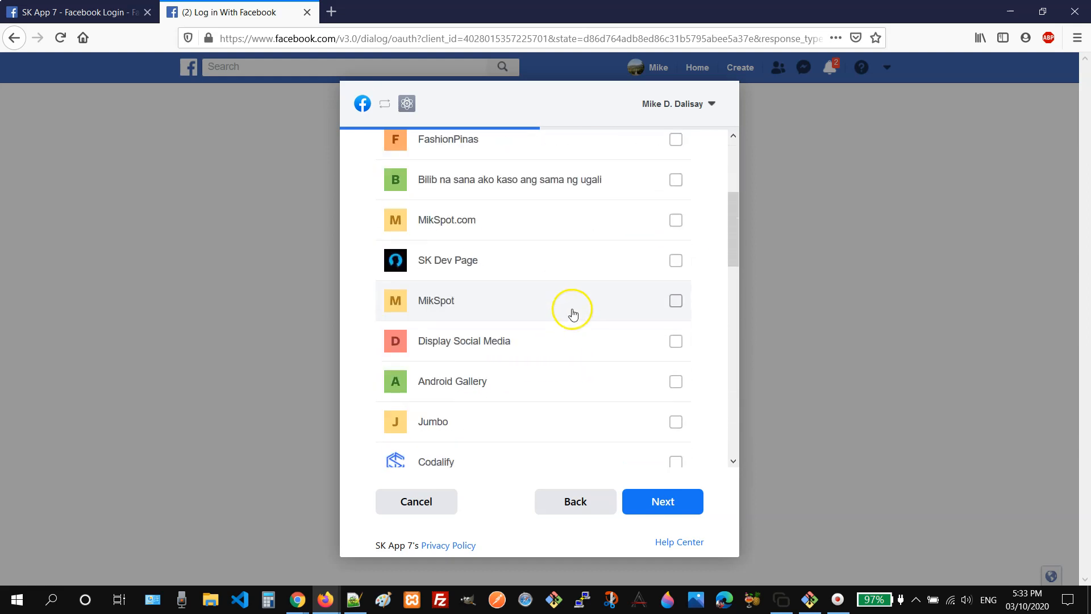
pyautogui.scroll(-3)
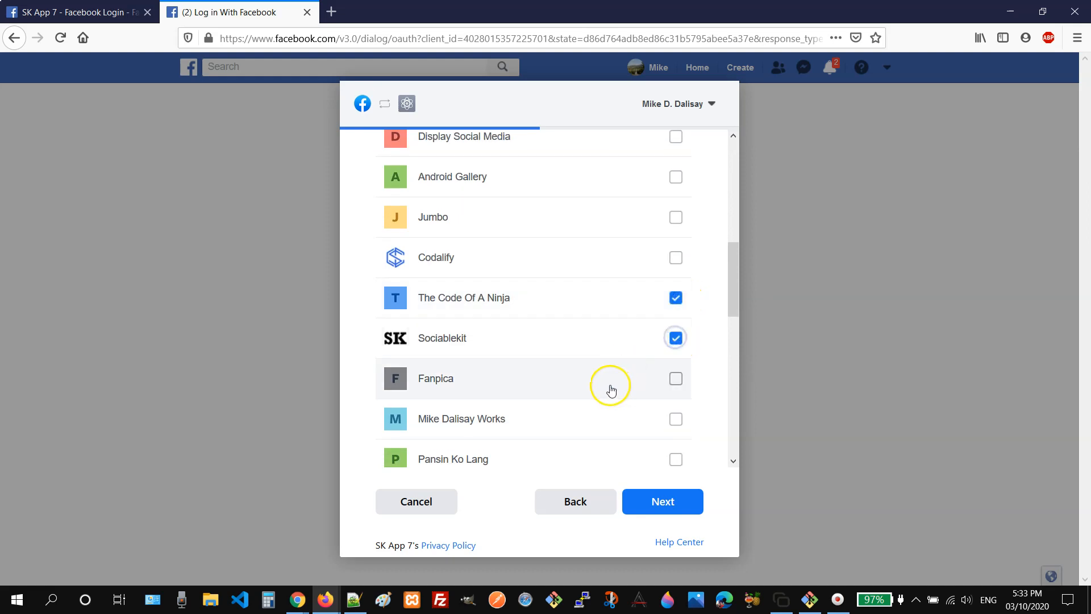
pyautogui.scroll(3)
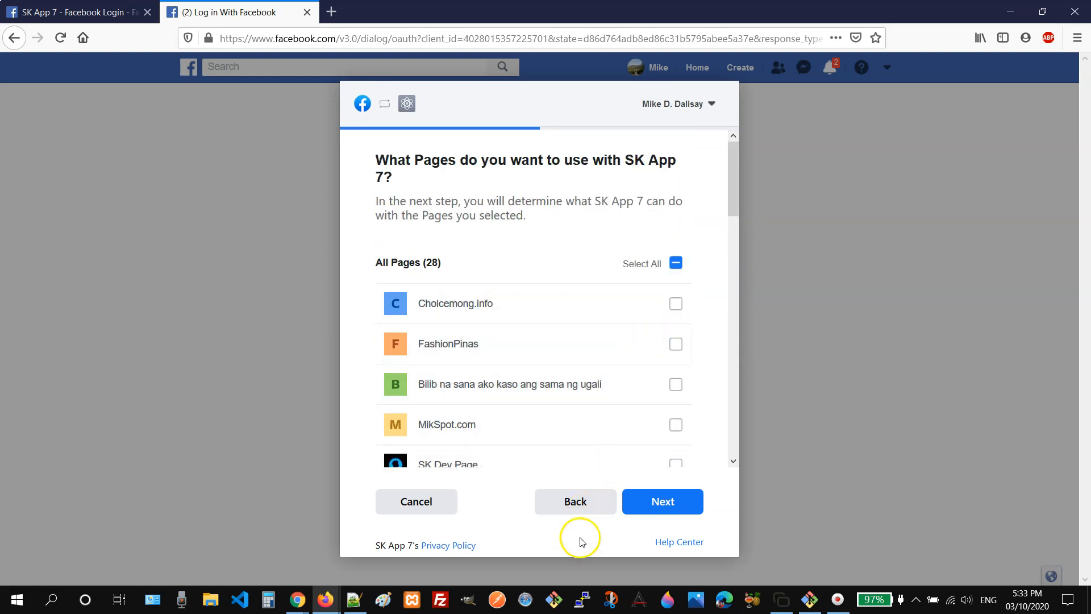
# - Confirm the chosen Pages and review SK App 7's permissions, leaving email and Instagram access set to YES
pyautogui.click(661, 501)
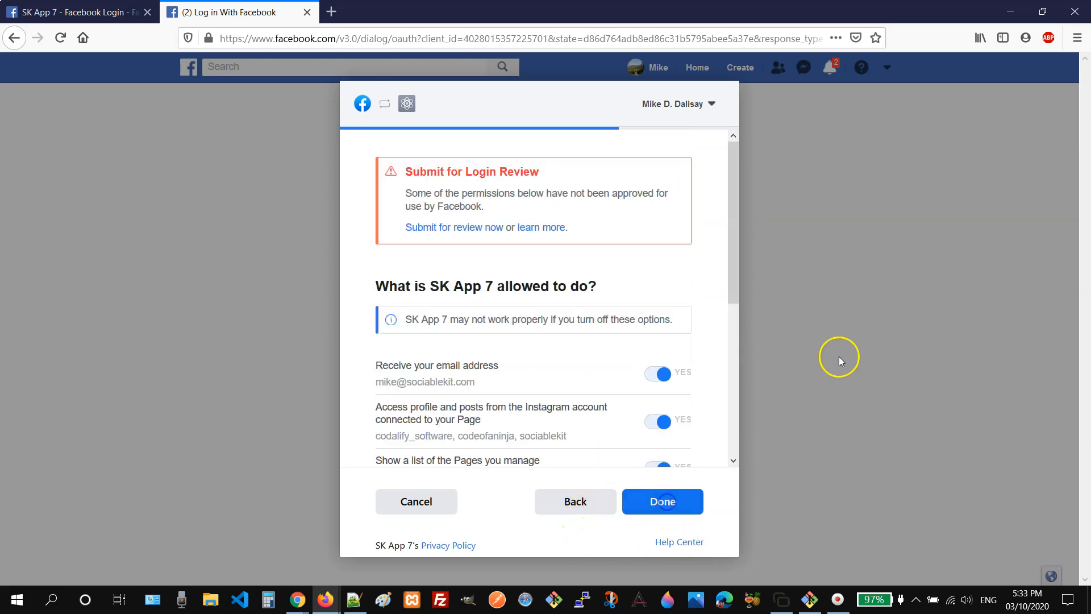
pyautogui.moveTo(536, 215)
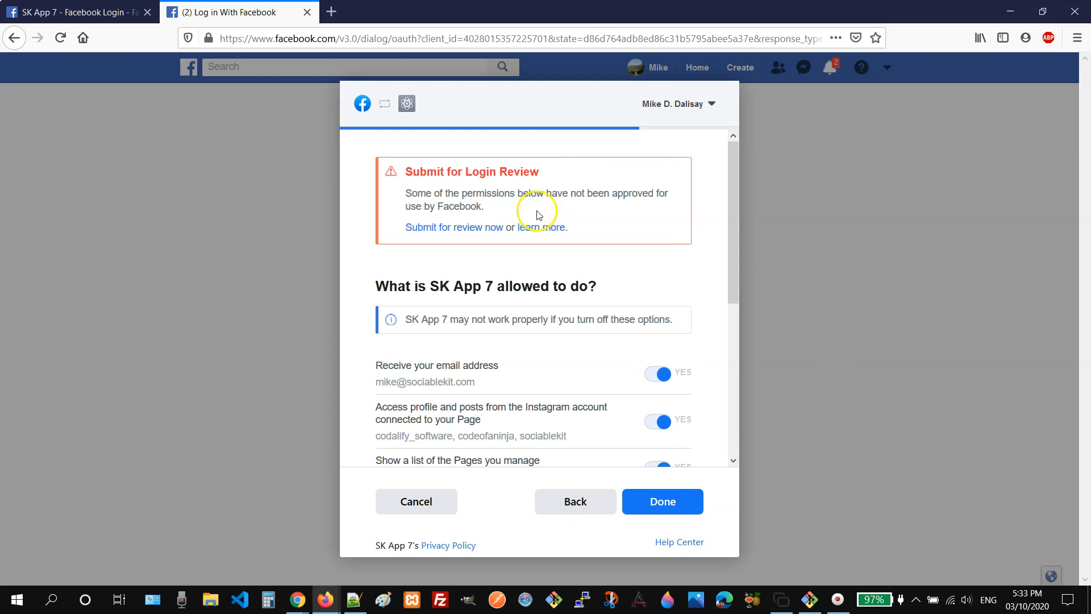
pyautogui.moveTo(417, 174)
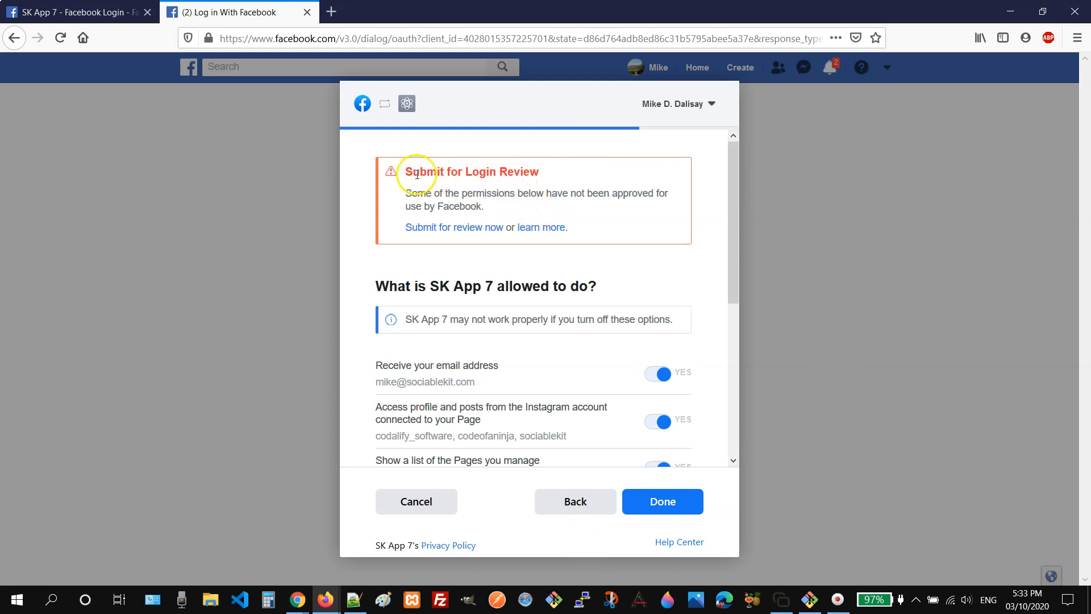
pyautogui.moveTo(473, 189)
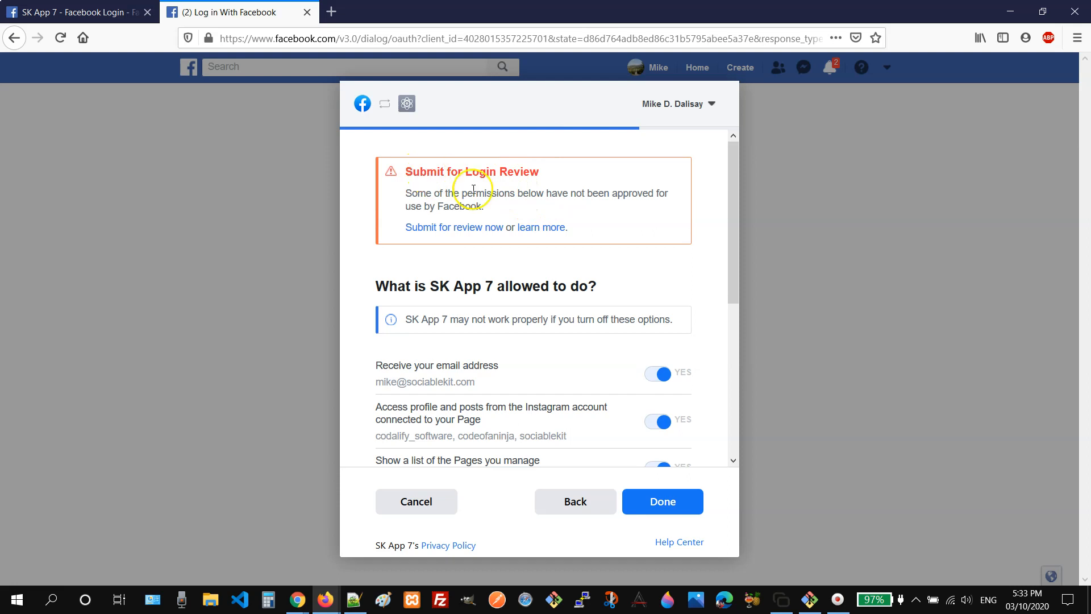
pyautogui.moveTo(438, 184)
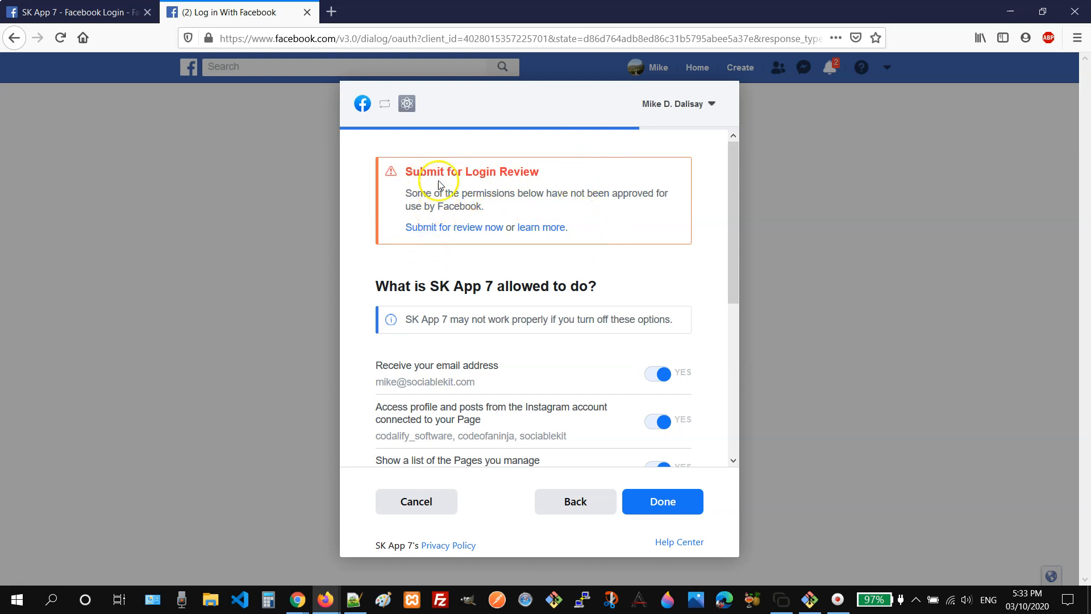
pyautogui.moveTo(512, 206)
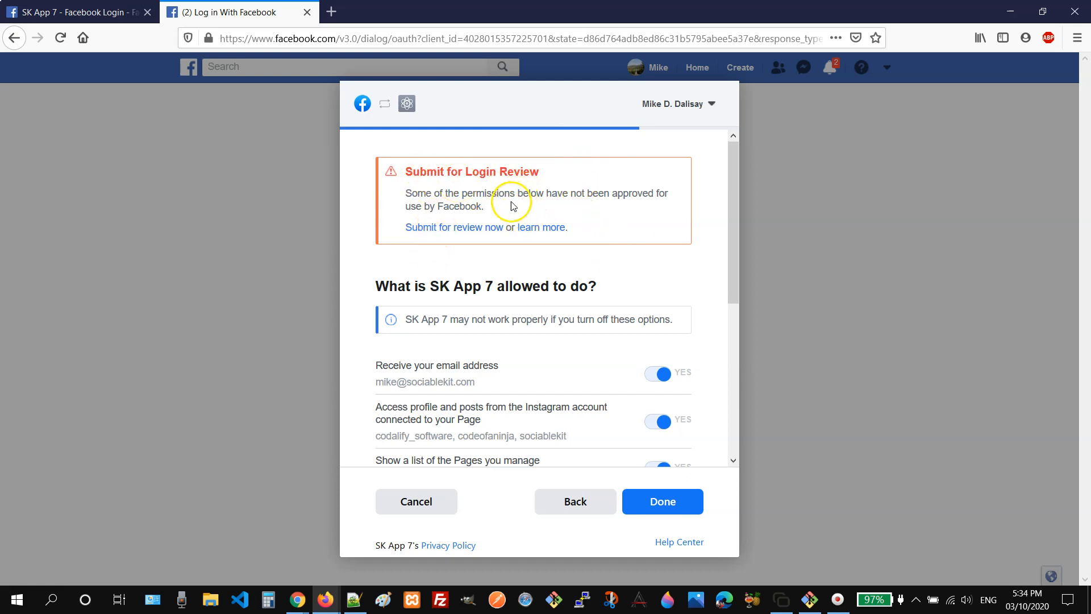
pyautogui.moveTo(475, 200)
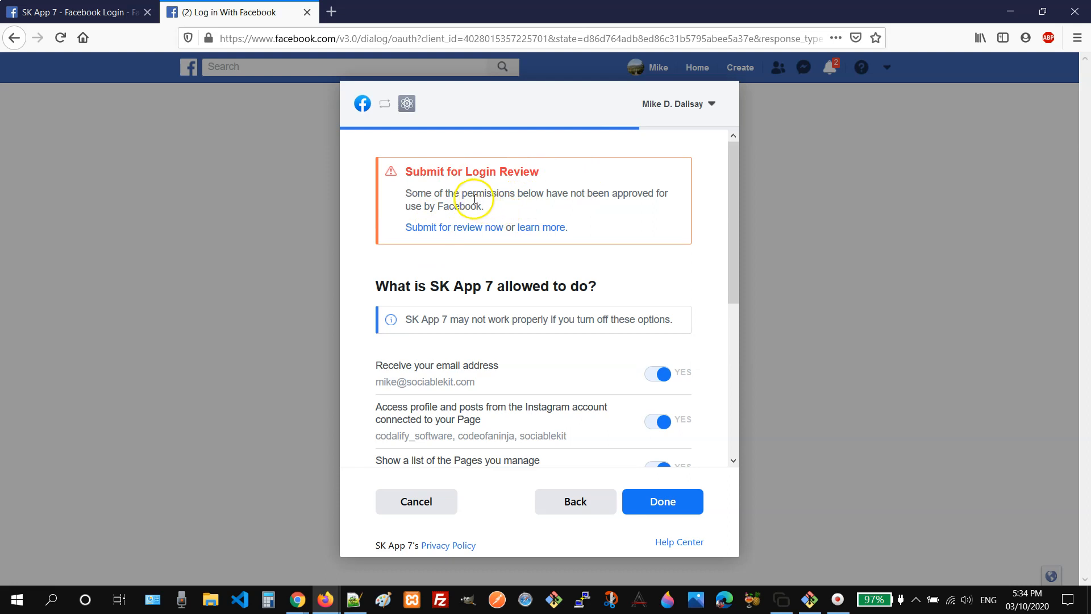
pyautogui.moveTo(489, 213)
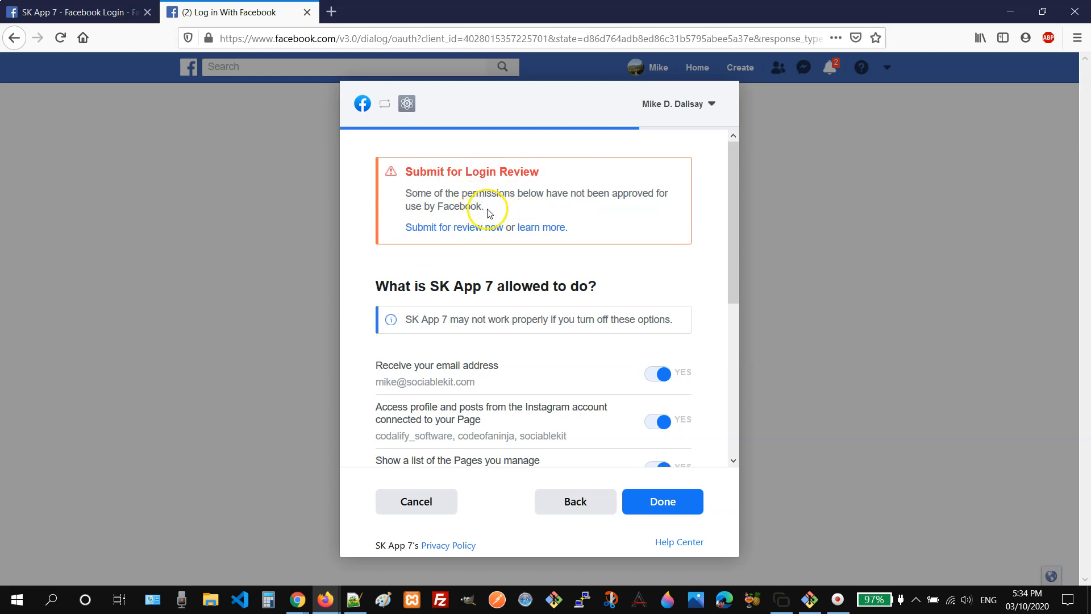
pyautogui.moveTo(451, 173)
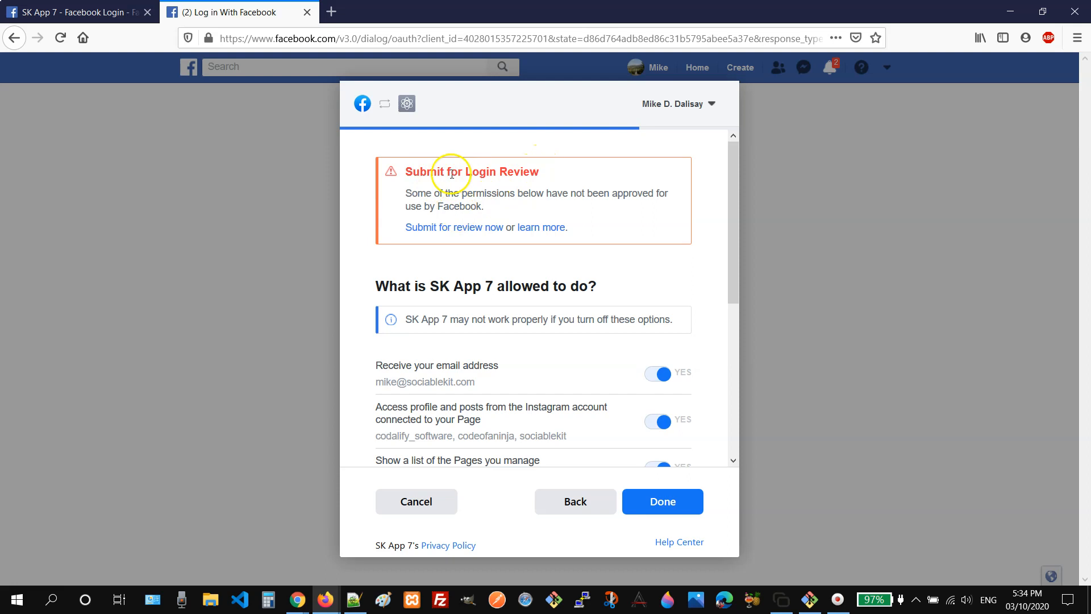
pyautogui.moveTo(423, 325)
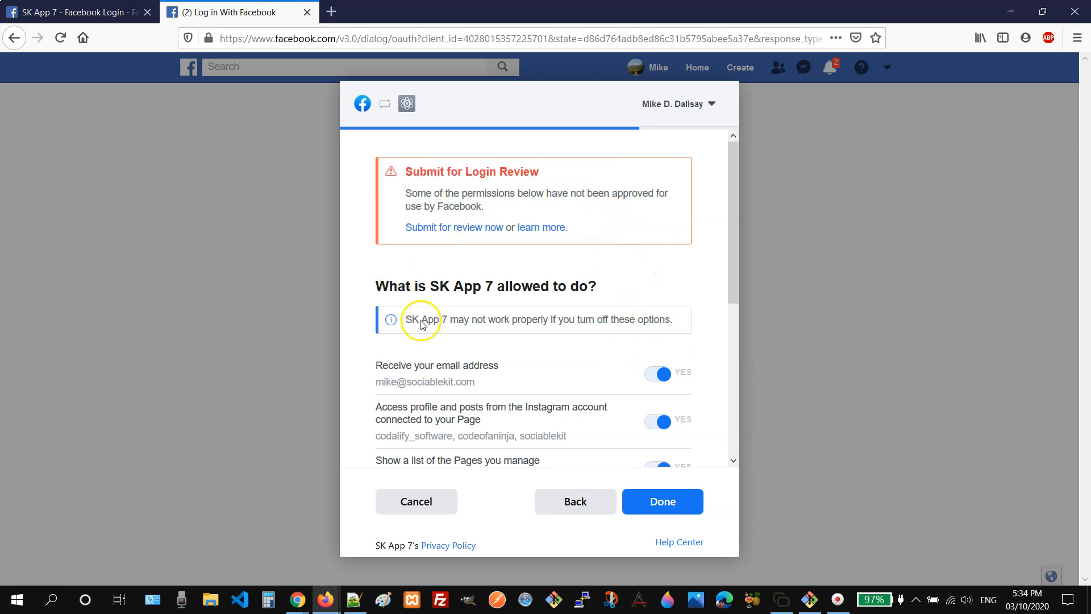
pyautogui.moveTo(402, 291)
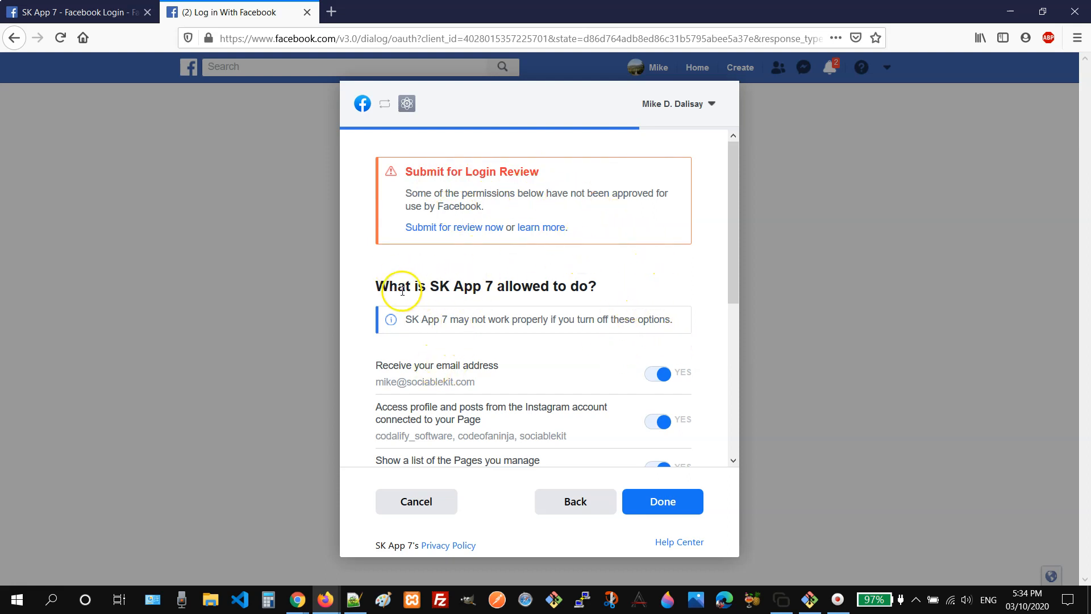
pyautogui.scroll(-3)
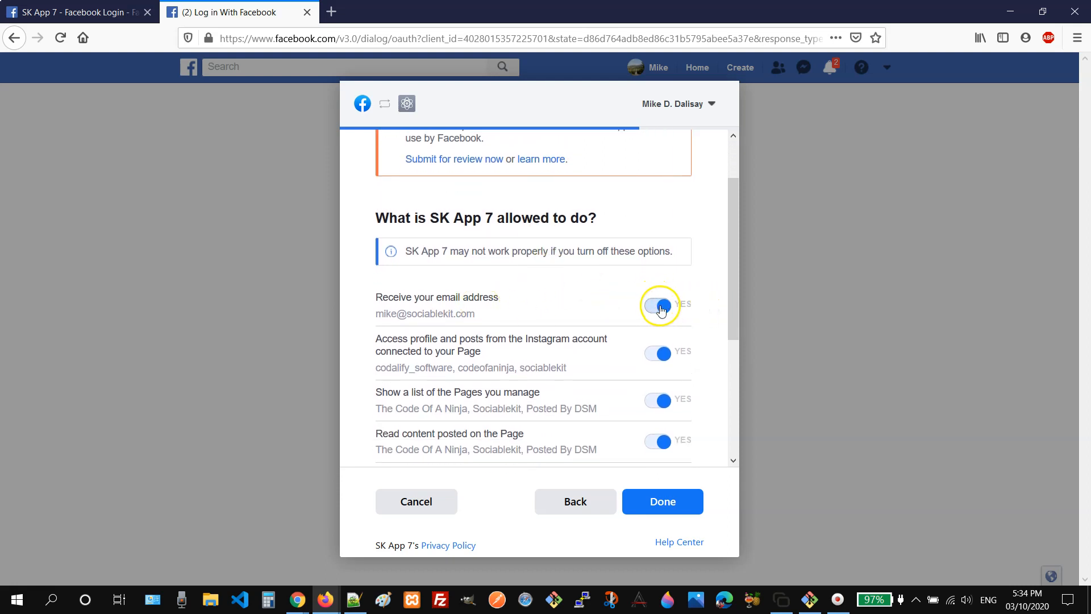
pyautogui.click(658, 306)
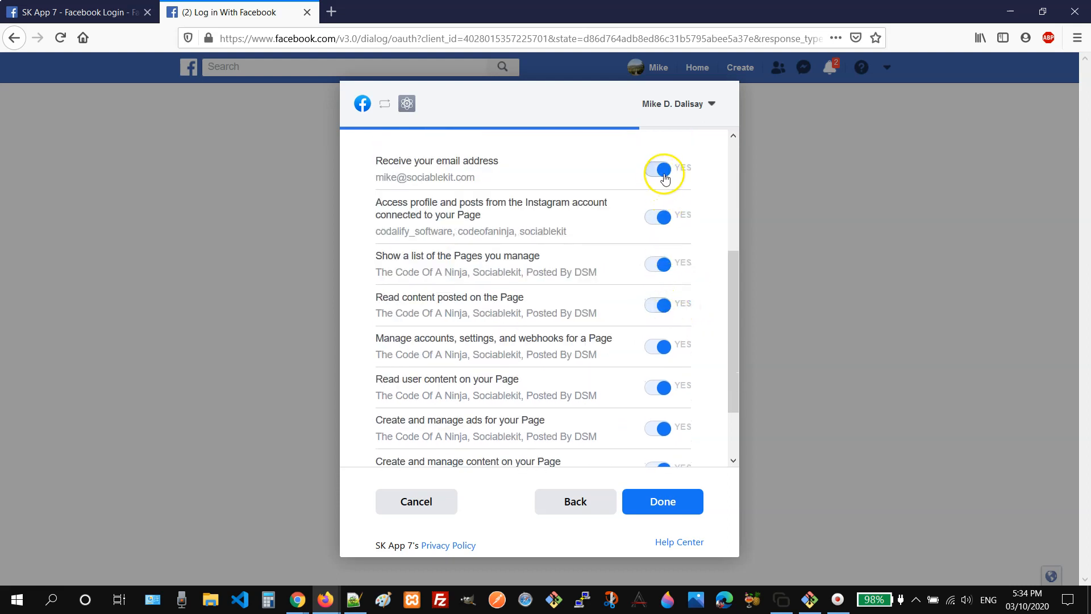
pyautogui.moveTo(667, 389)
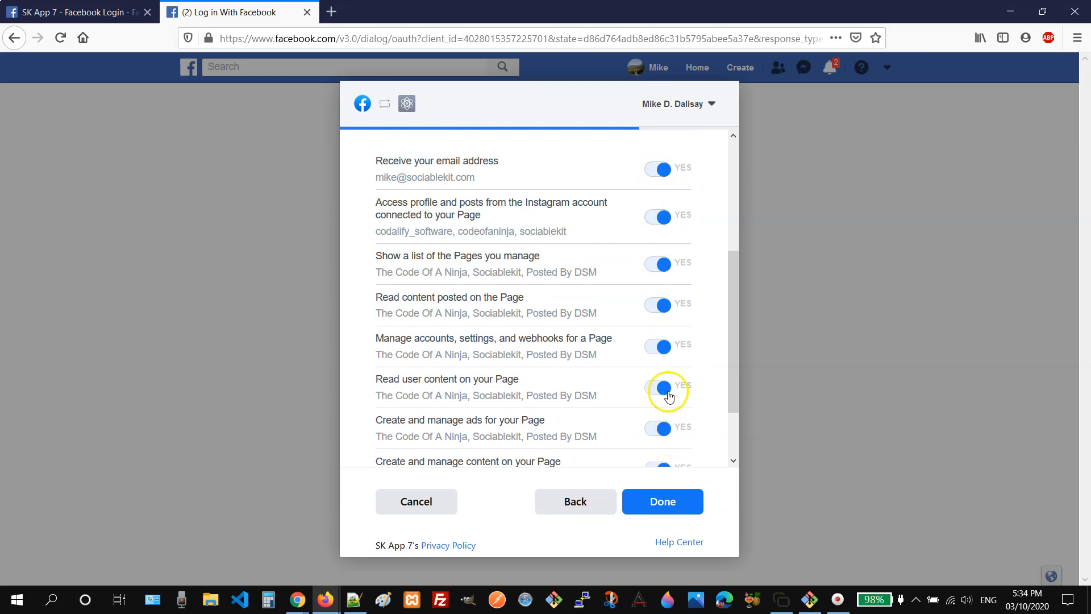
pyautogui.scroll(-3)
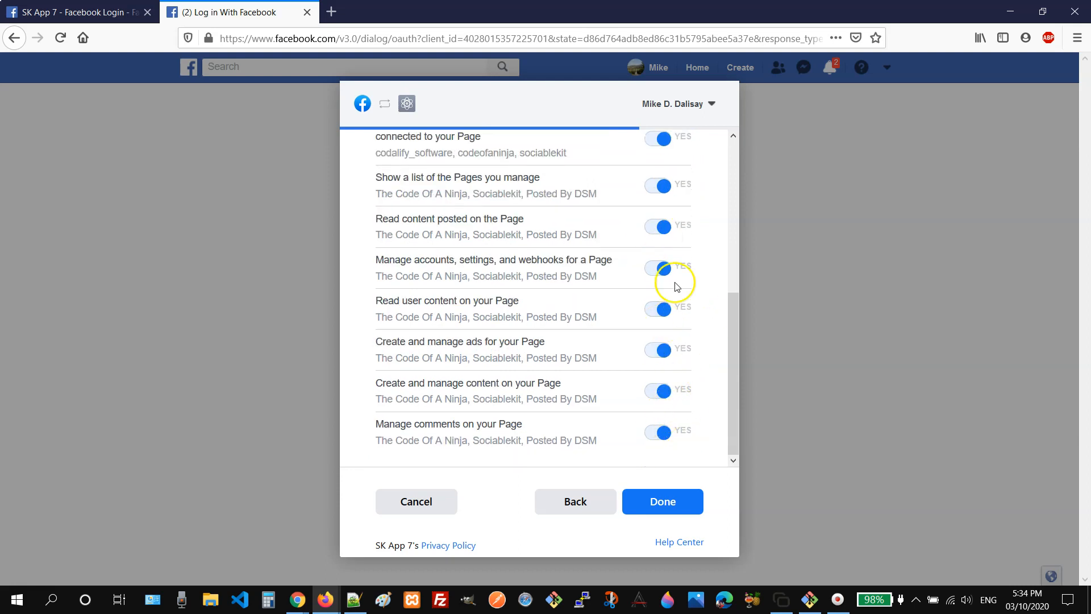
pyautogui.scroll(3)
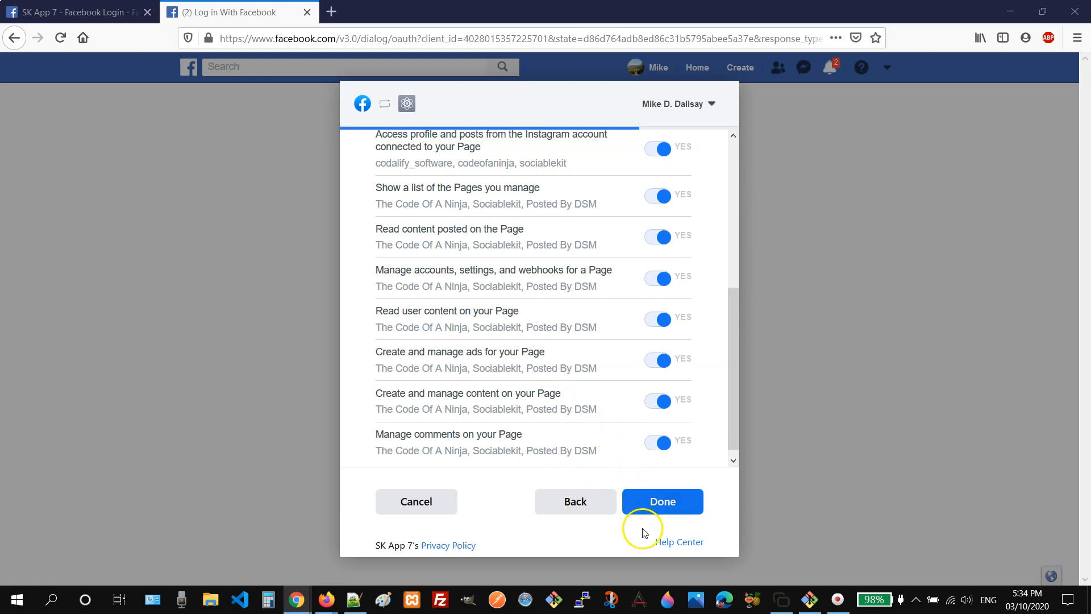
pyautogui.moveTo(606, 550)
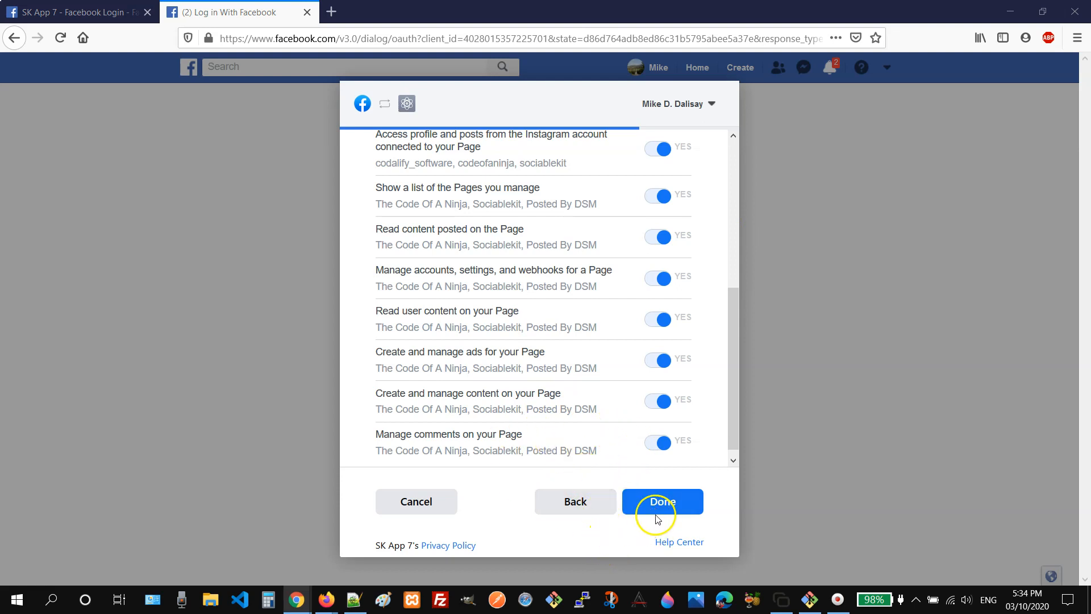
# - Grant the permissions and acknowledge that SK App 7 is now linked to Facebook
pyautogui.click(661, 501)
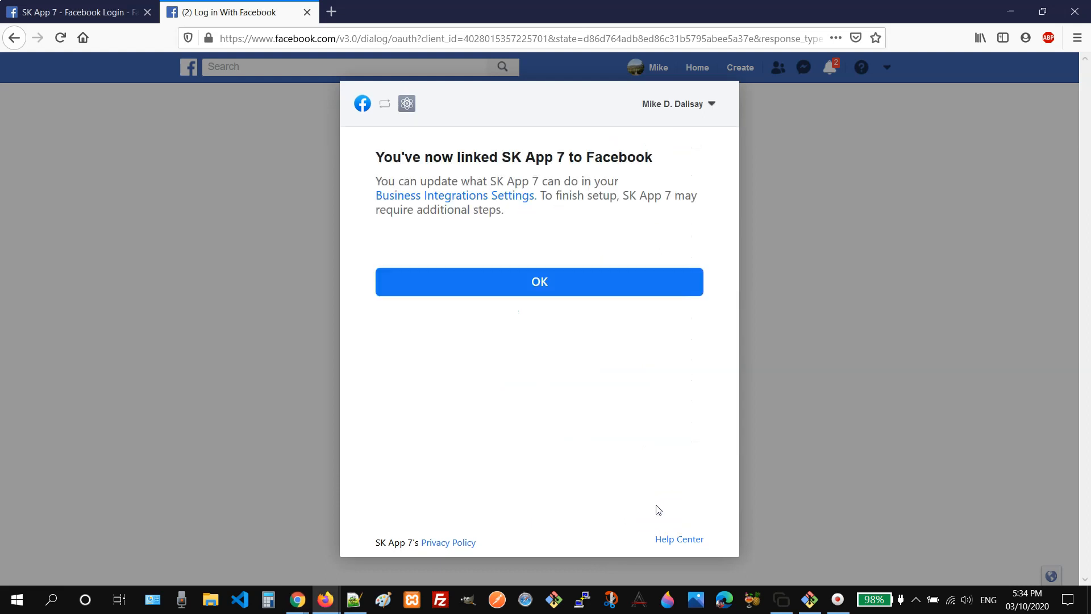
pyautogui.moveTo(541, 170)
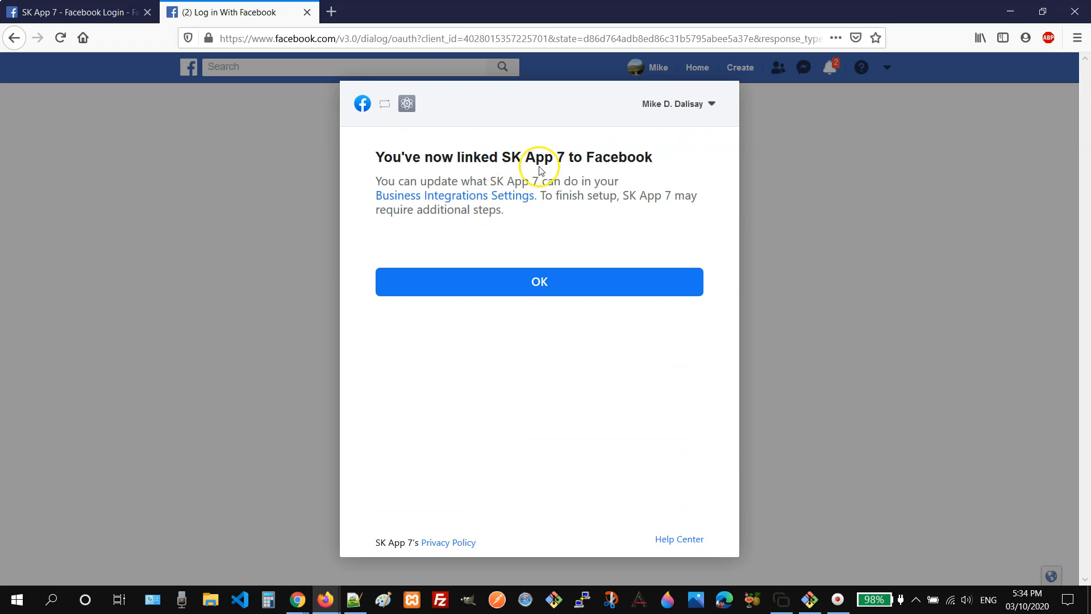
pyautogui.click(539, 282)
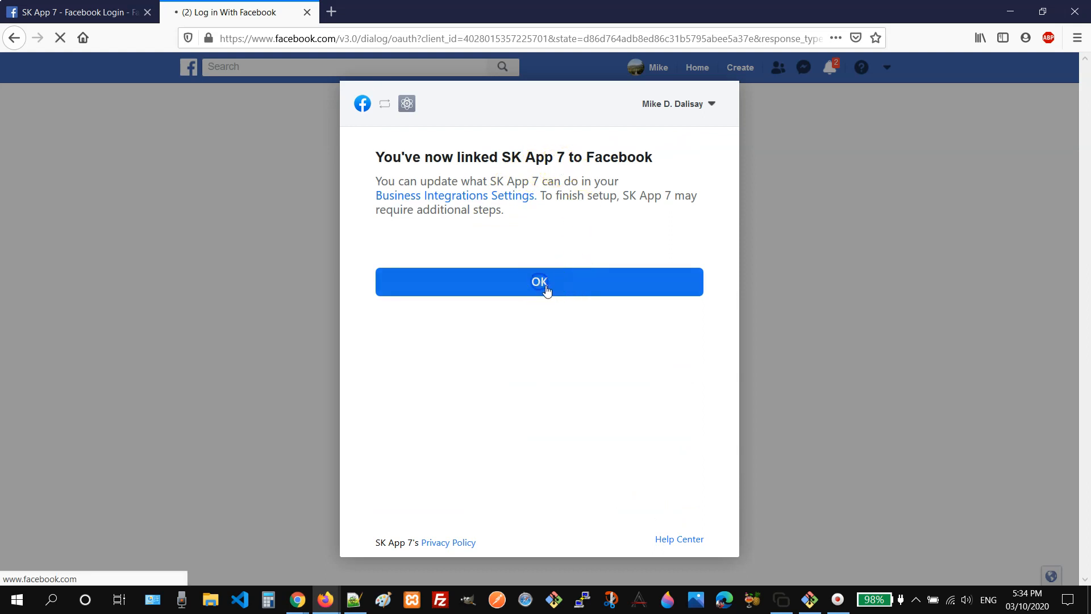
# - Select the whole Posted By DSM page access token on SociableKIT's Copy Facebook page token page
pyautogui.click(539, 282)
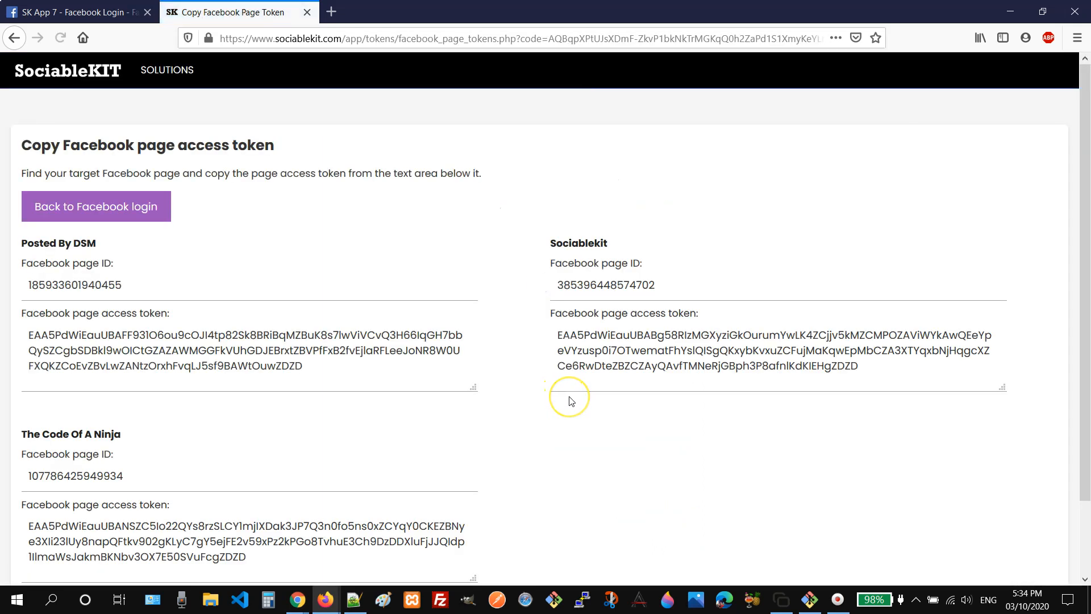
pyautogui.moveTo(461, 113)
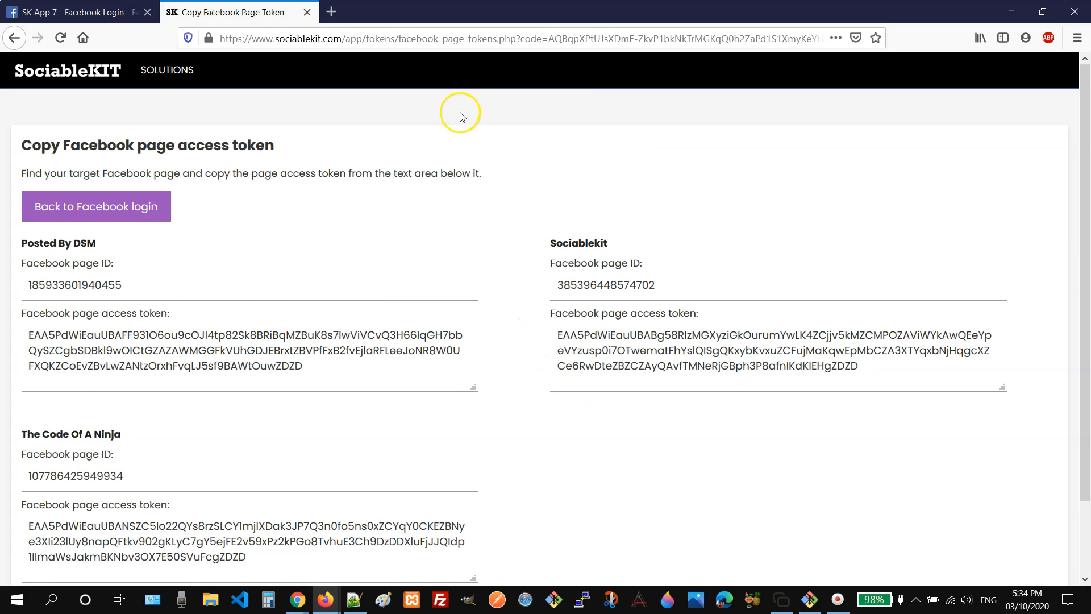
pyautogui.moveTo(308, 229)
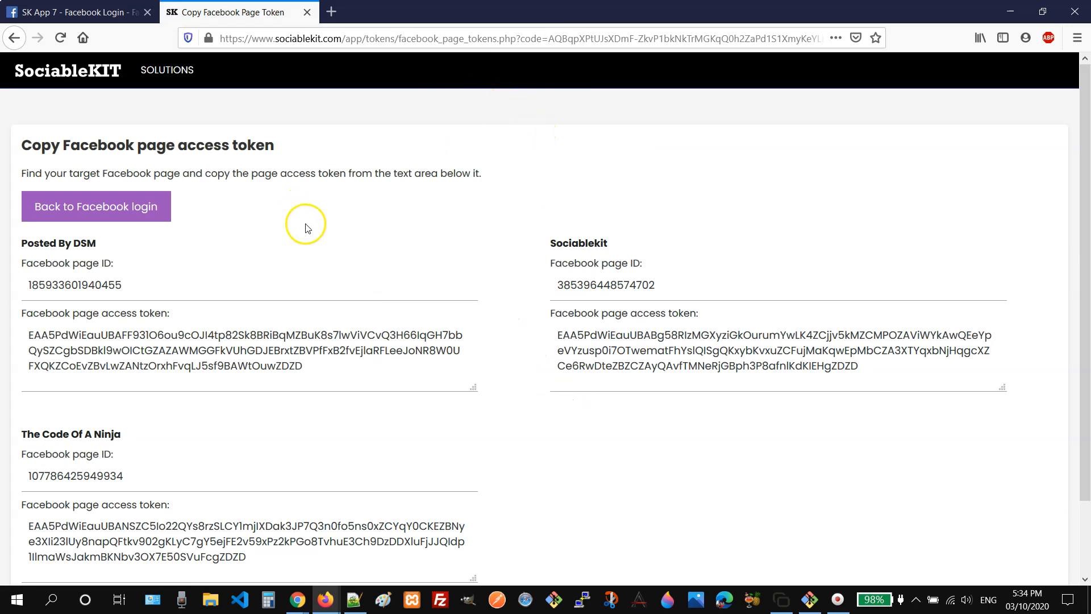
pyautogui.moveTo(236, 358)
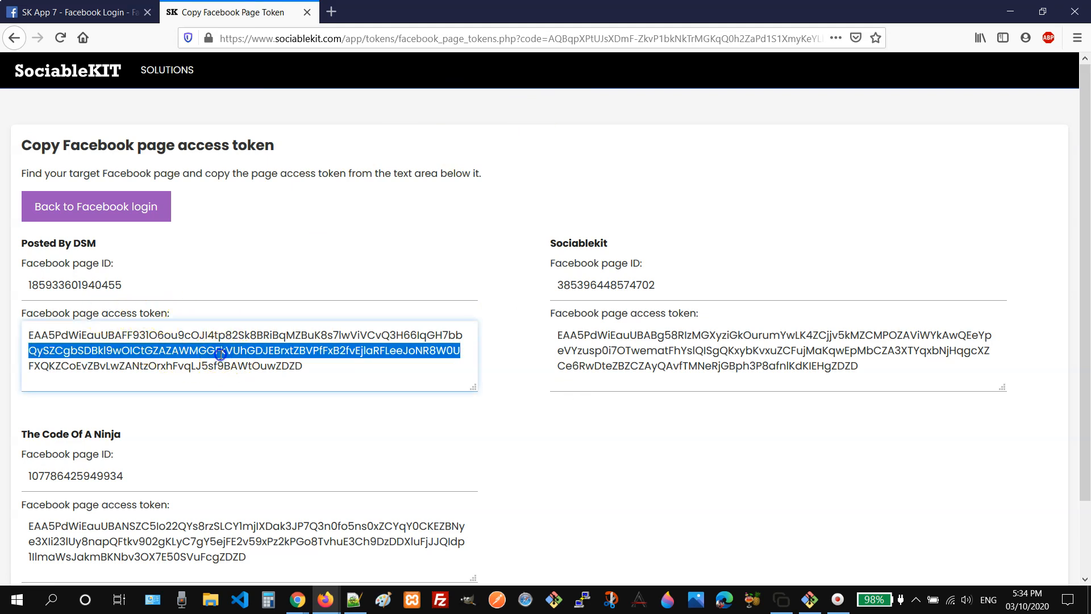
pyautogui.click(327, 367)
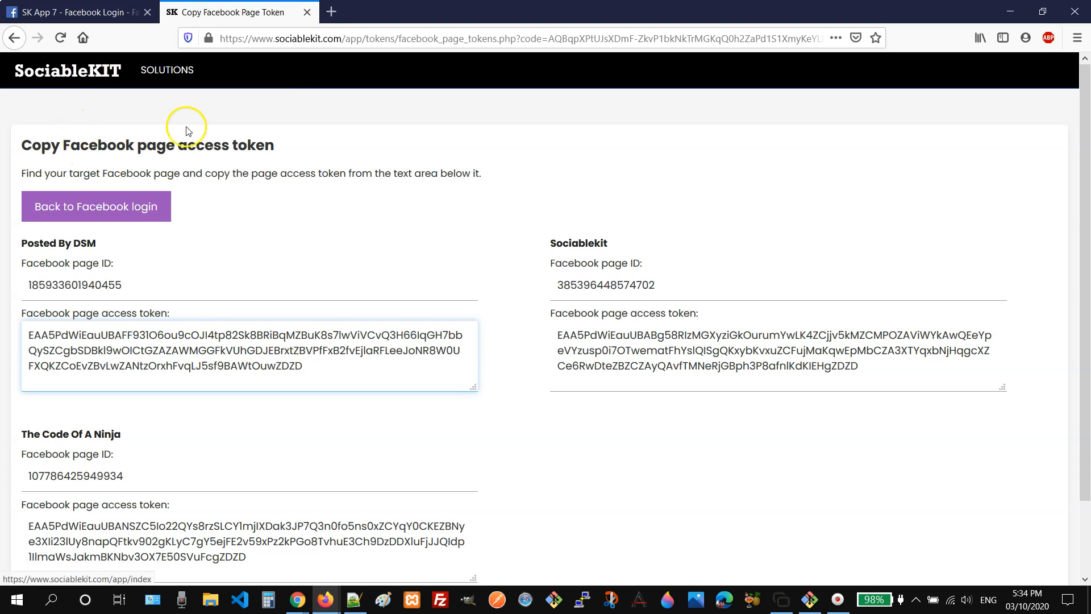
pyautogui.moveTo(632, 355)
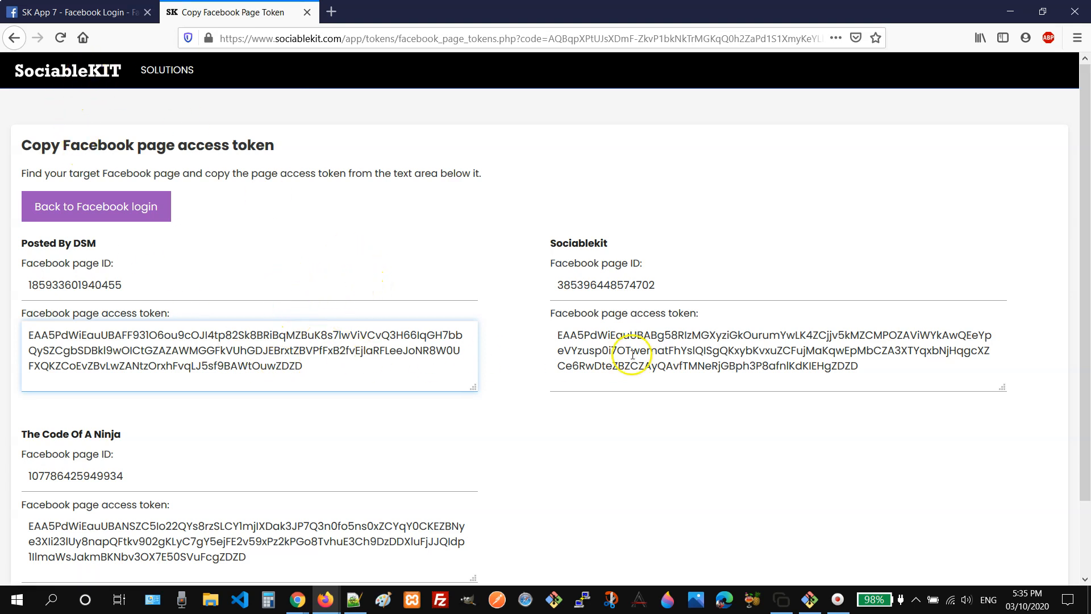
pyautogui.scroll(-3)
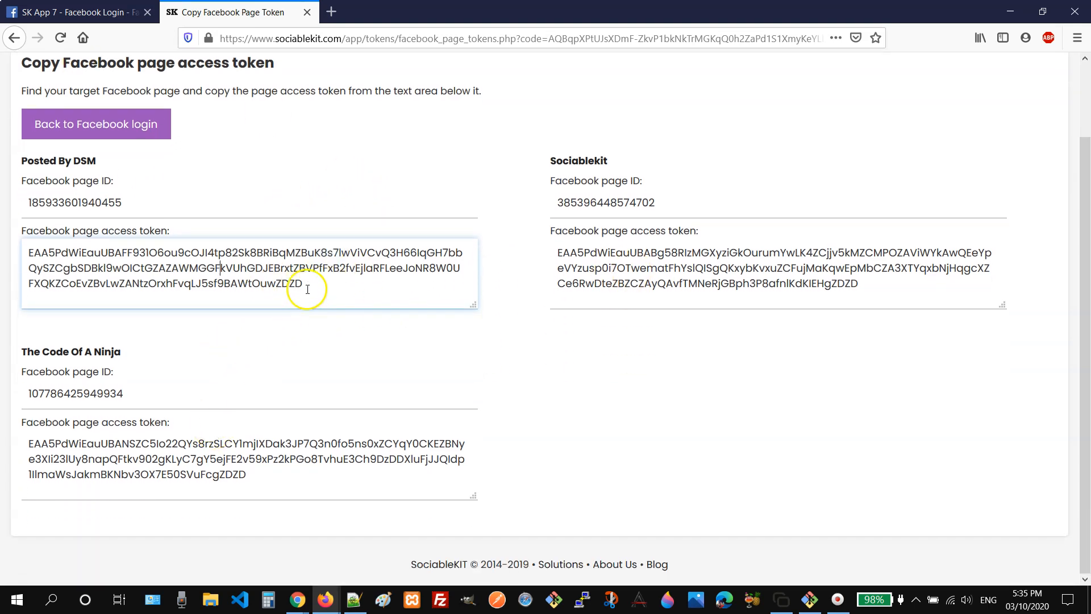
pyautogui.tripleClick(243, 268)
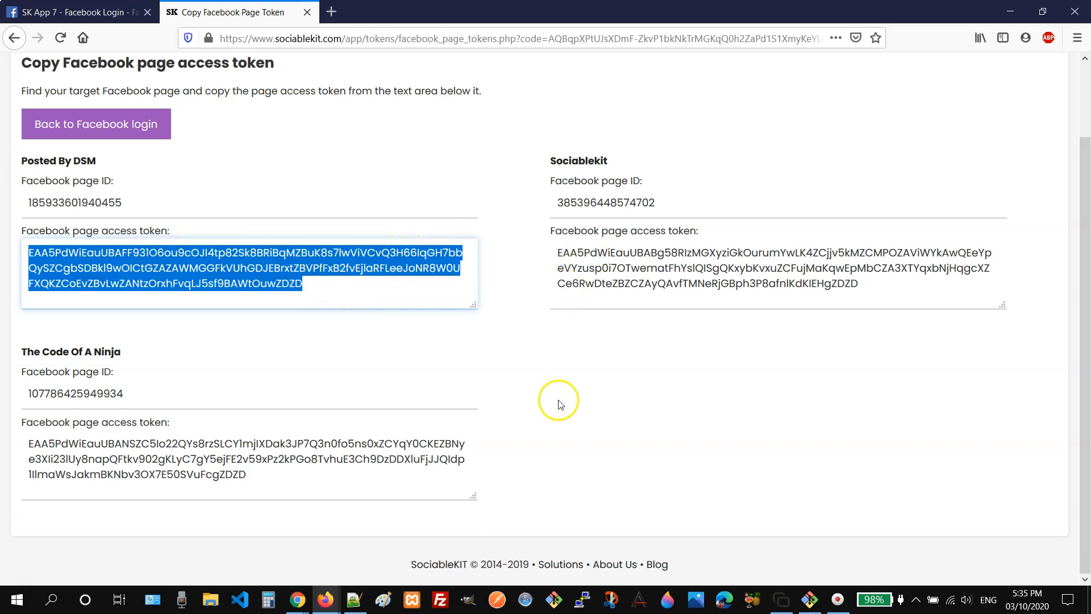
pyautogui.scroll(3)
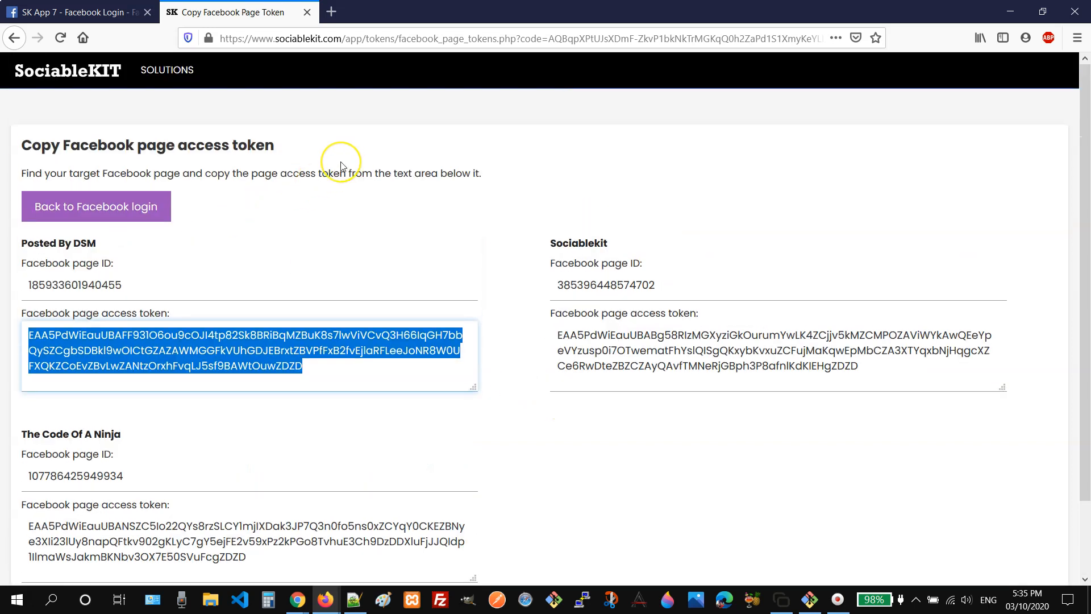
pyautogui.moveTo(341, 166)
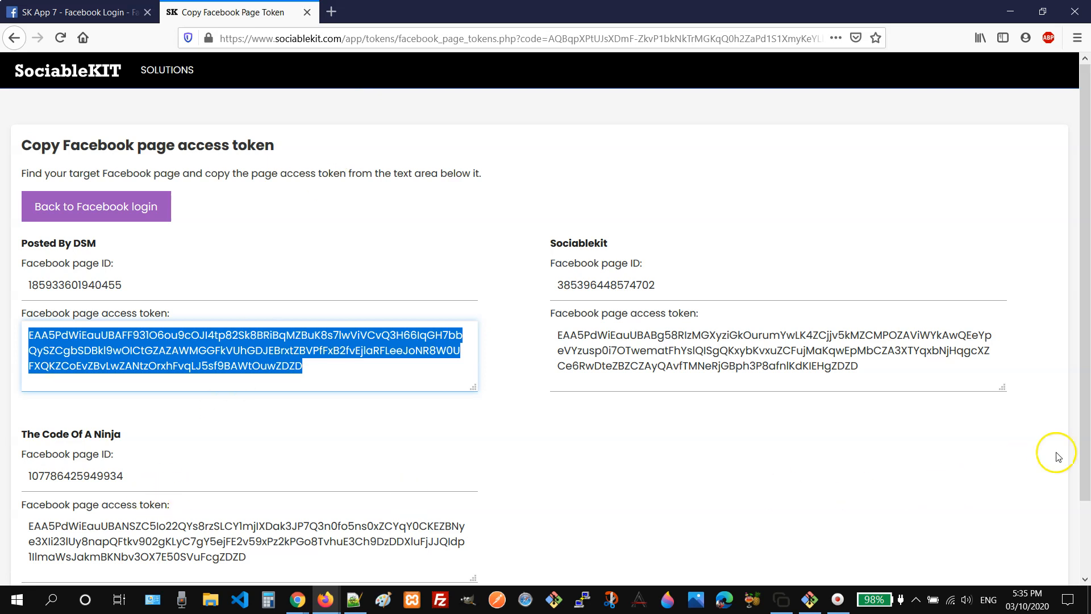
pyautogui.moveTo(1056, 457)
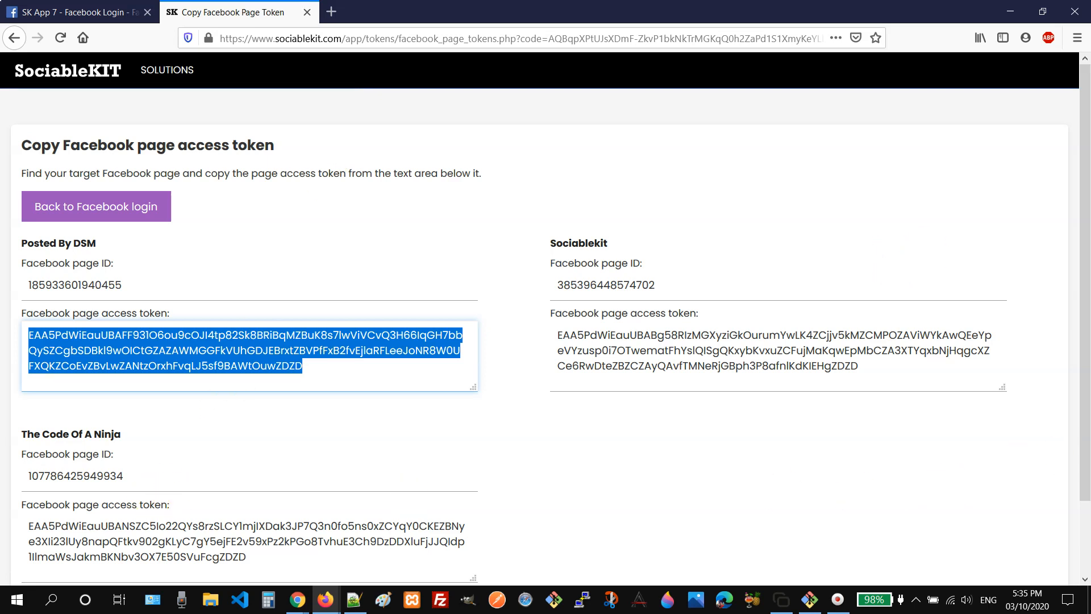
pyautogui.moveTo(339, 379)
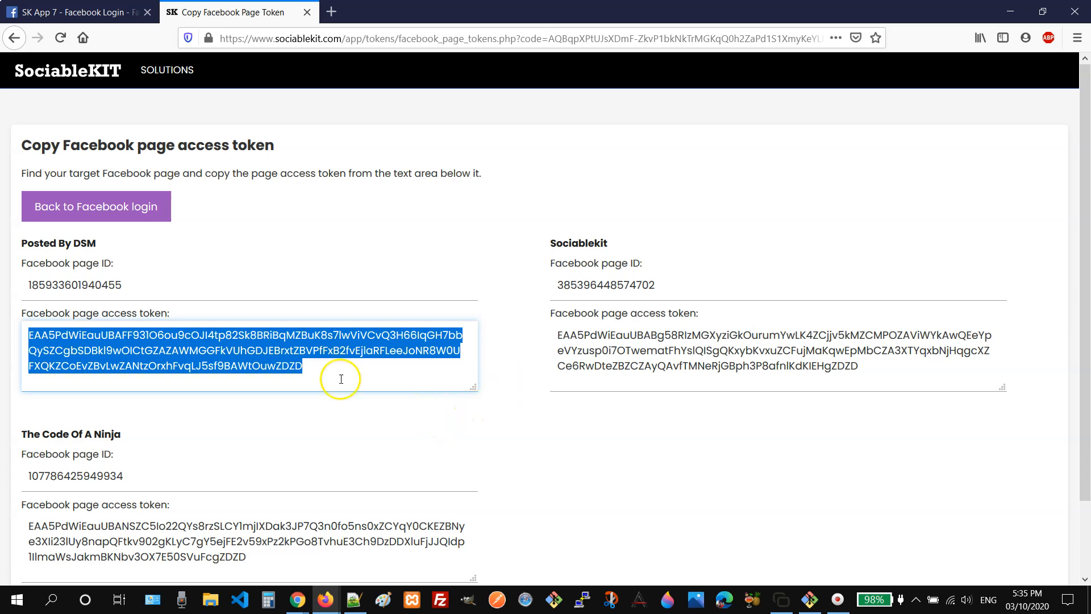
pyautogui.moveTo(331, 376)
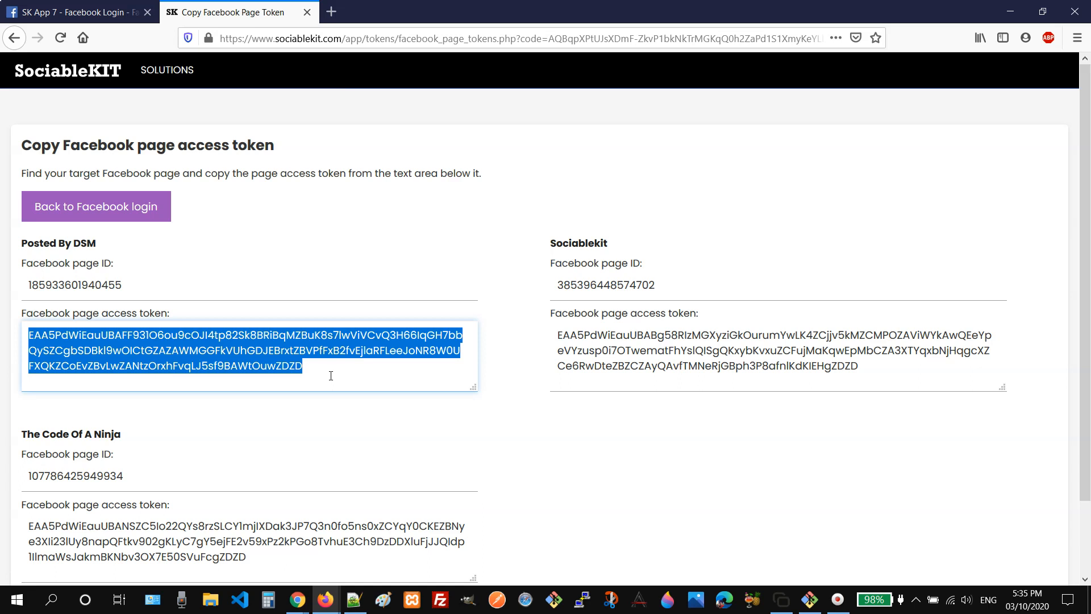
pyautogui.moveTo(163, 534)
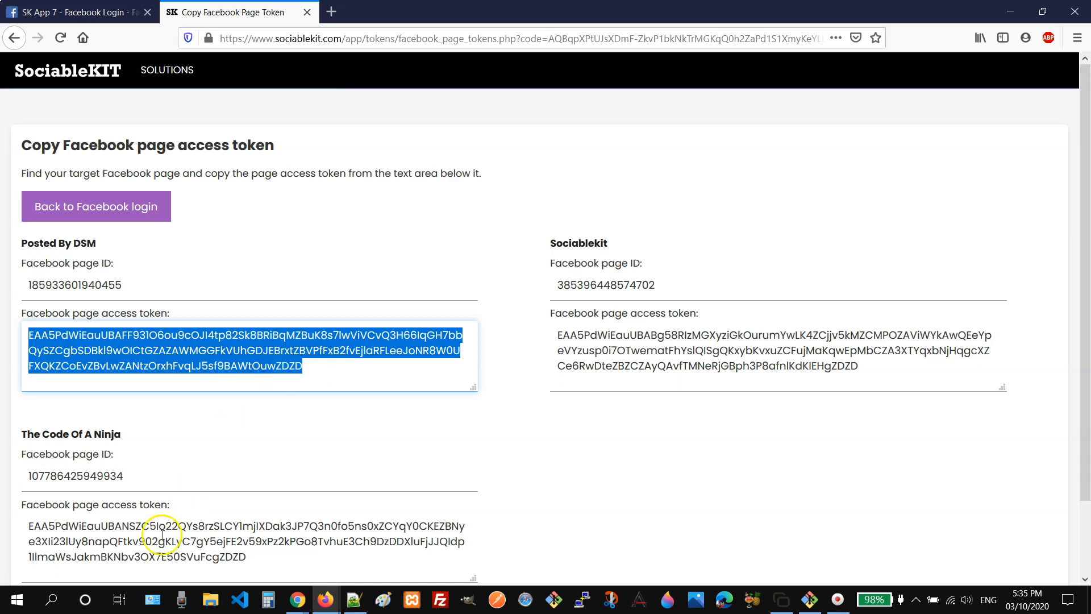